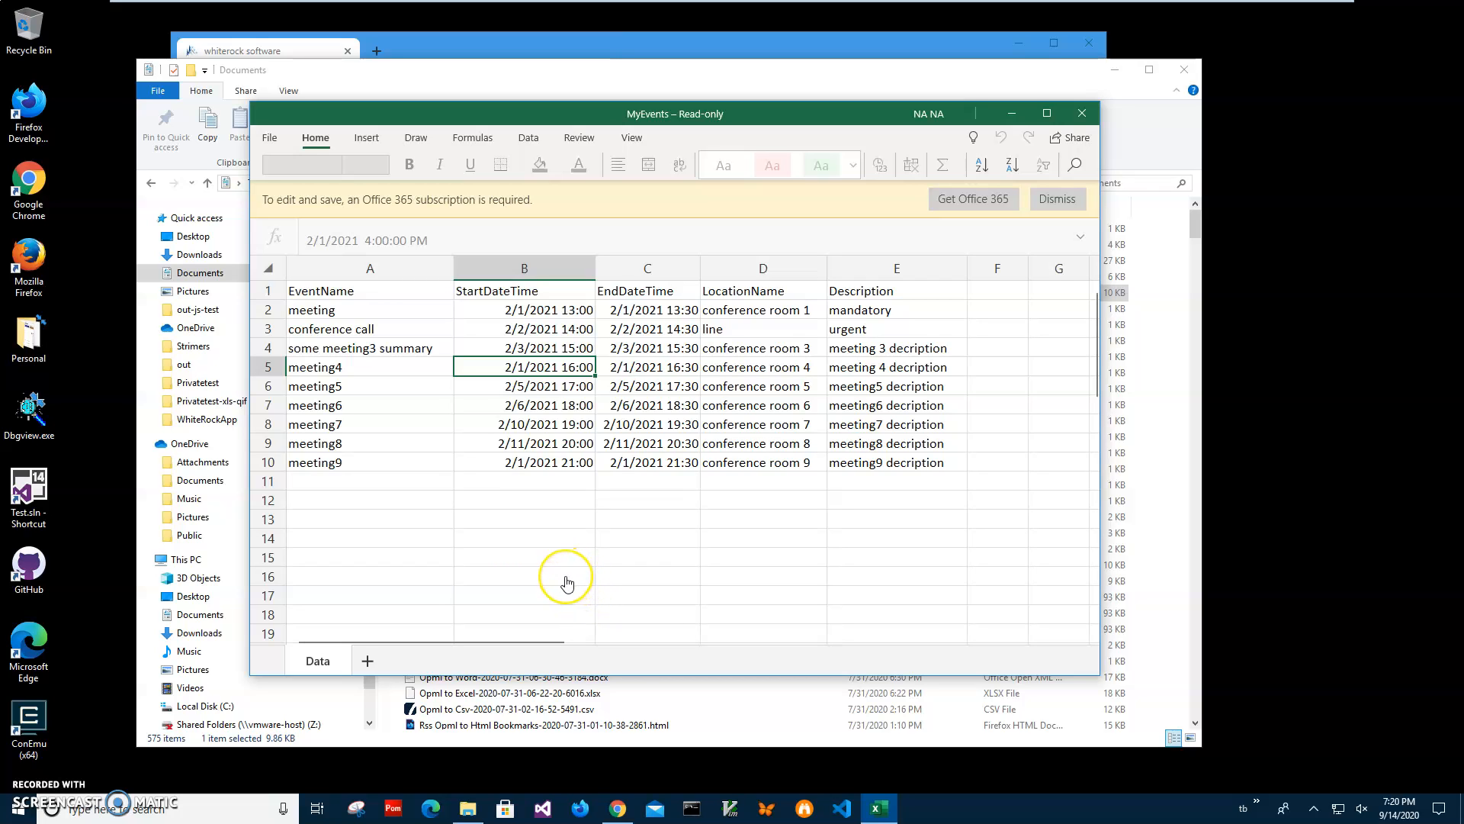
mouse_move(566, 583)
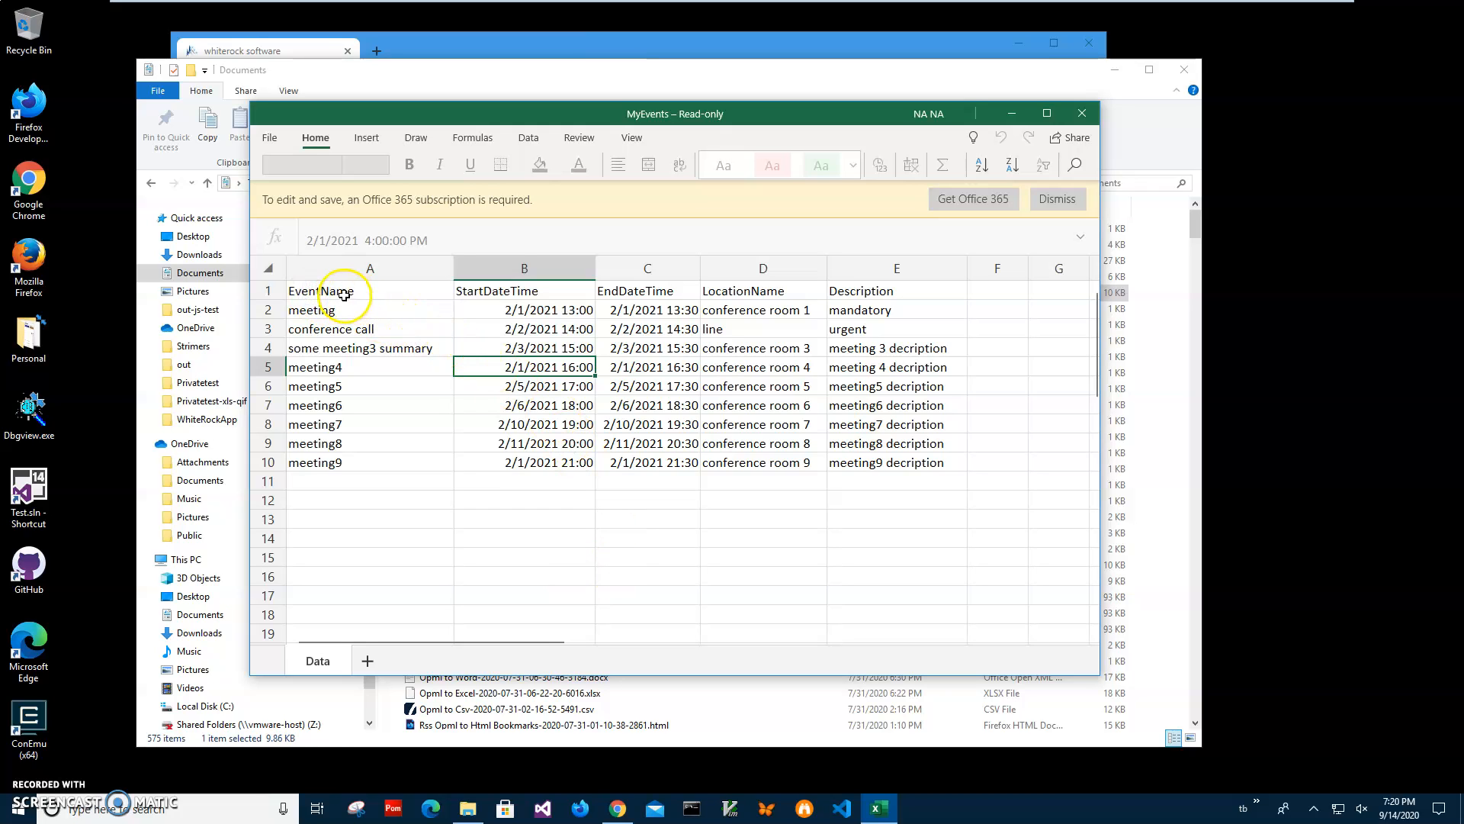
- Review the MyEvents header row: StartDateTime, LocationName and Description columns
left_click(524, 290)
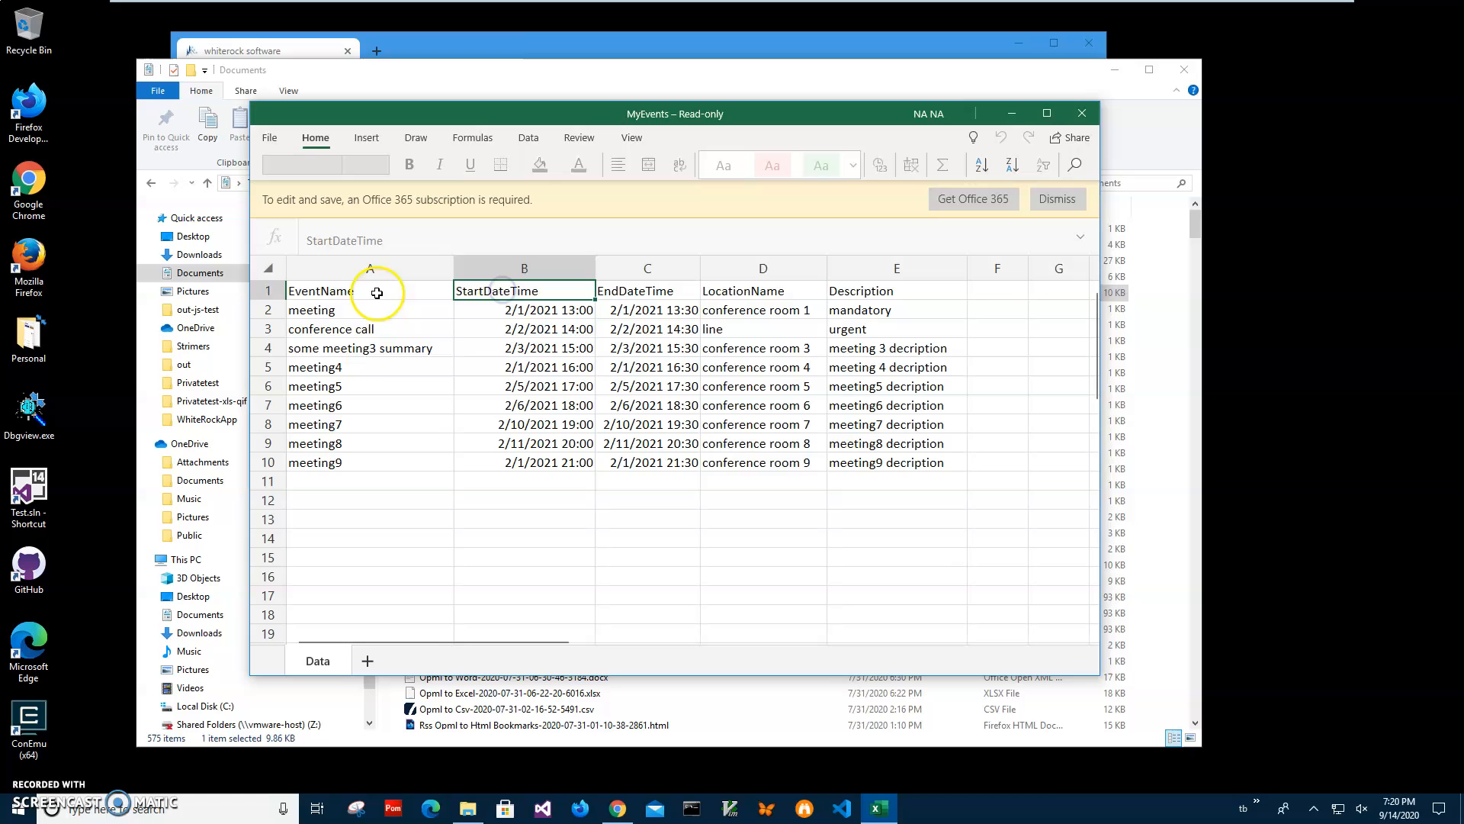
left_click(369, 290)
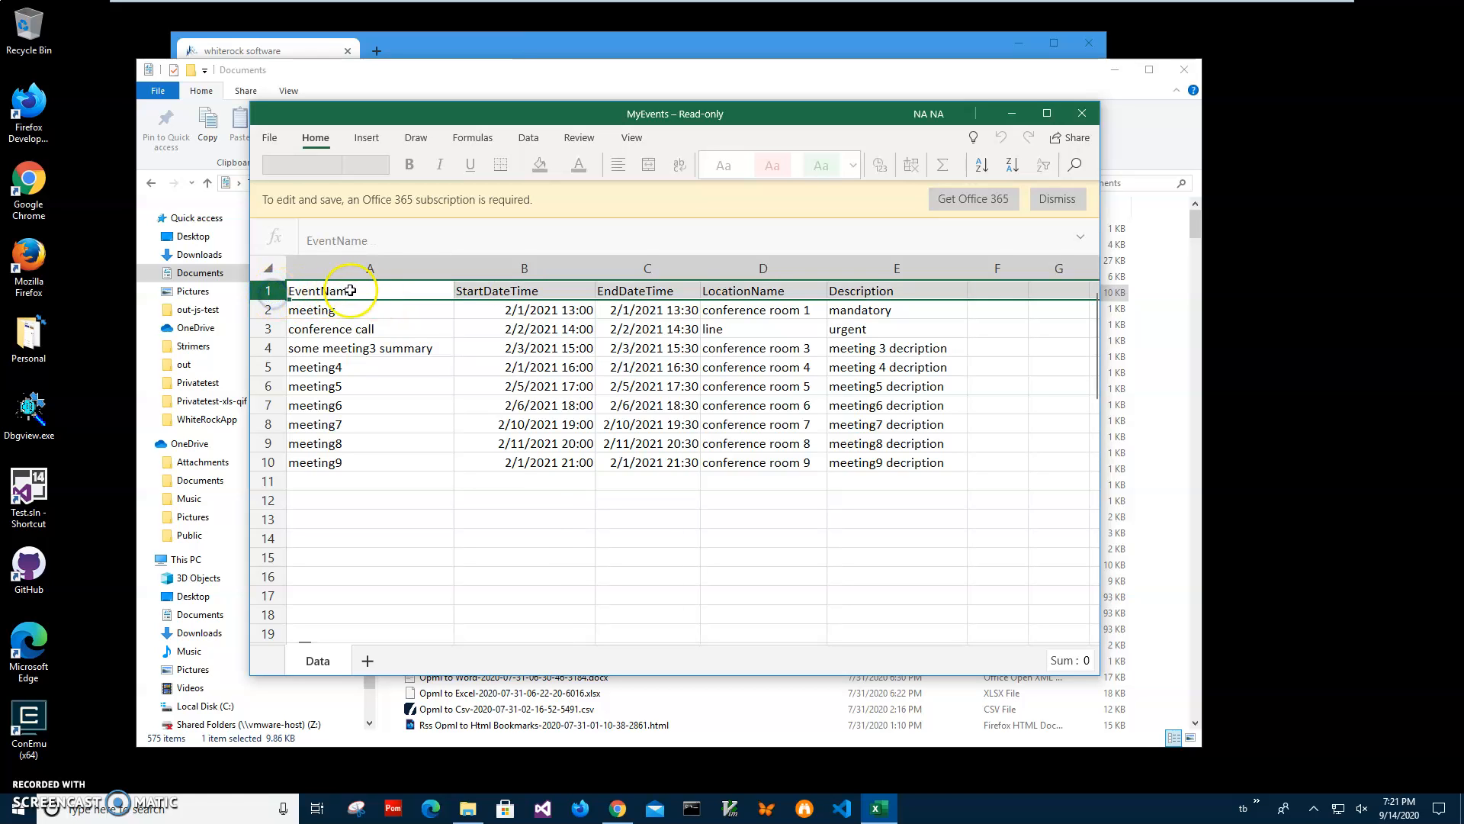
left_click(762, 291)
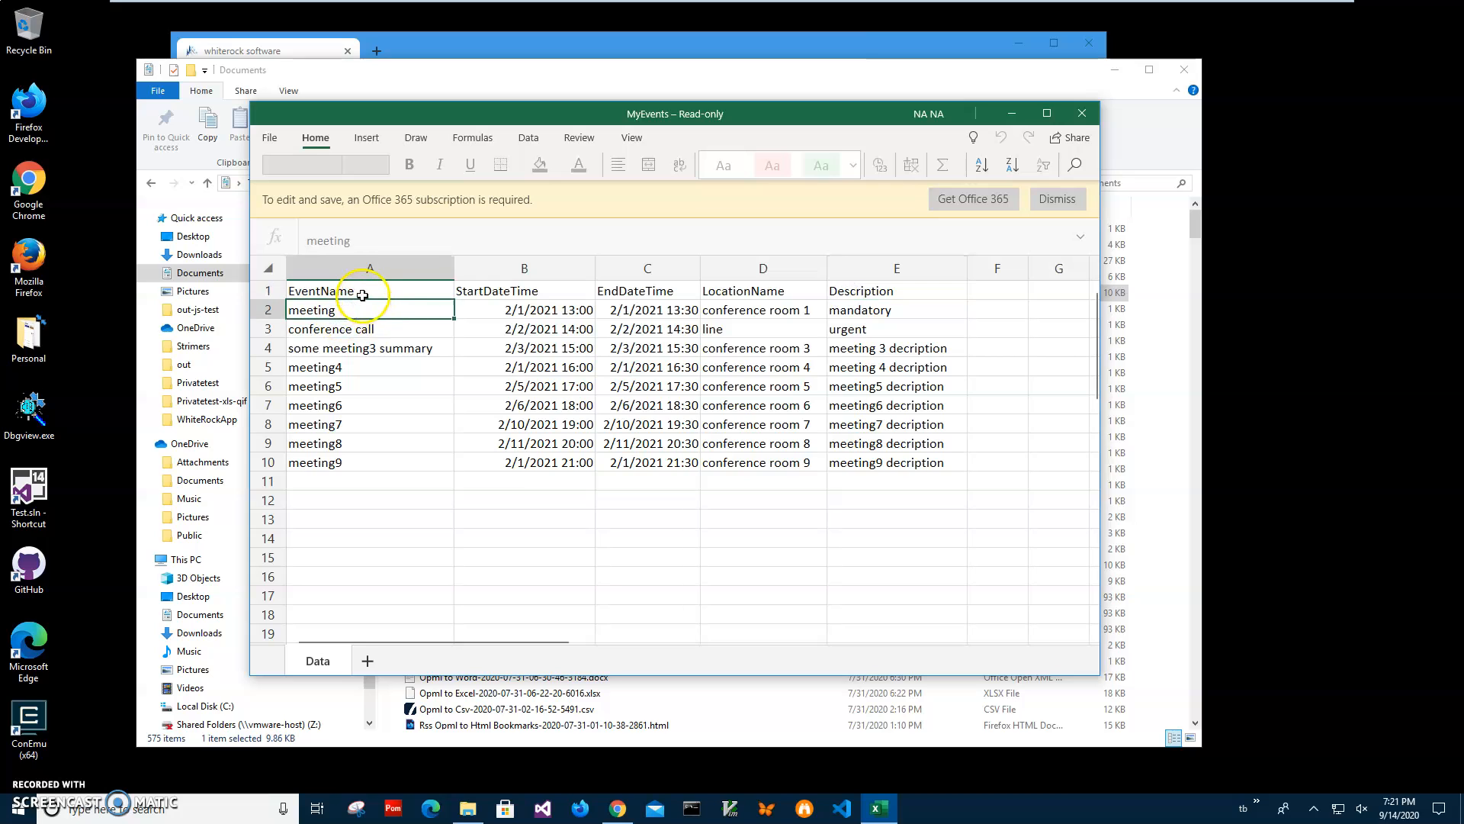
left_click(523, 291)
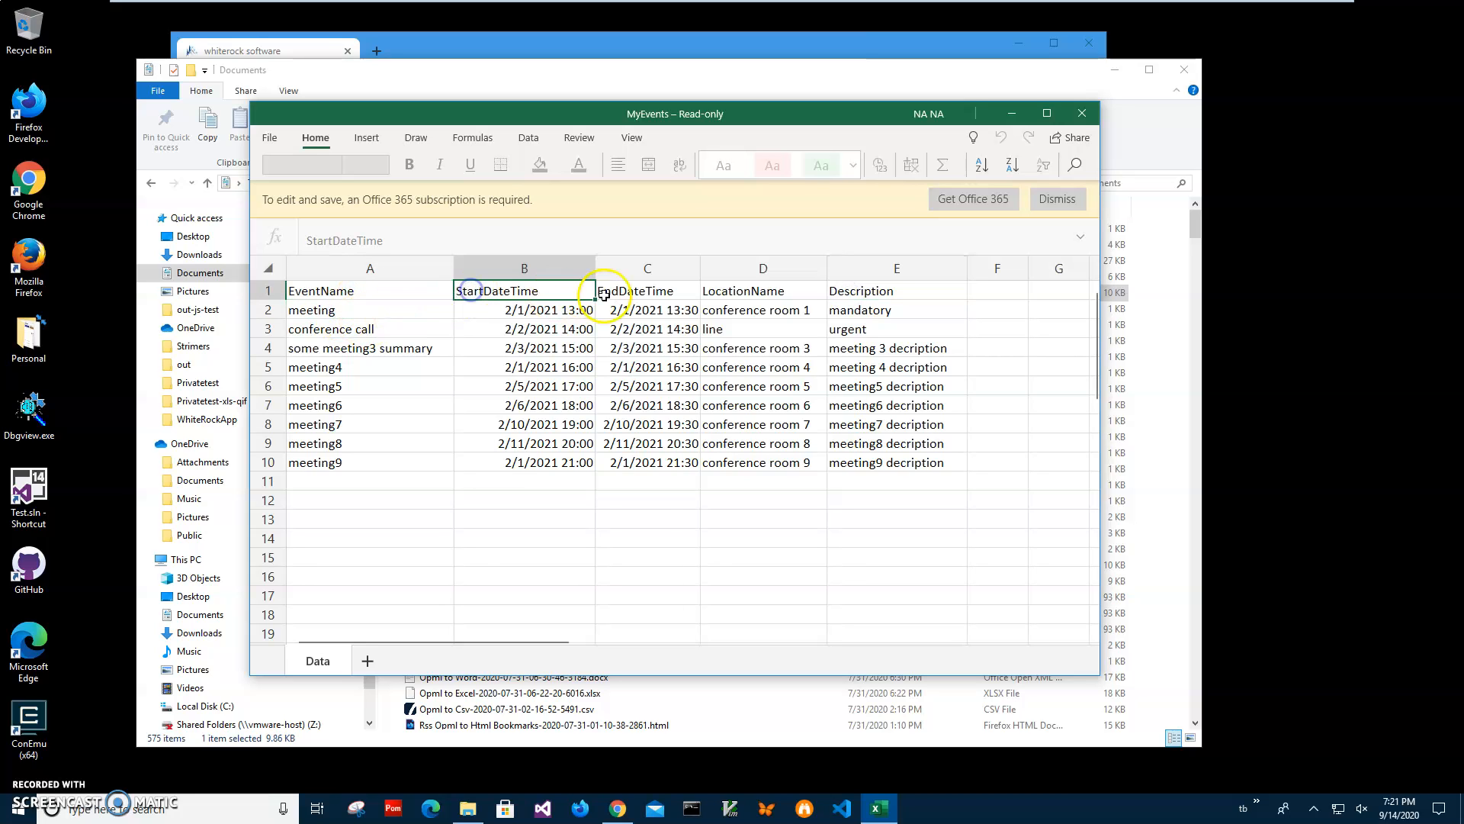
left_click(762, 291)
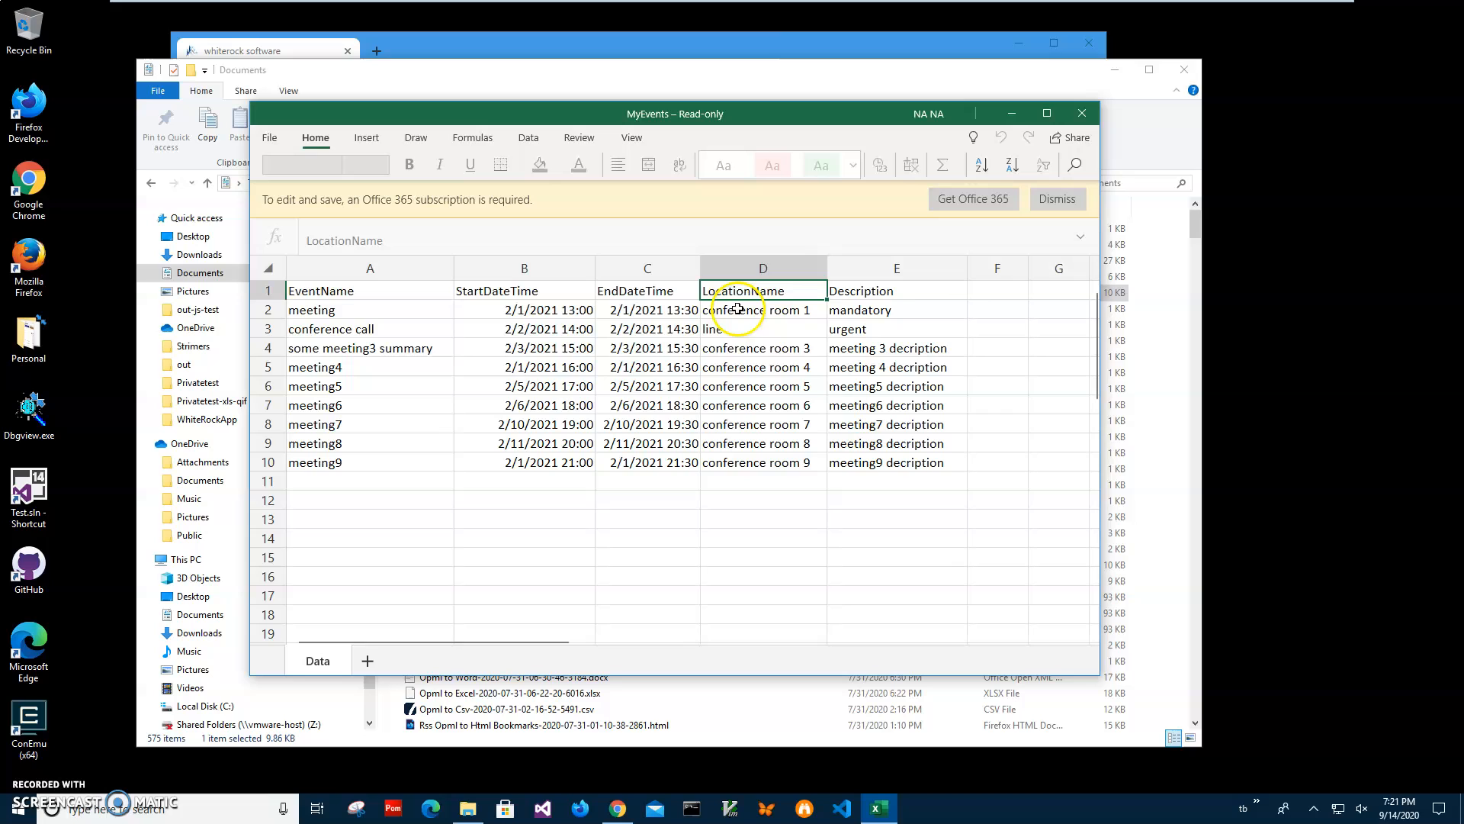
left_click(895, 290)
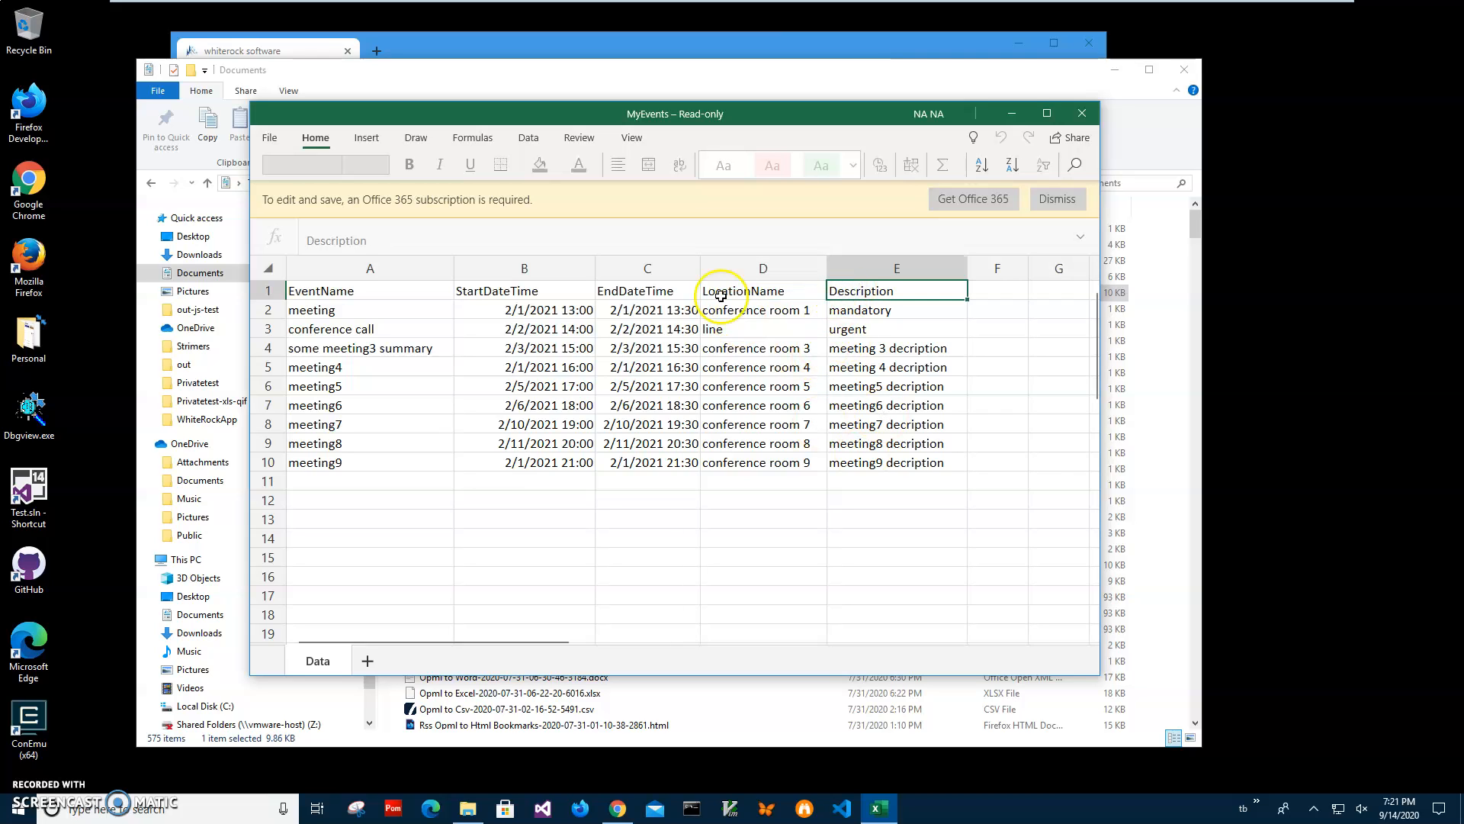
mouse_move(621, 369)
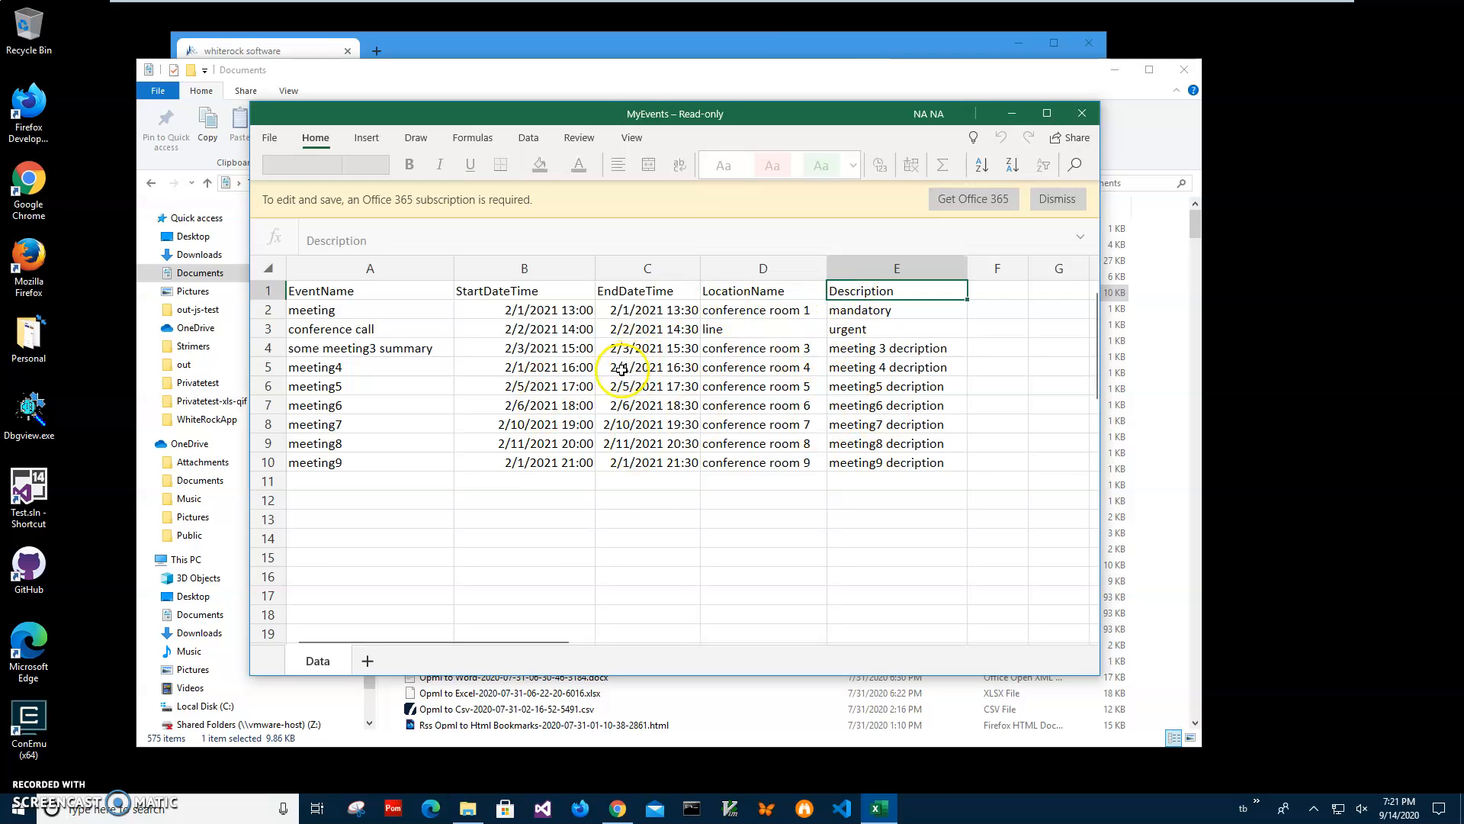
mouse_move(1223, 228)
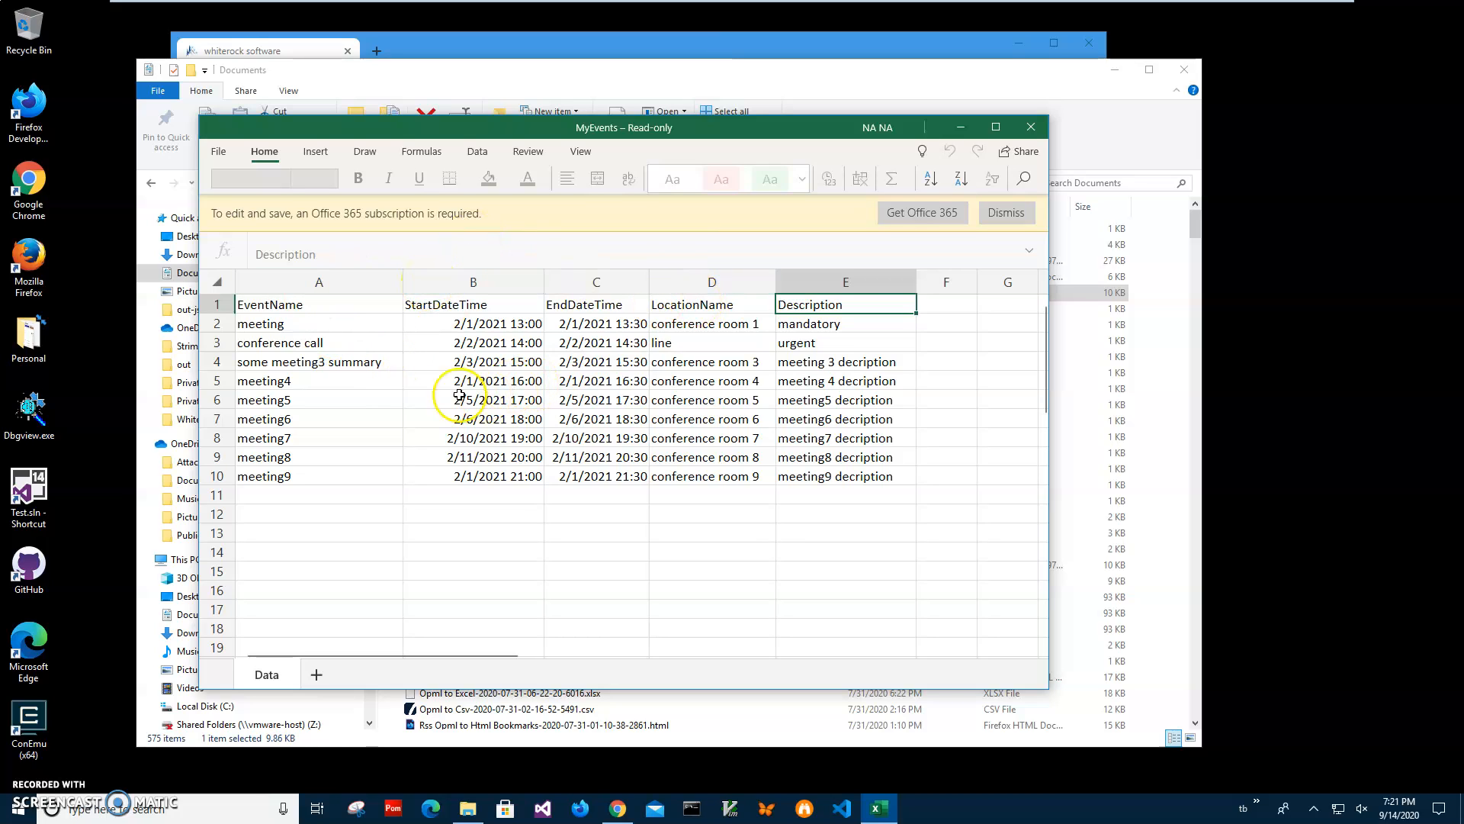
- Look over the event rows: the first event name, end time and descriptions
left_click(317, 323)
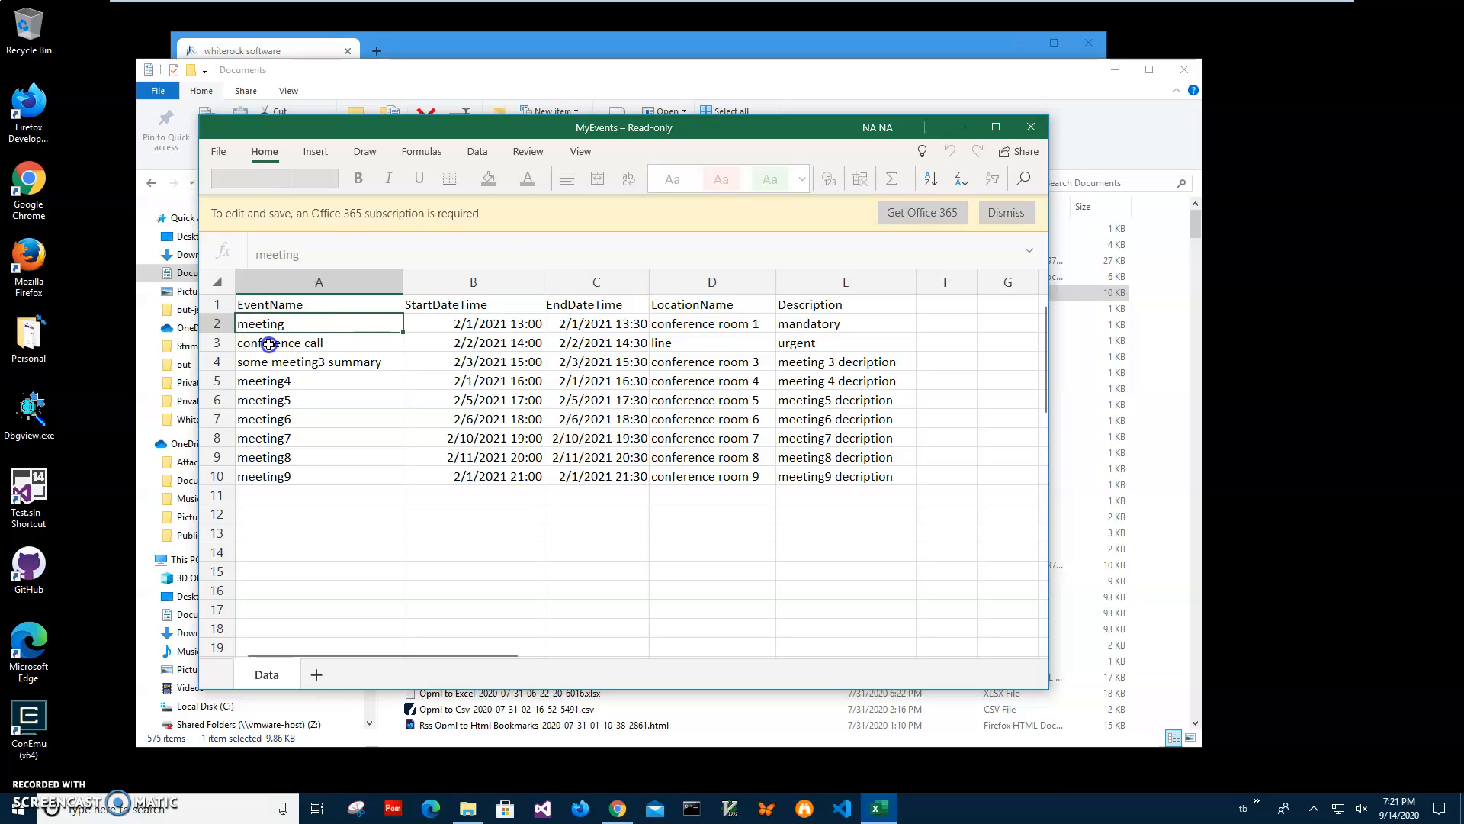
left_click(318, 361)
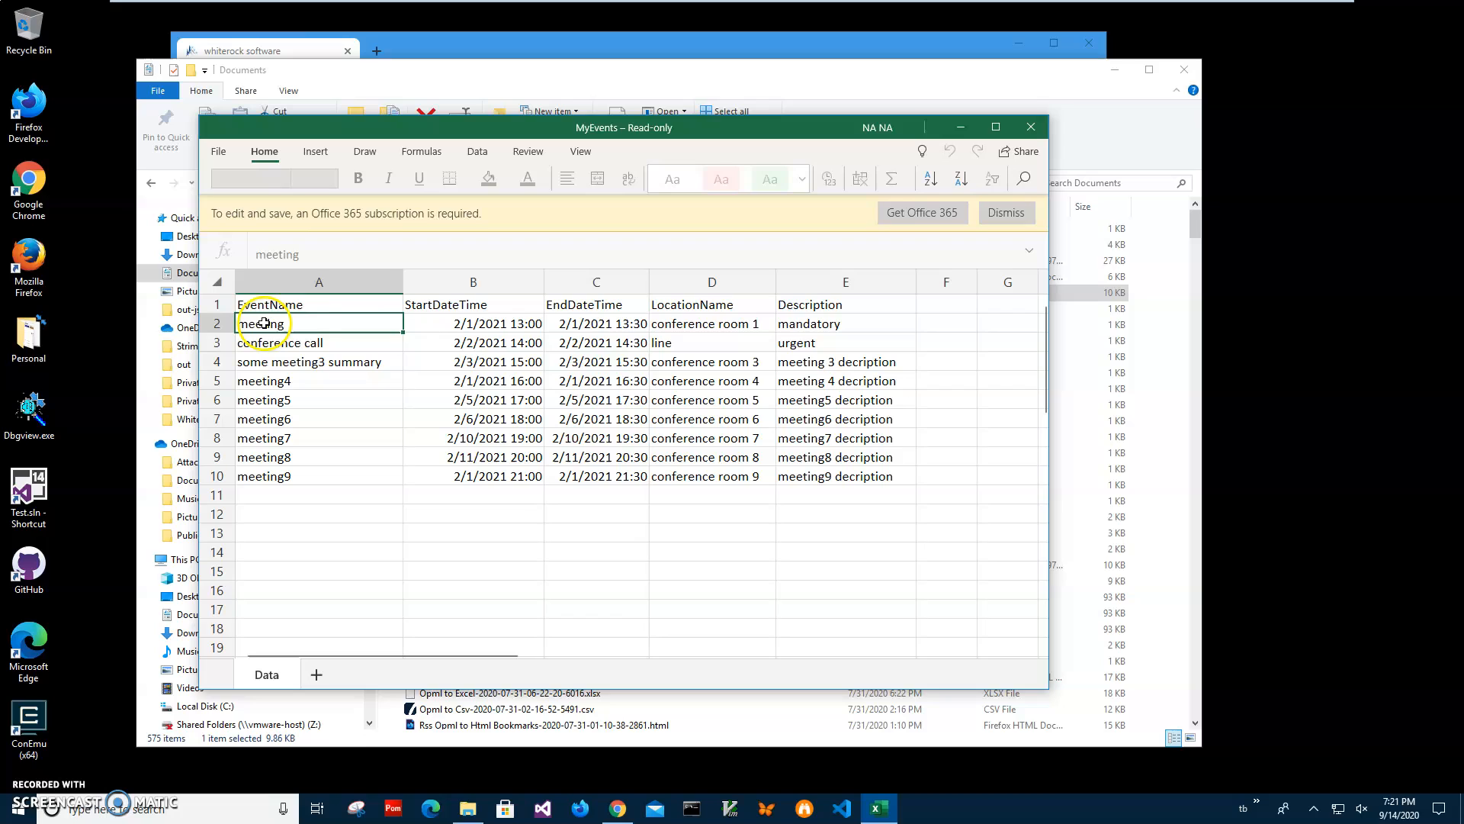
left_click(596, 324)
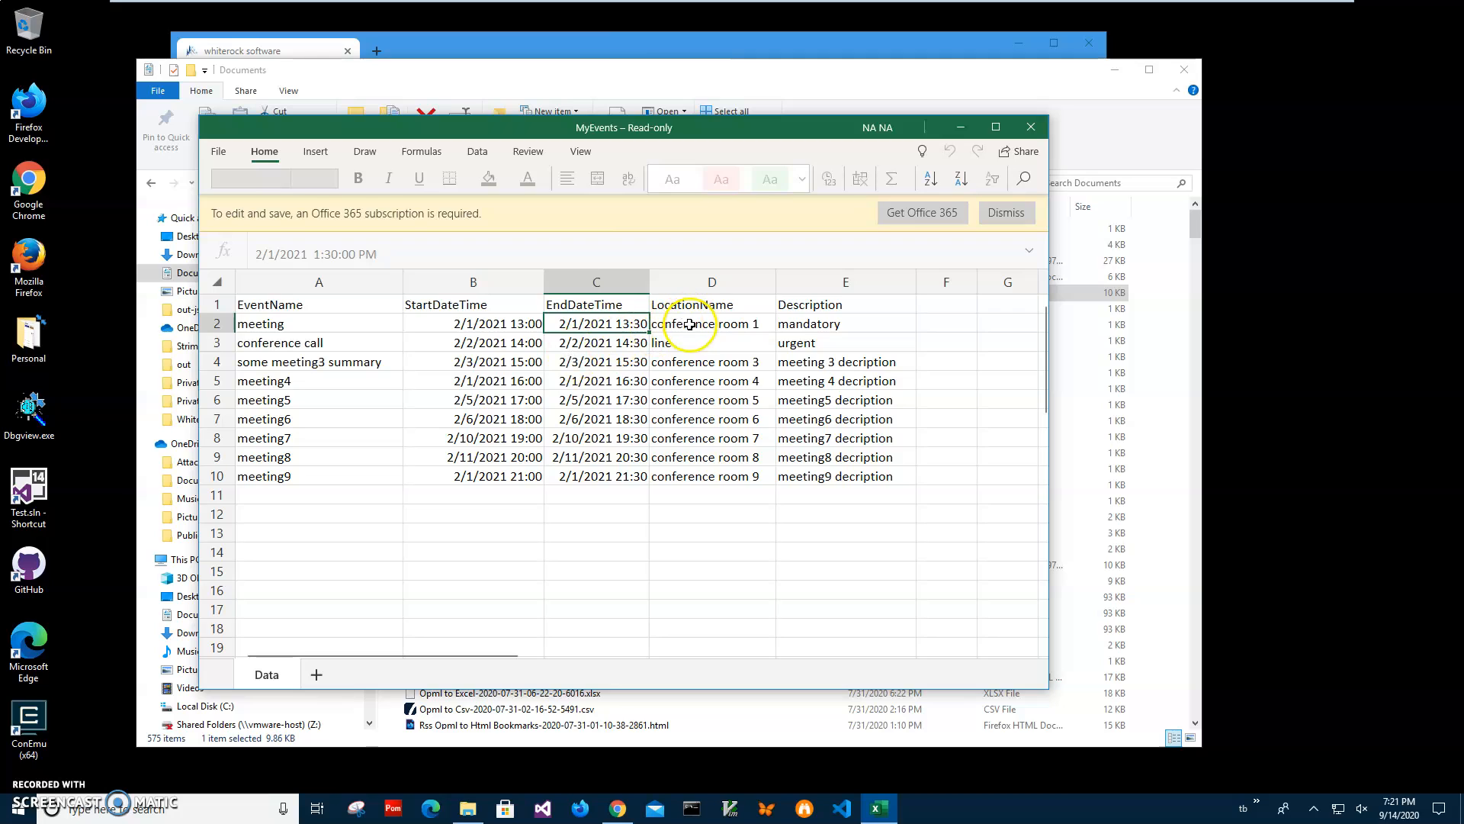
left_click(844, 341)
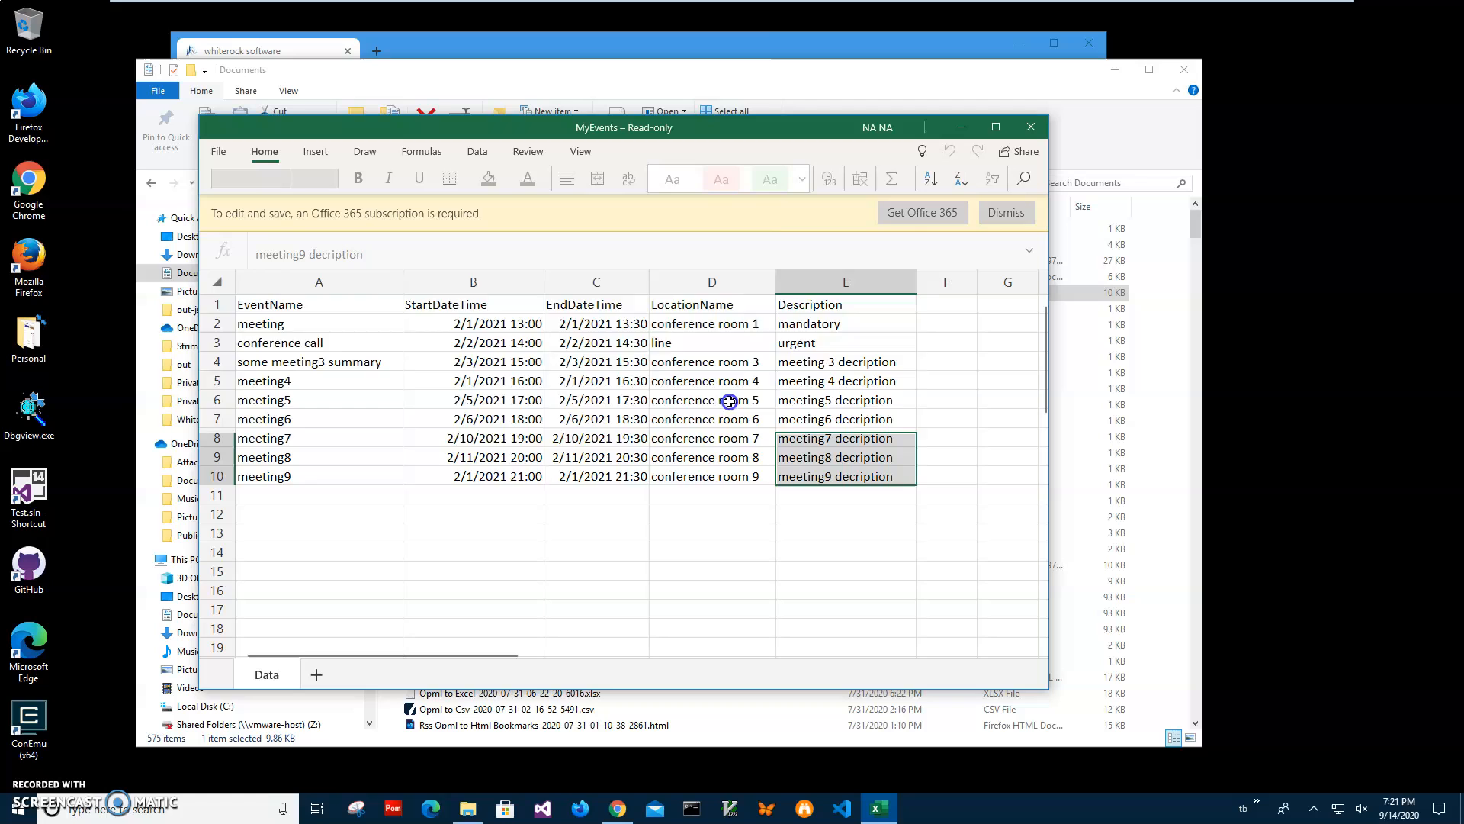
left_click(318, 323)
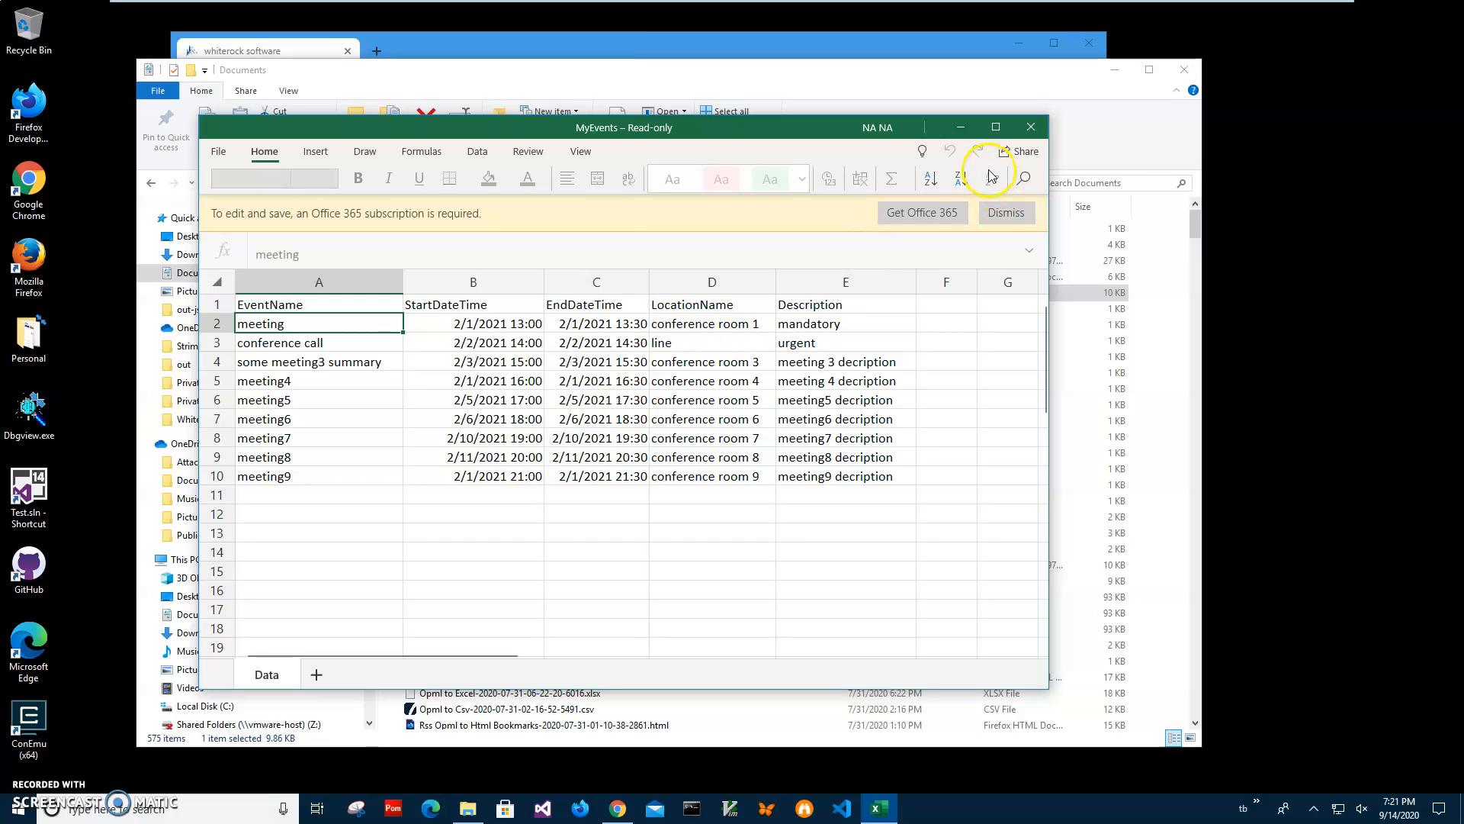
mouse_move(1025, 183)
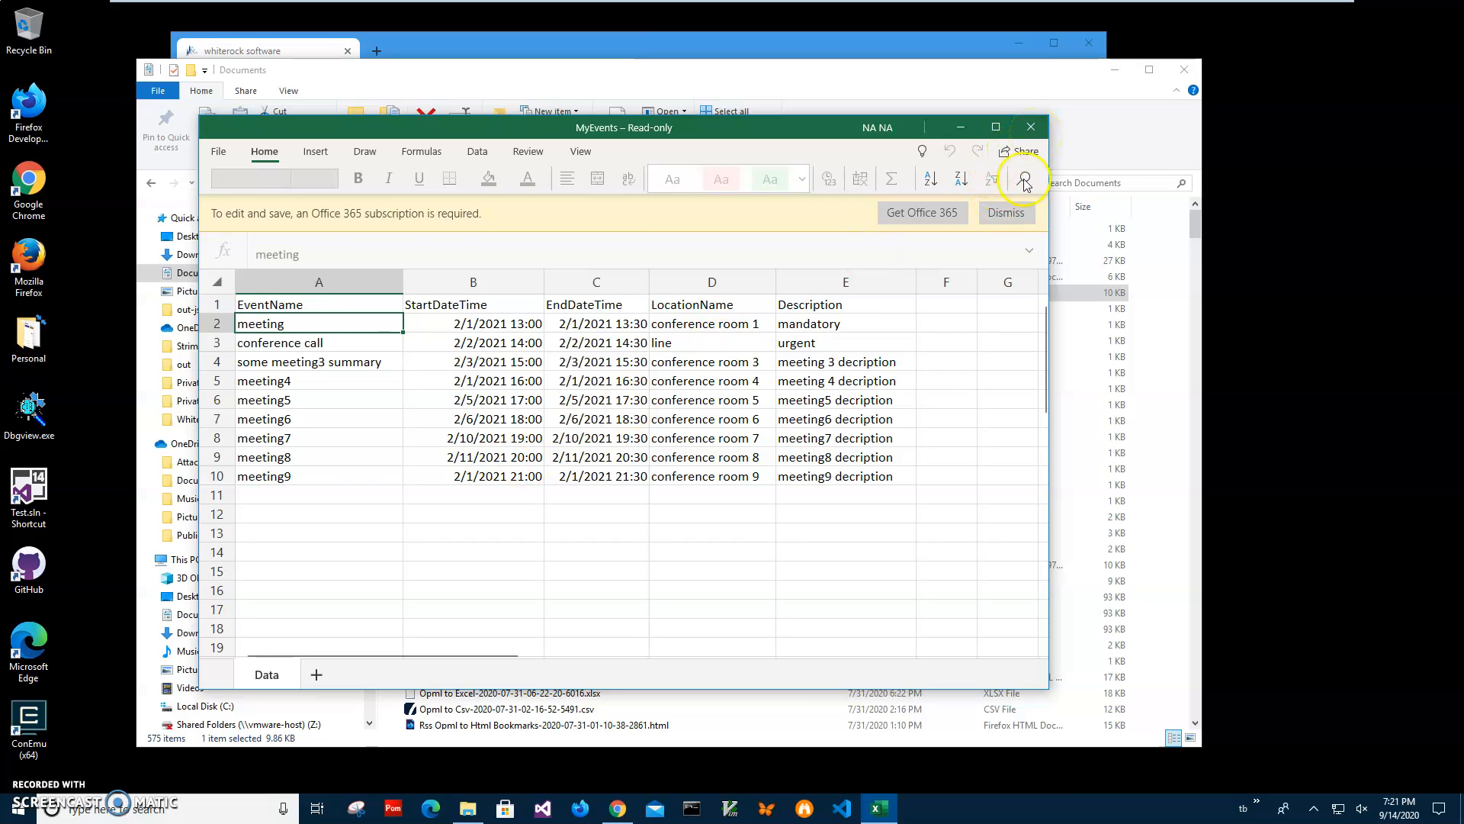
mouse_move(1020, 179)
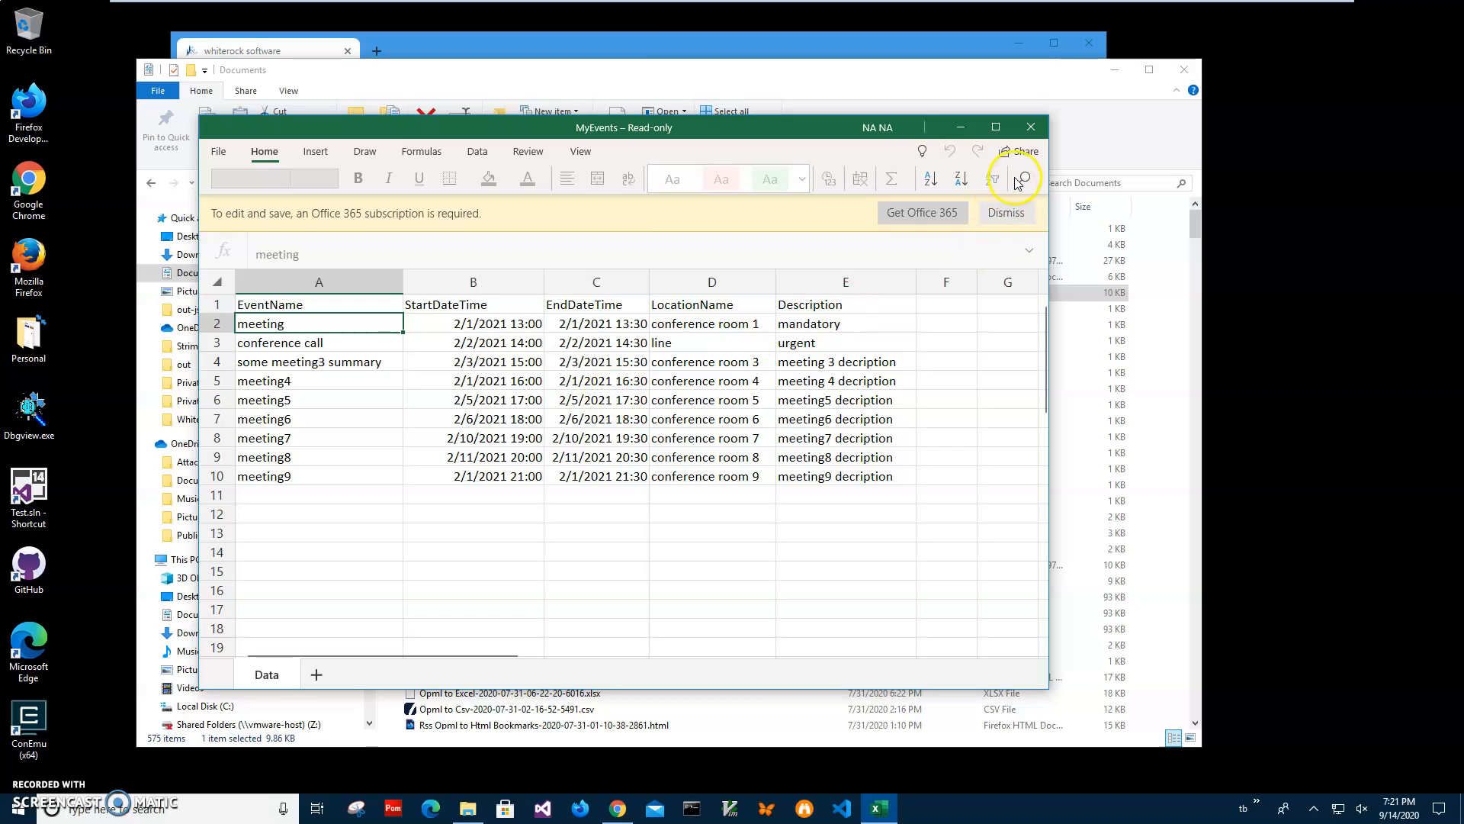
mouse_move(1031, 126)
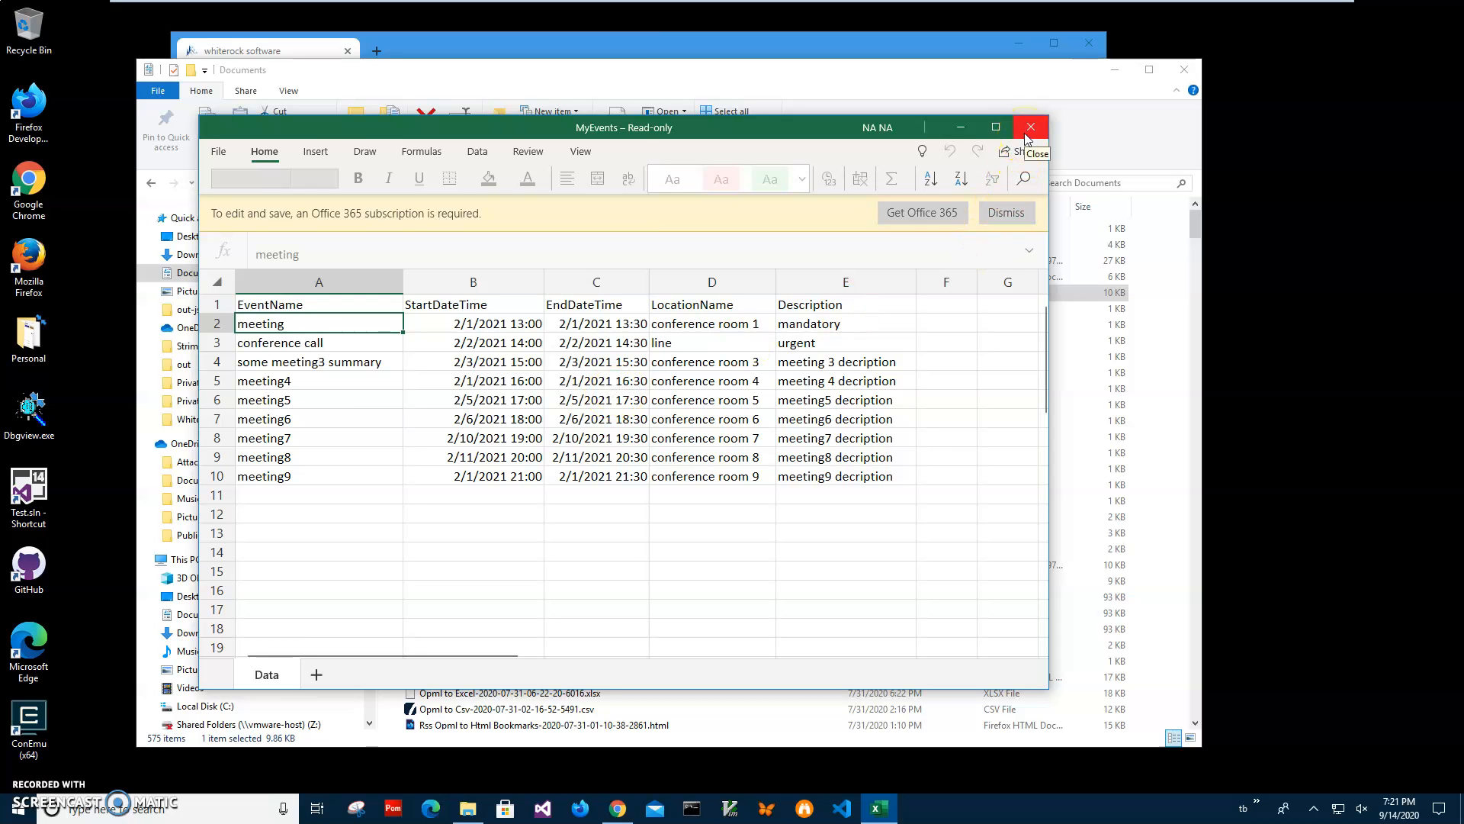
- Close Excel and Explorer, search 'spreadshee' and download the Spreadsheet to ics zip
left_click(1030, 126)
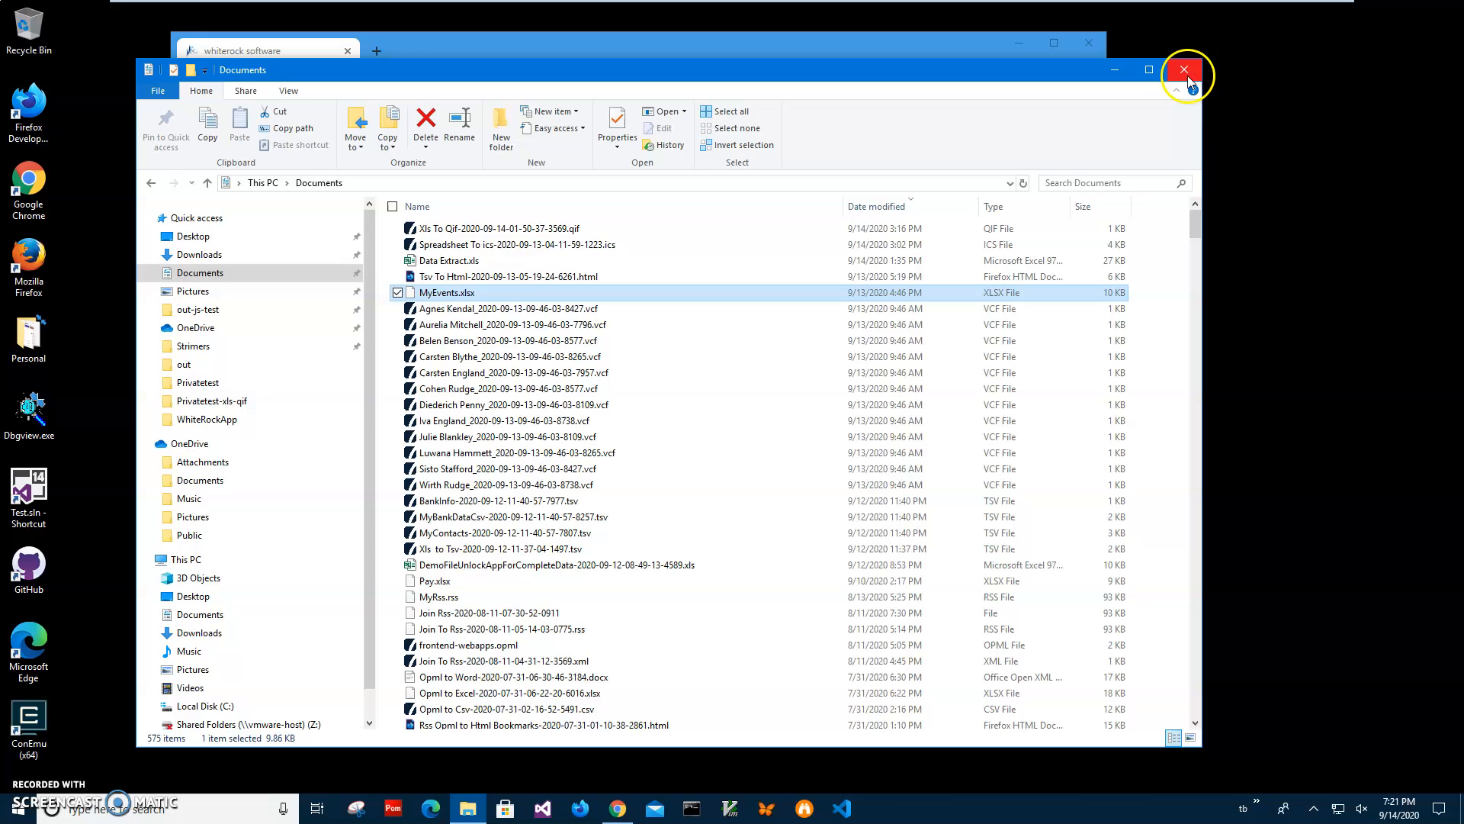
left_click(1180, 69)
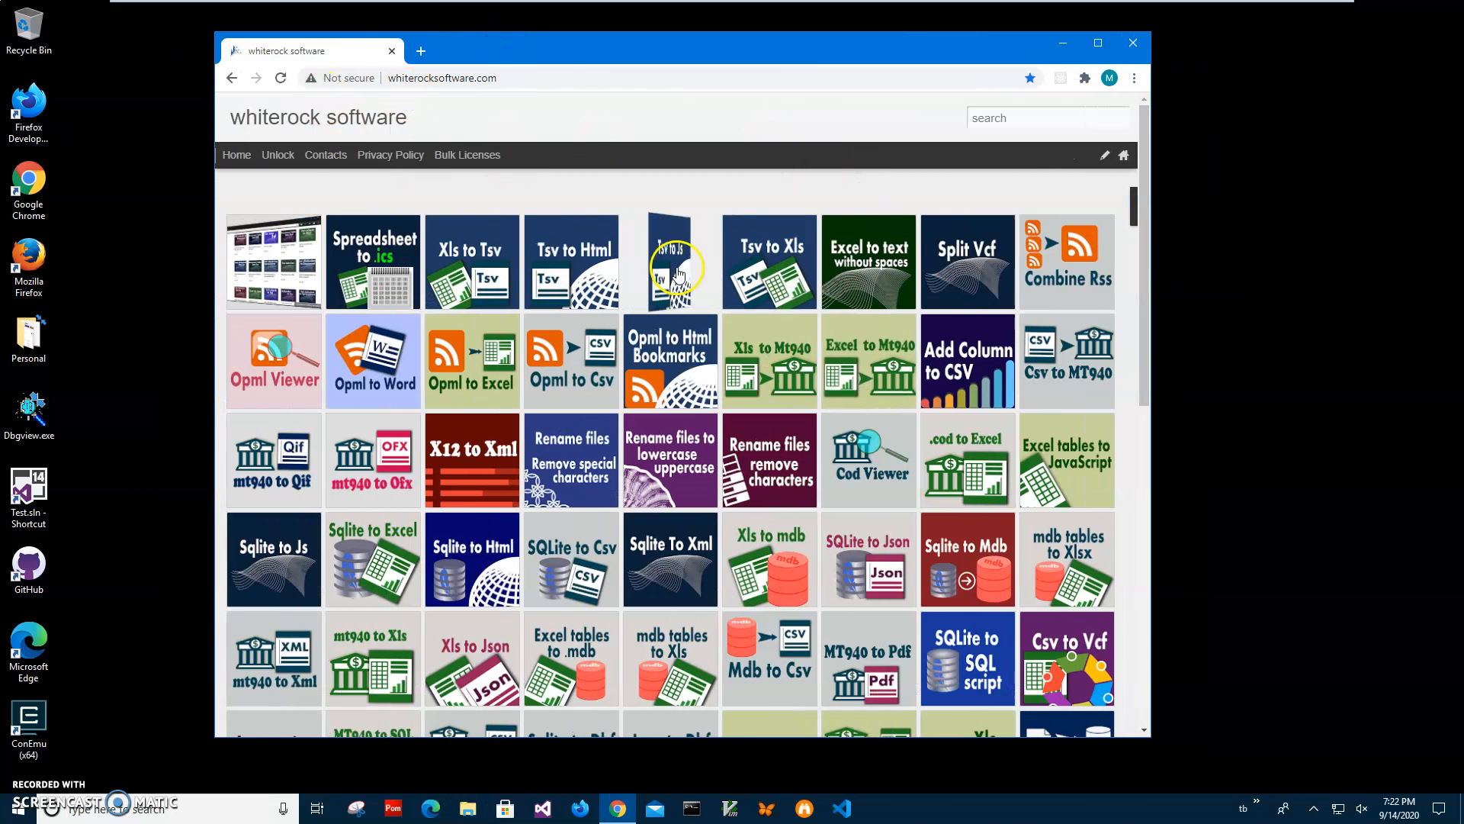
mouse_move(486, 182)
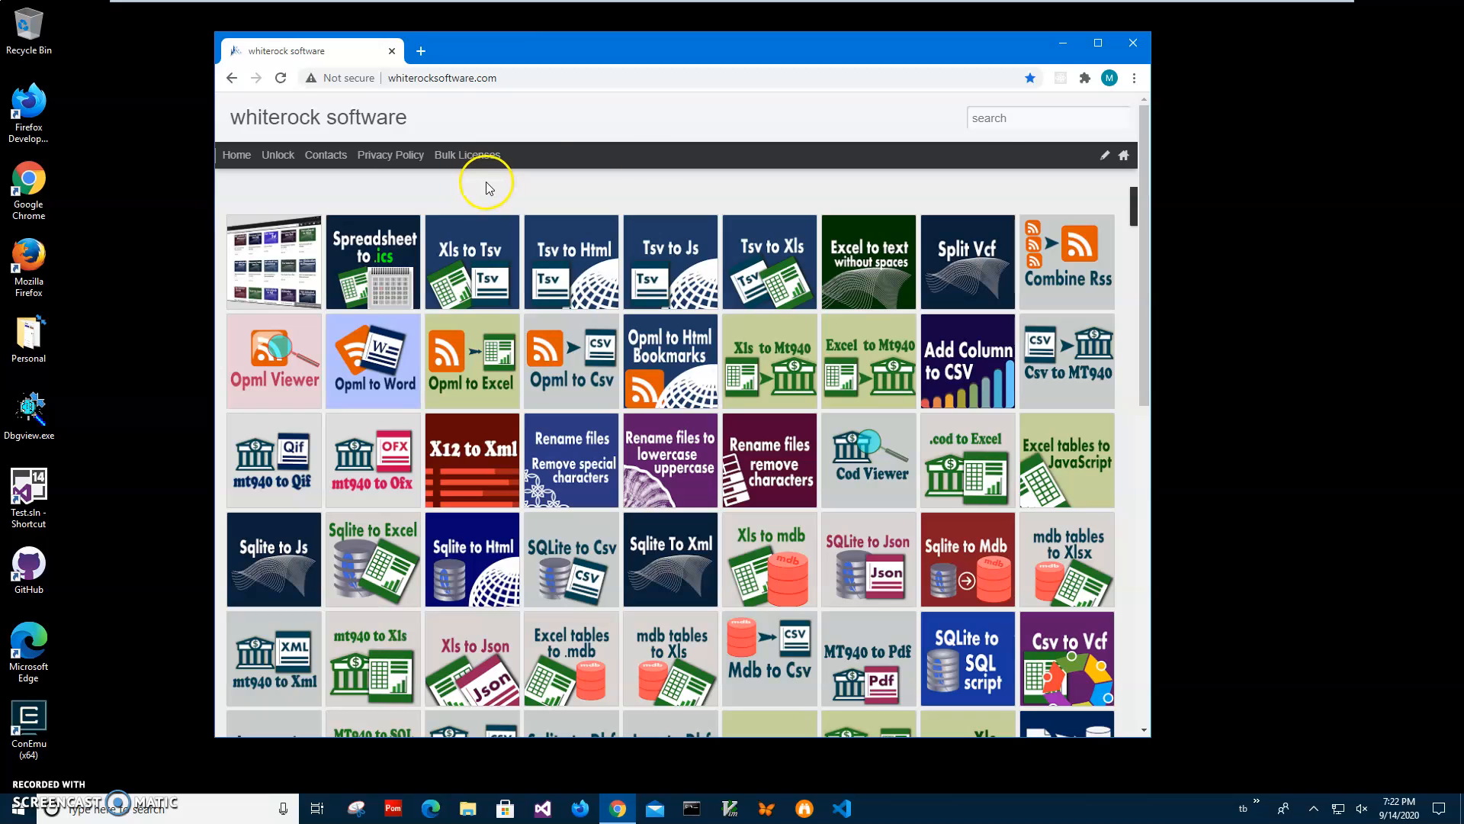
left_click(1046, 118)
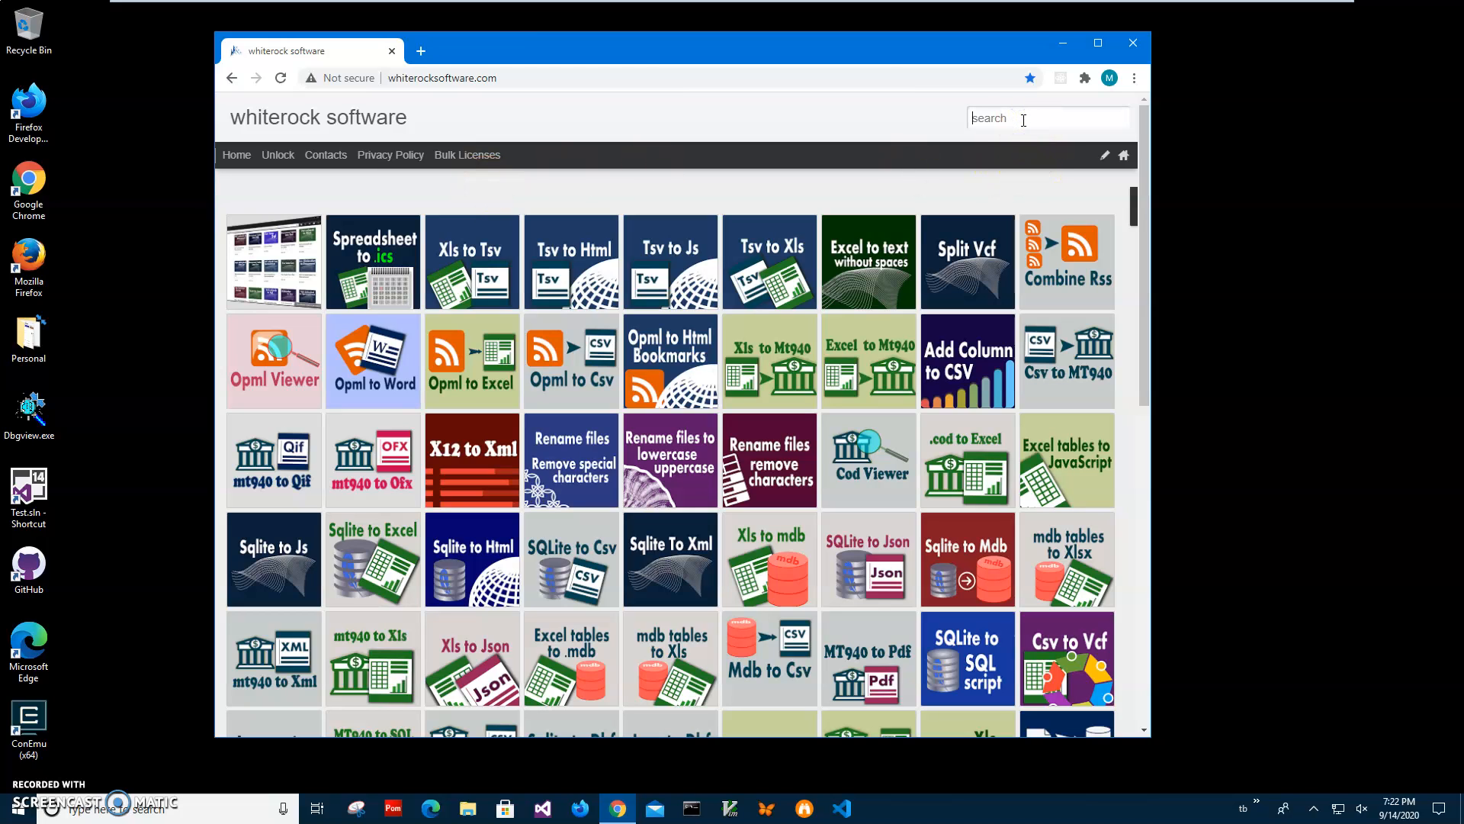
type("spreadshee")
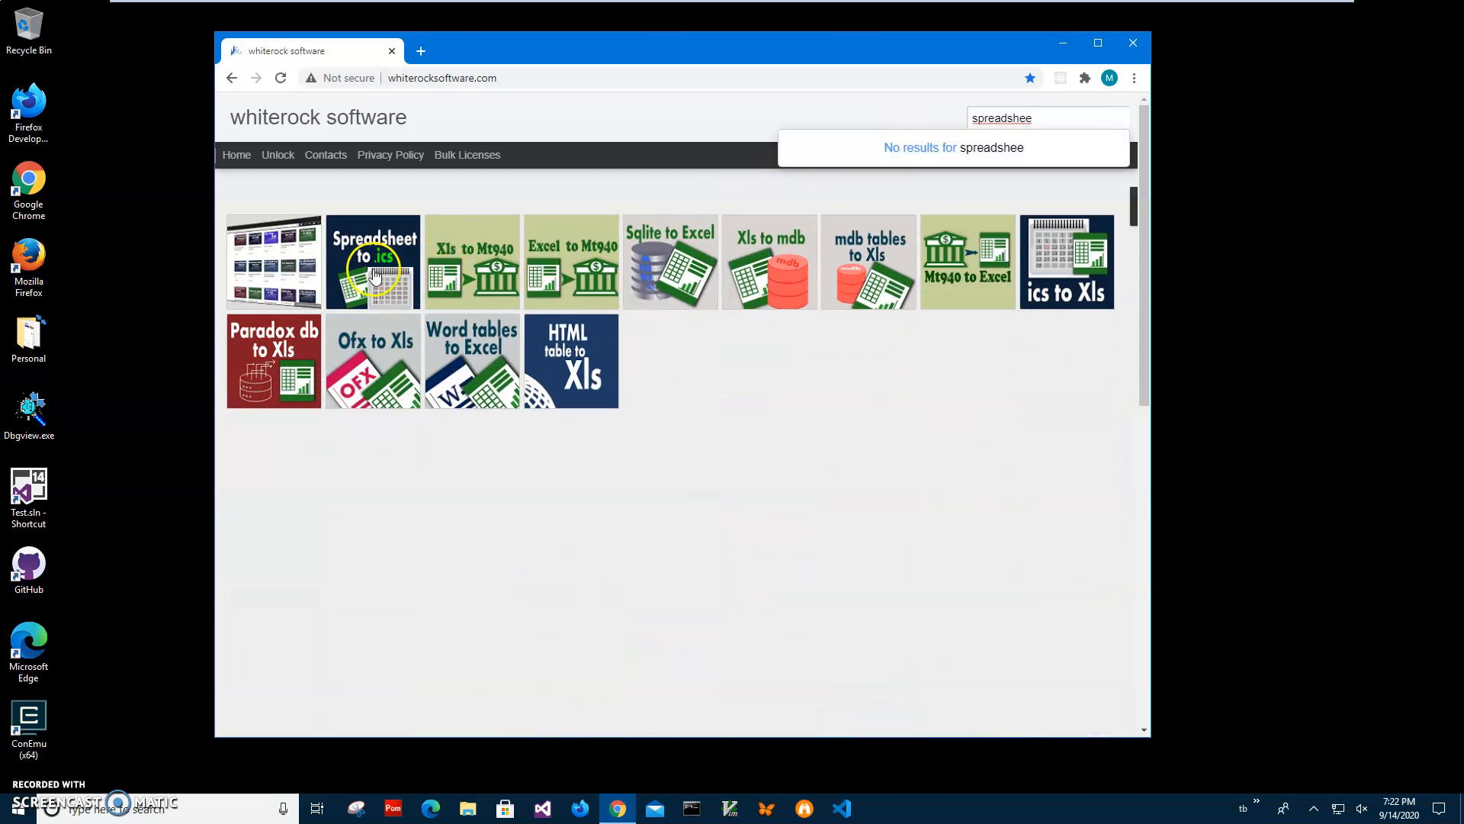
mouse_move(372, 261)
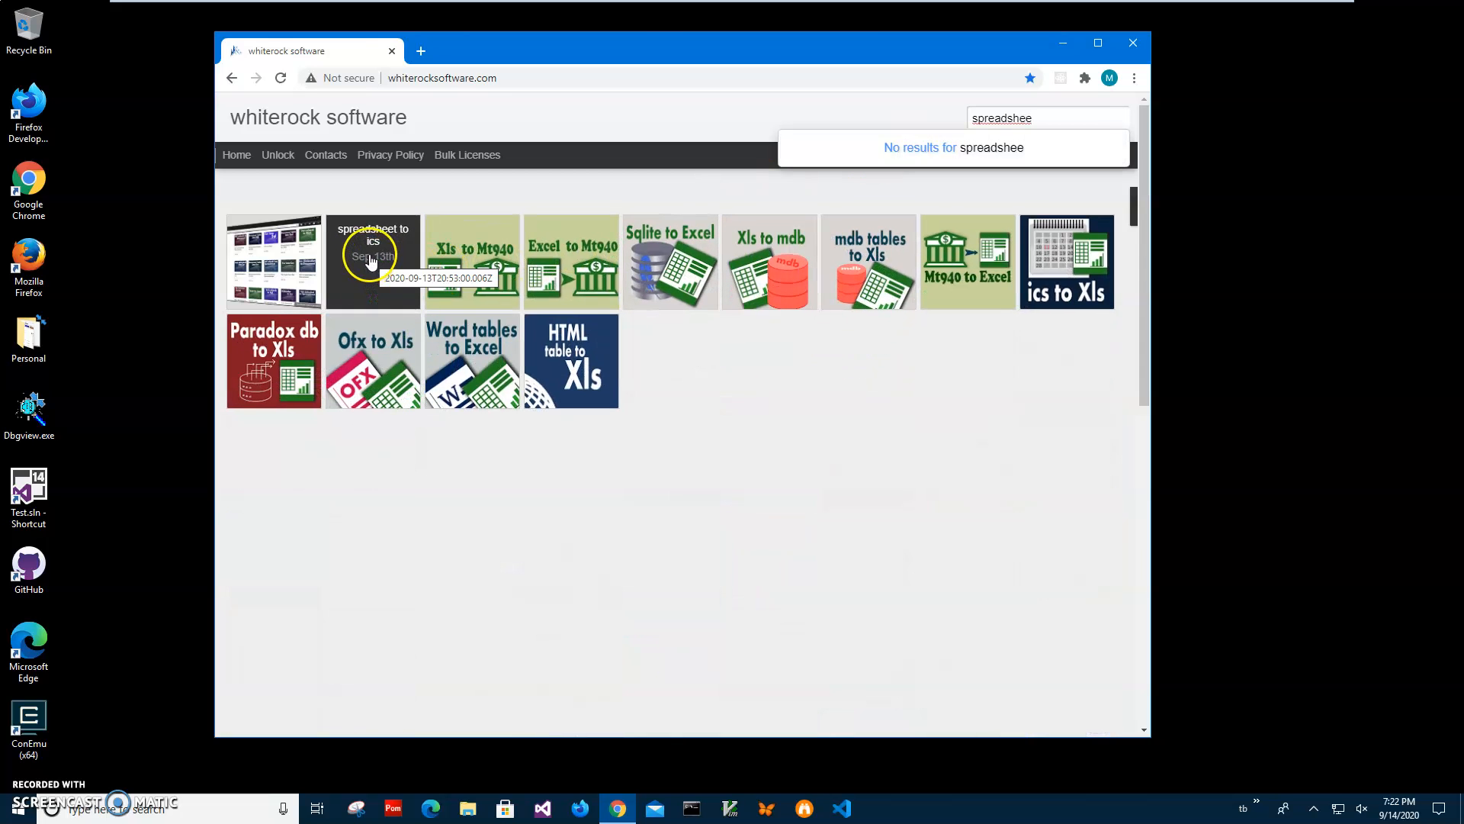
left_click(371, 261)
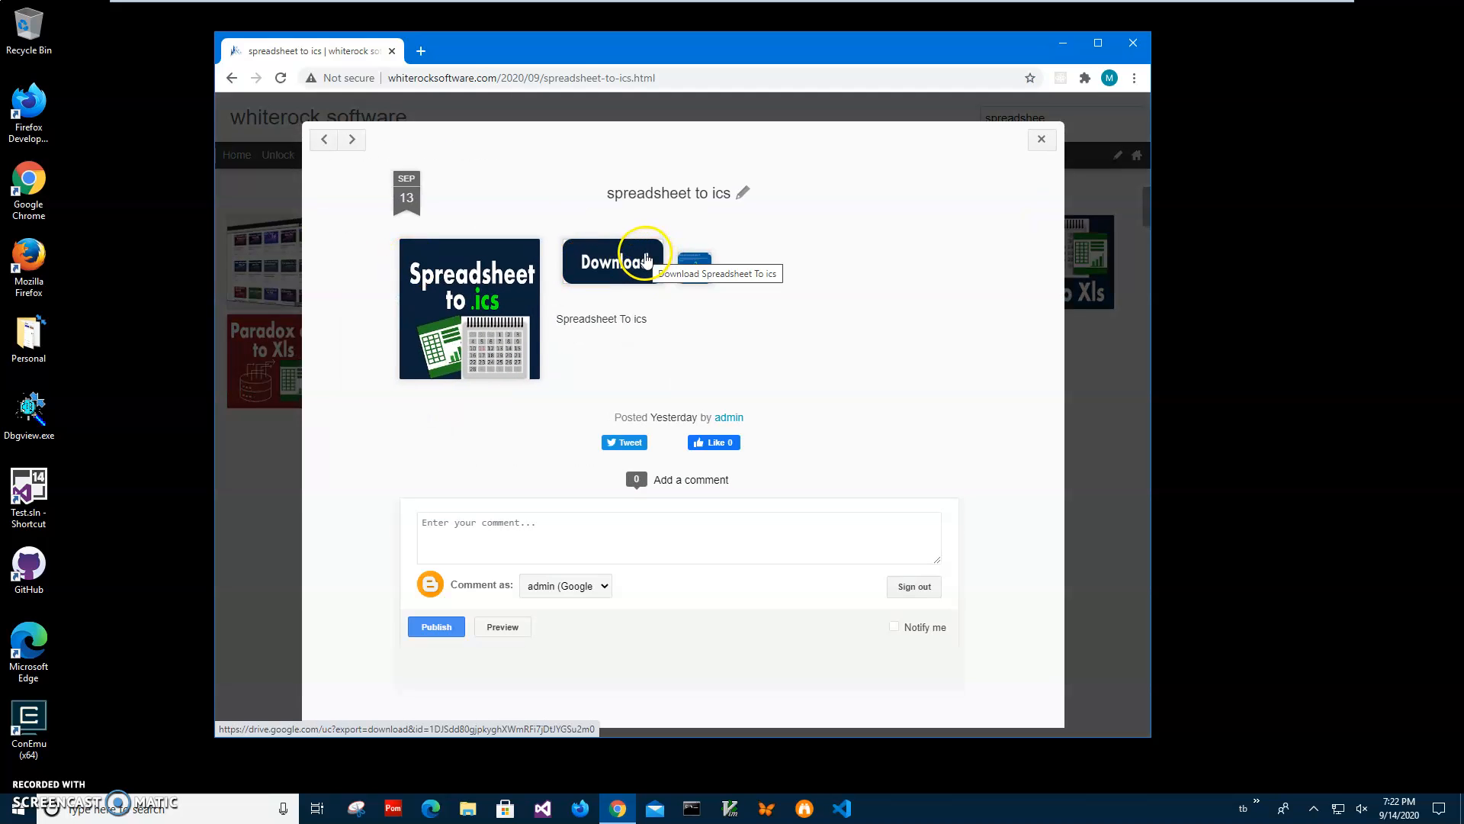
left_click(615, 261)
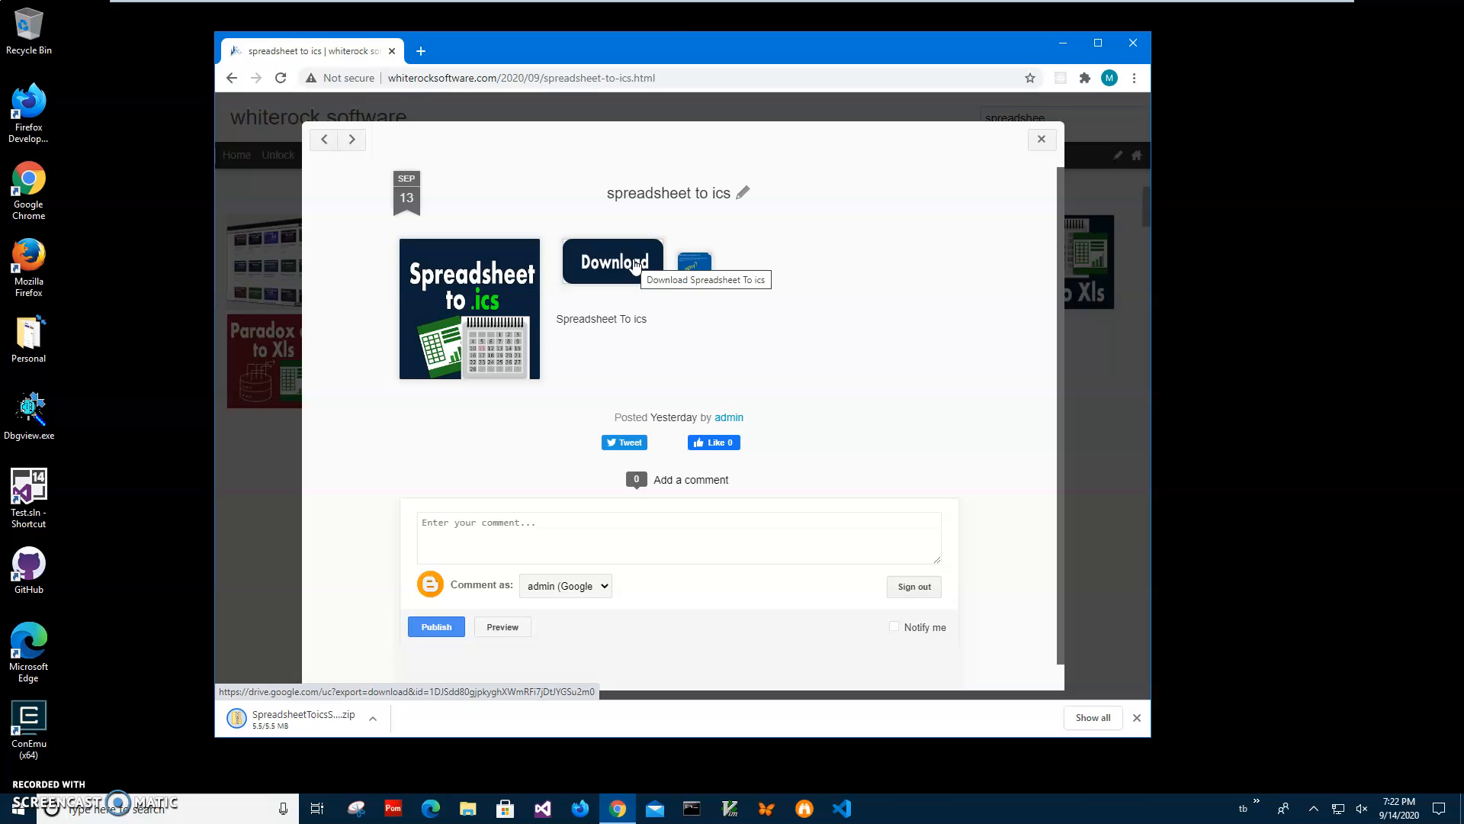
mouse_move(500, 441)
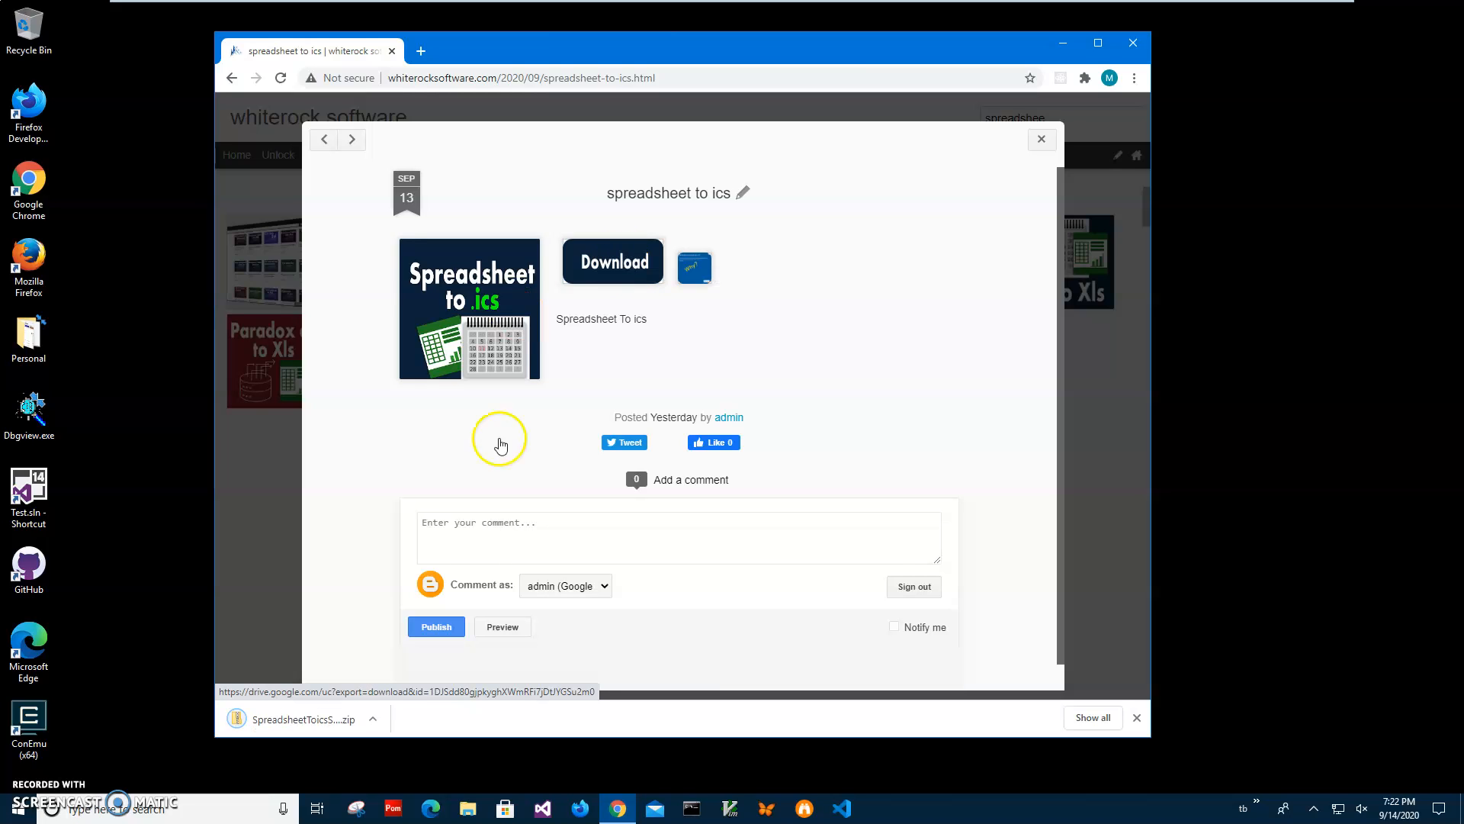
mouse_move(450, 515)
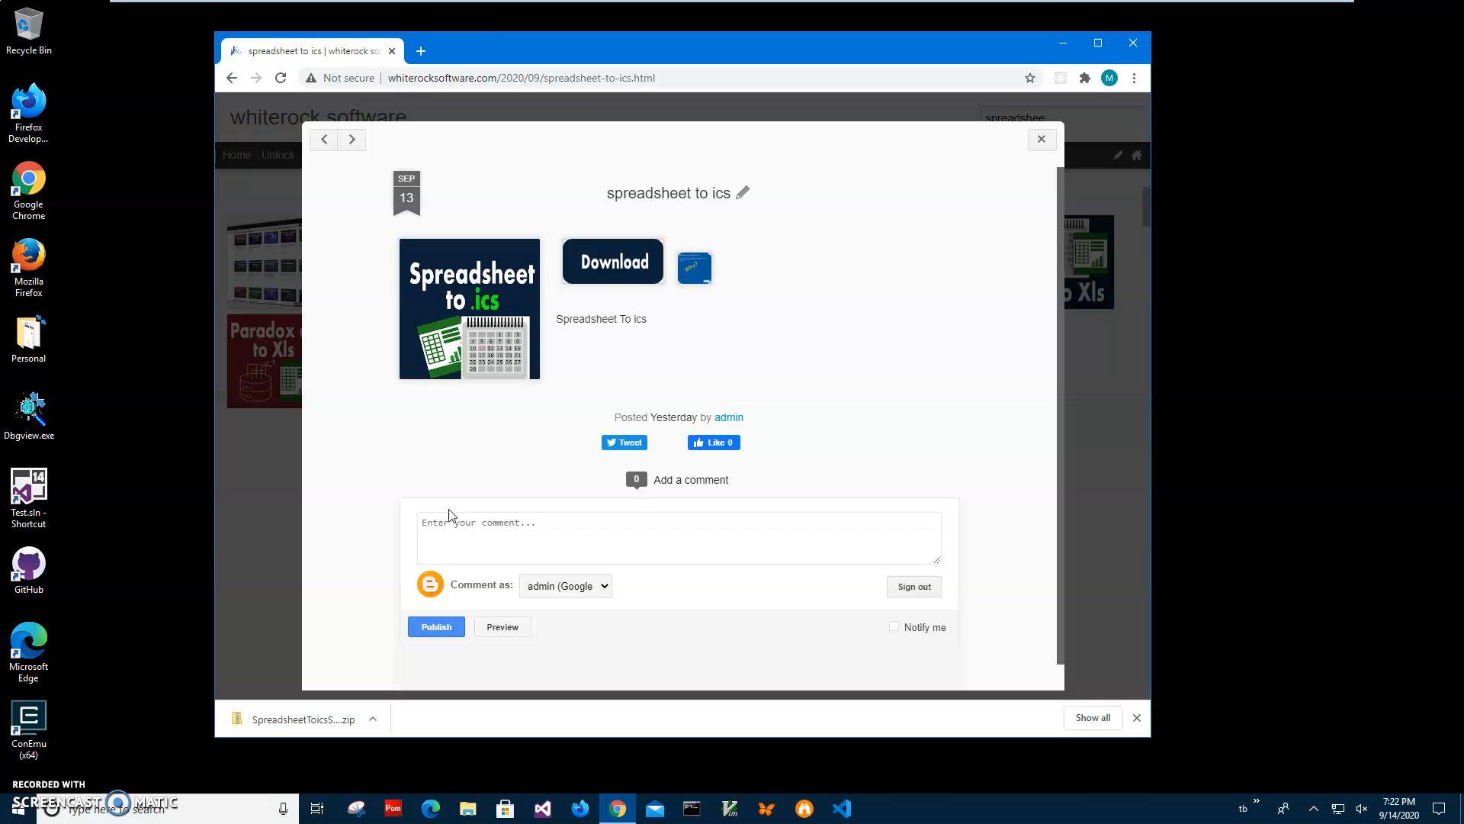
mouse_move(596, 523)
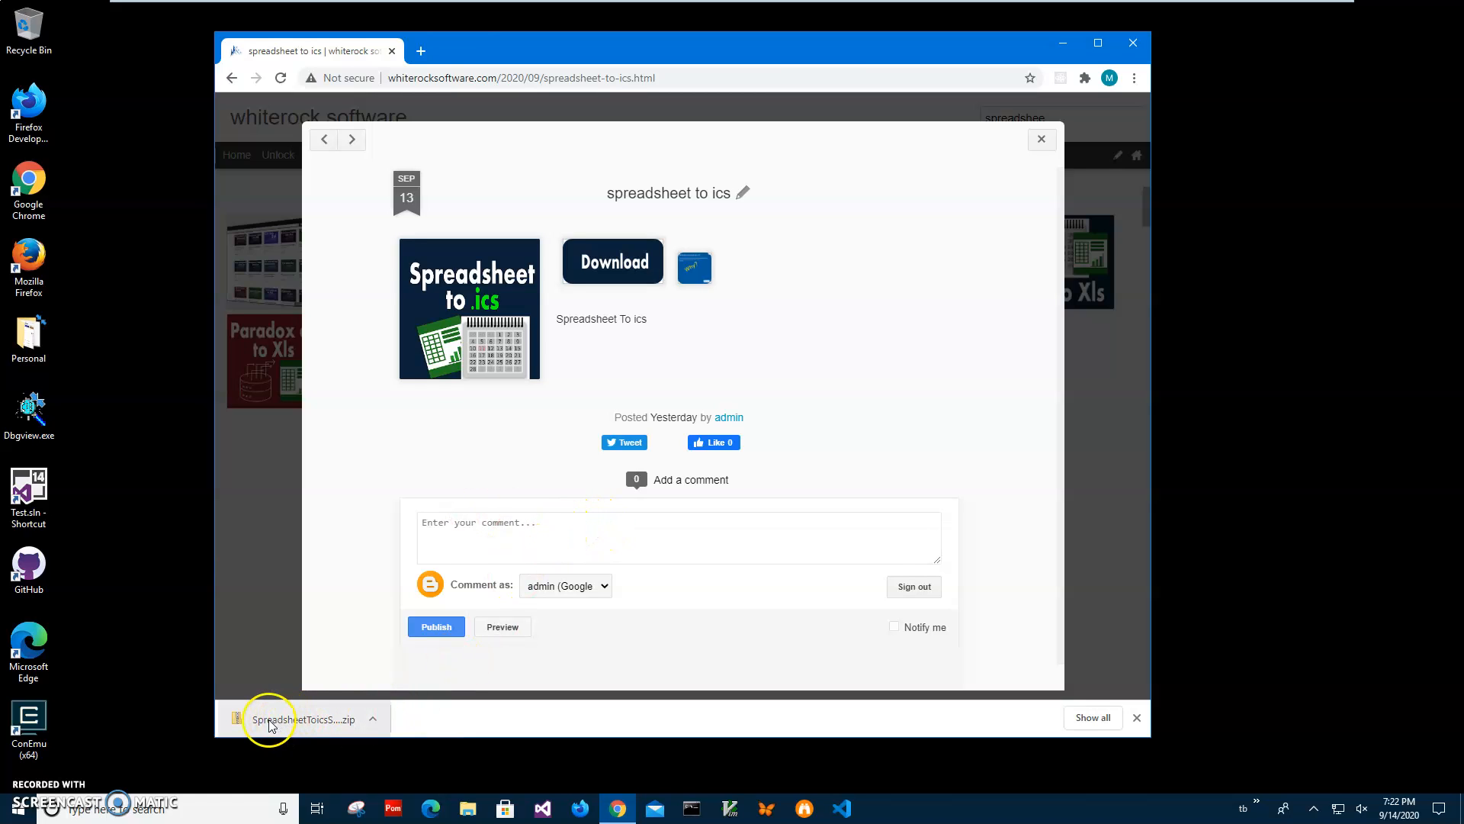
- Install SpreadsheetToicsSetup.msi from the zip, approving the SmartScreen and UAC prompts
left_click(303, 719)
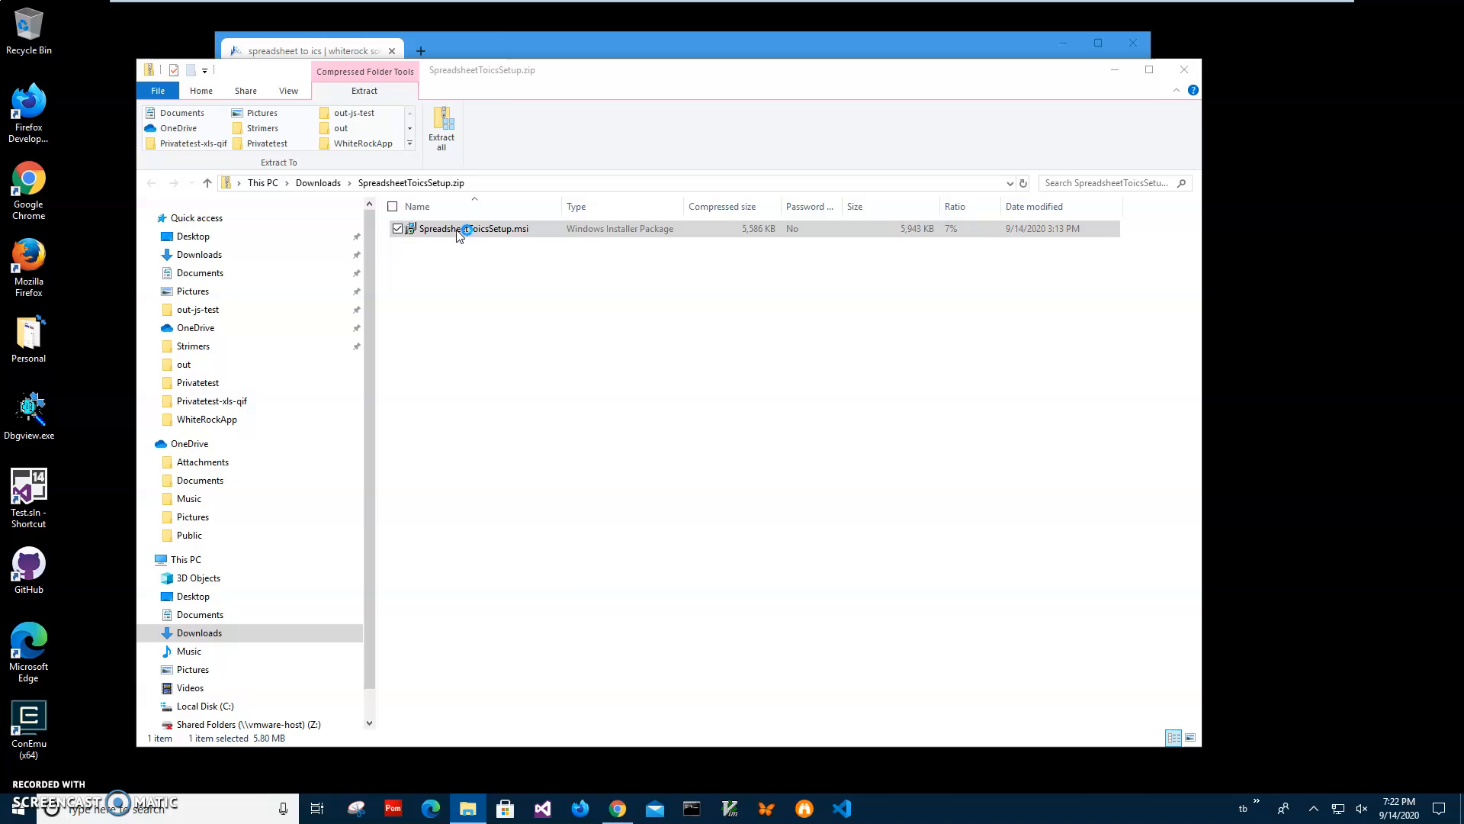
double_click(471, 229)
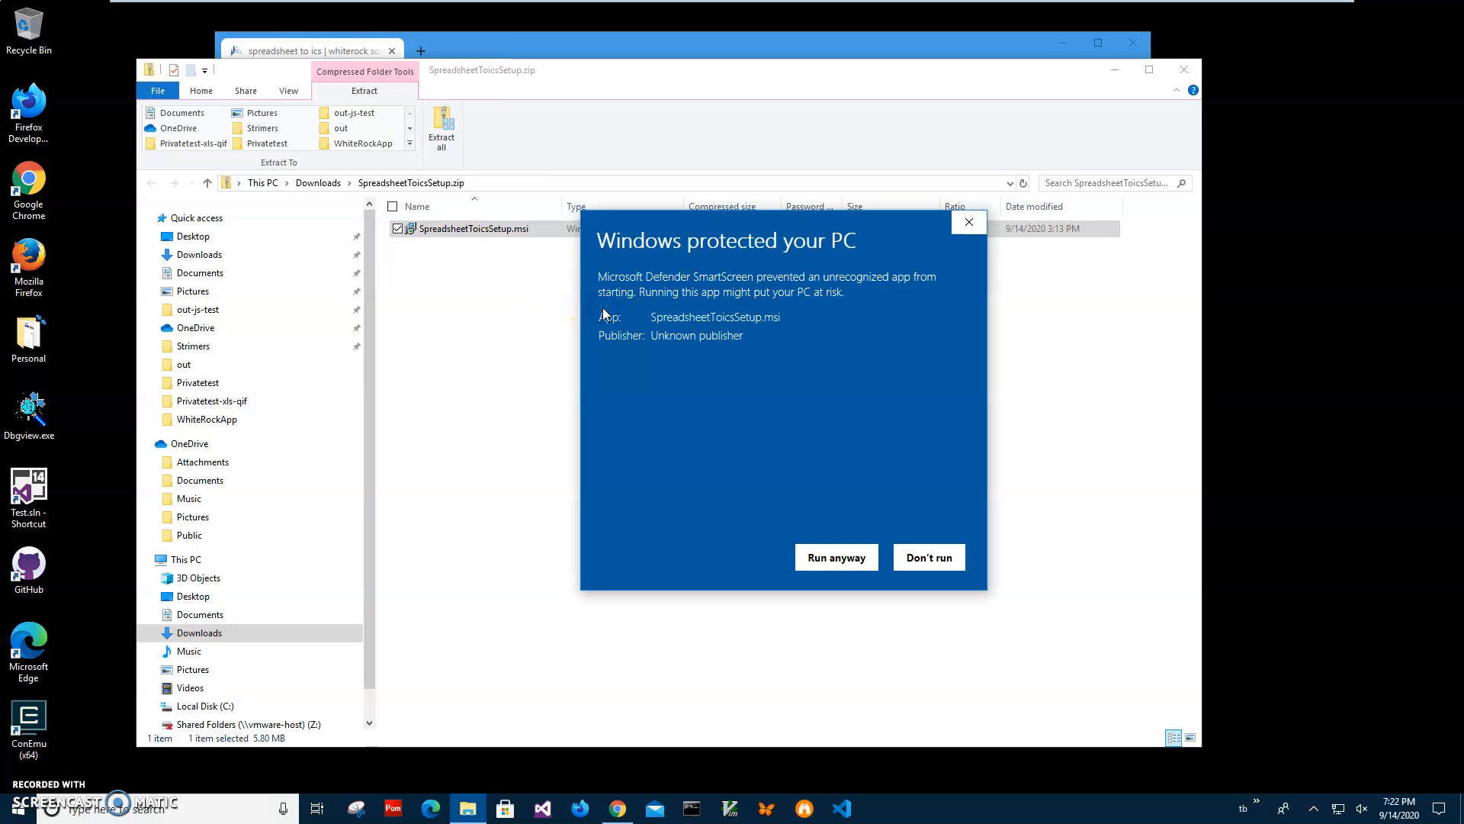
mouse_move(603, 332)
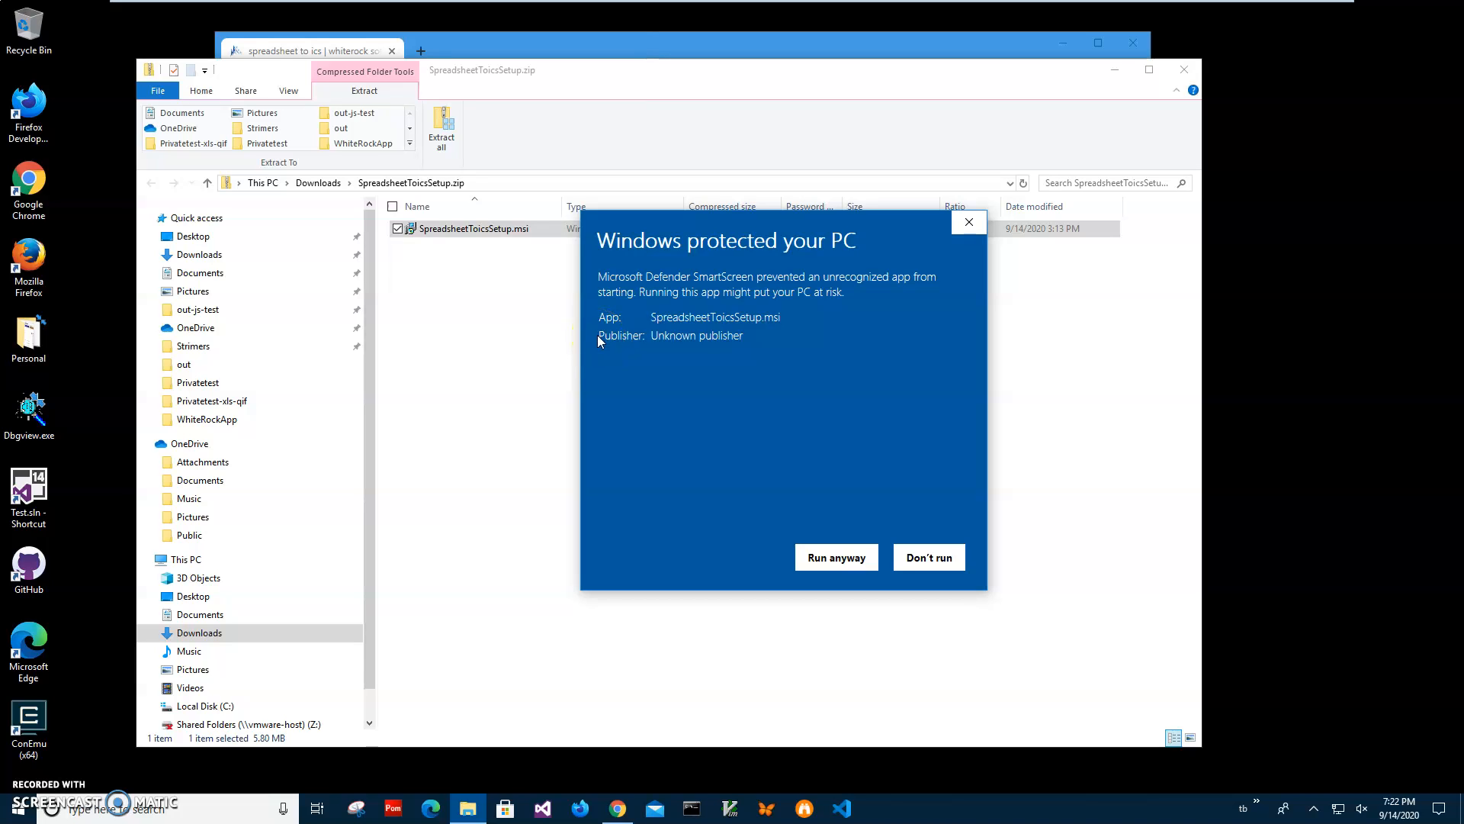
mouse_move(738, 378)
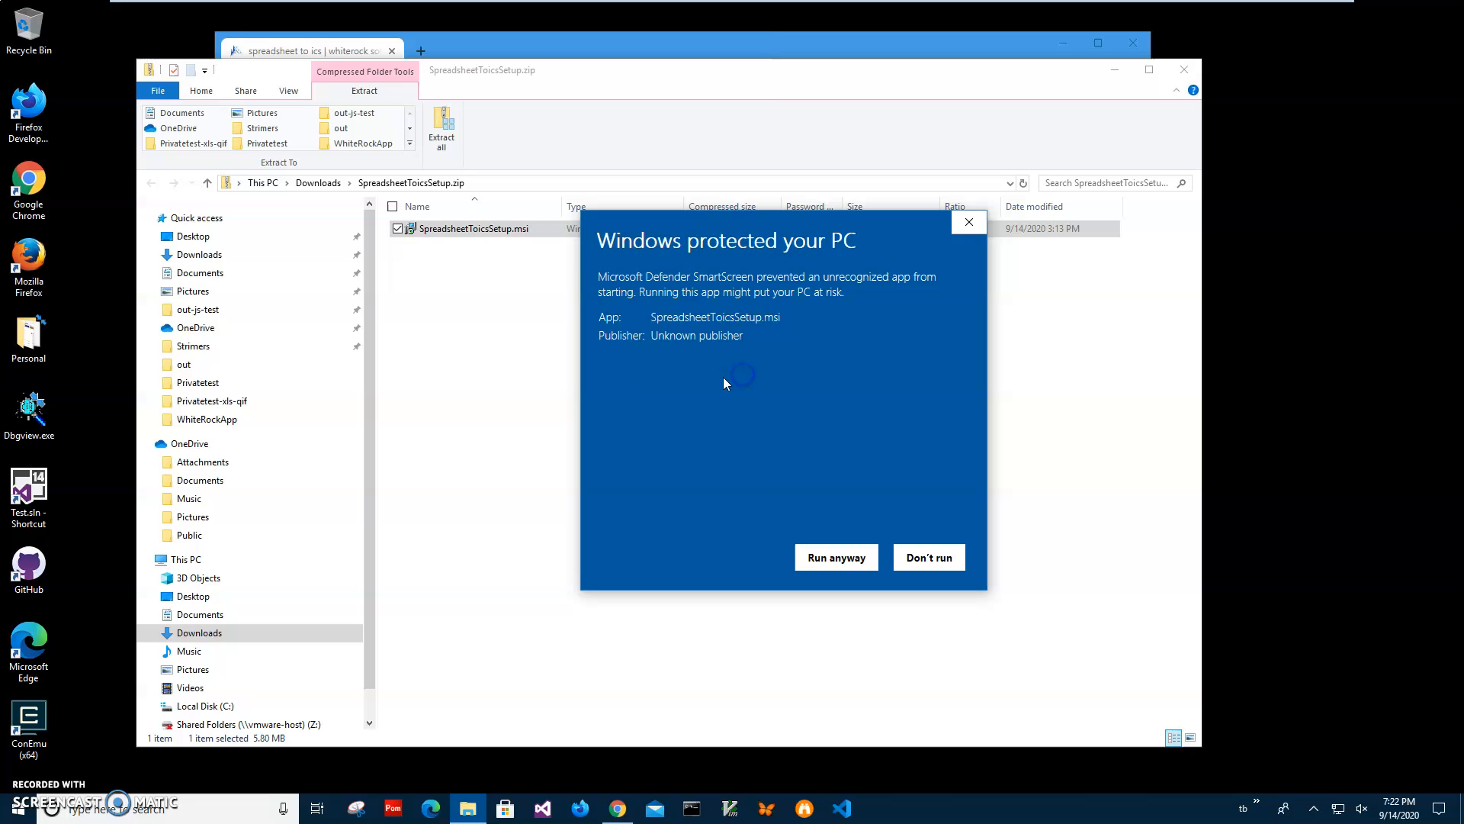
left_click(835, 556)
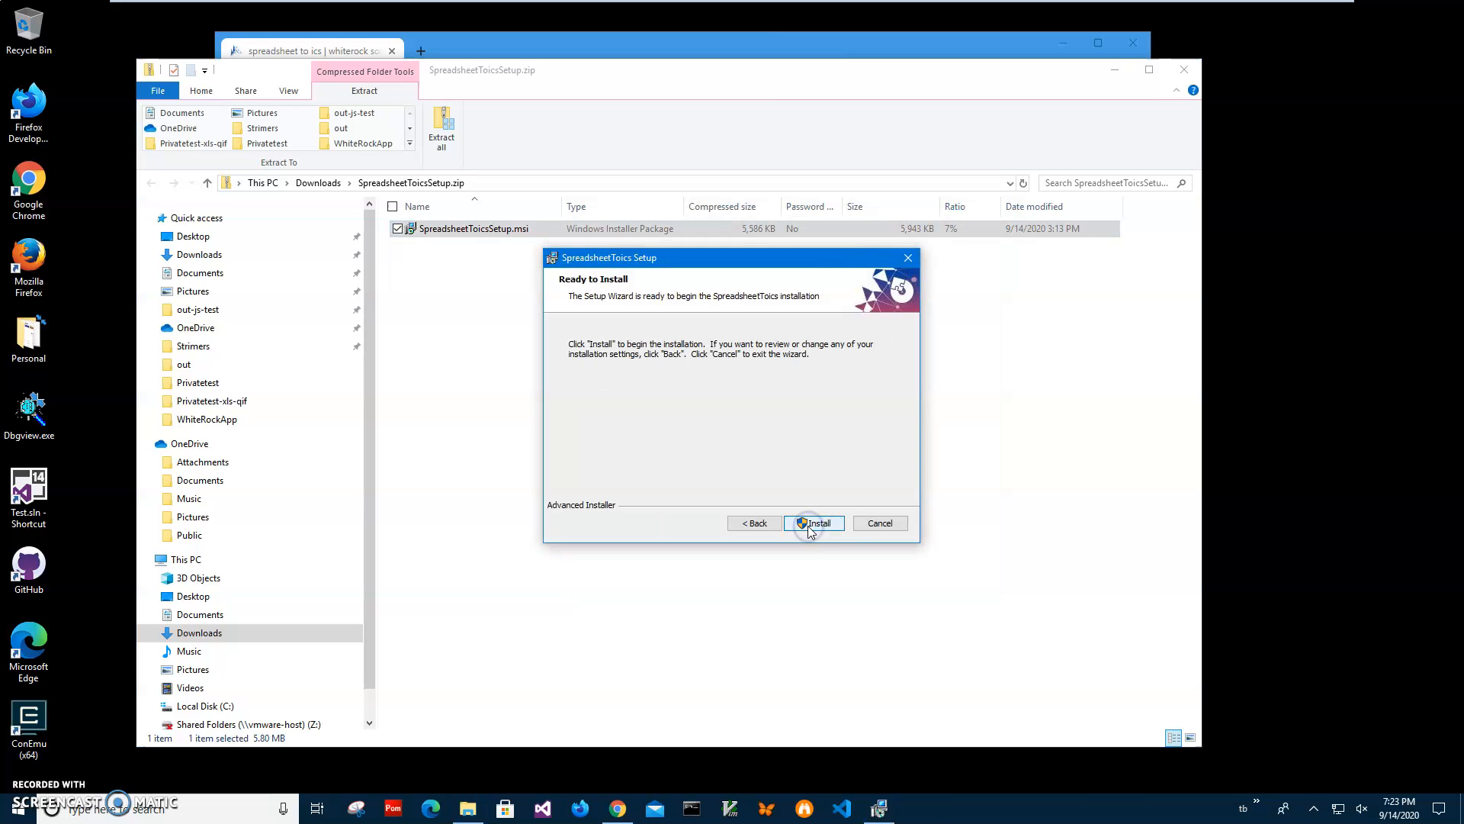
left_click(813, 522)
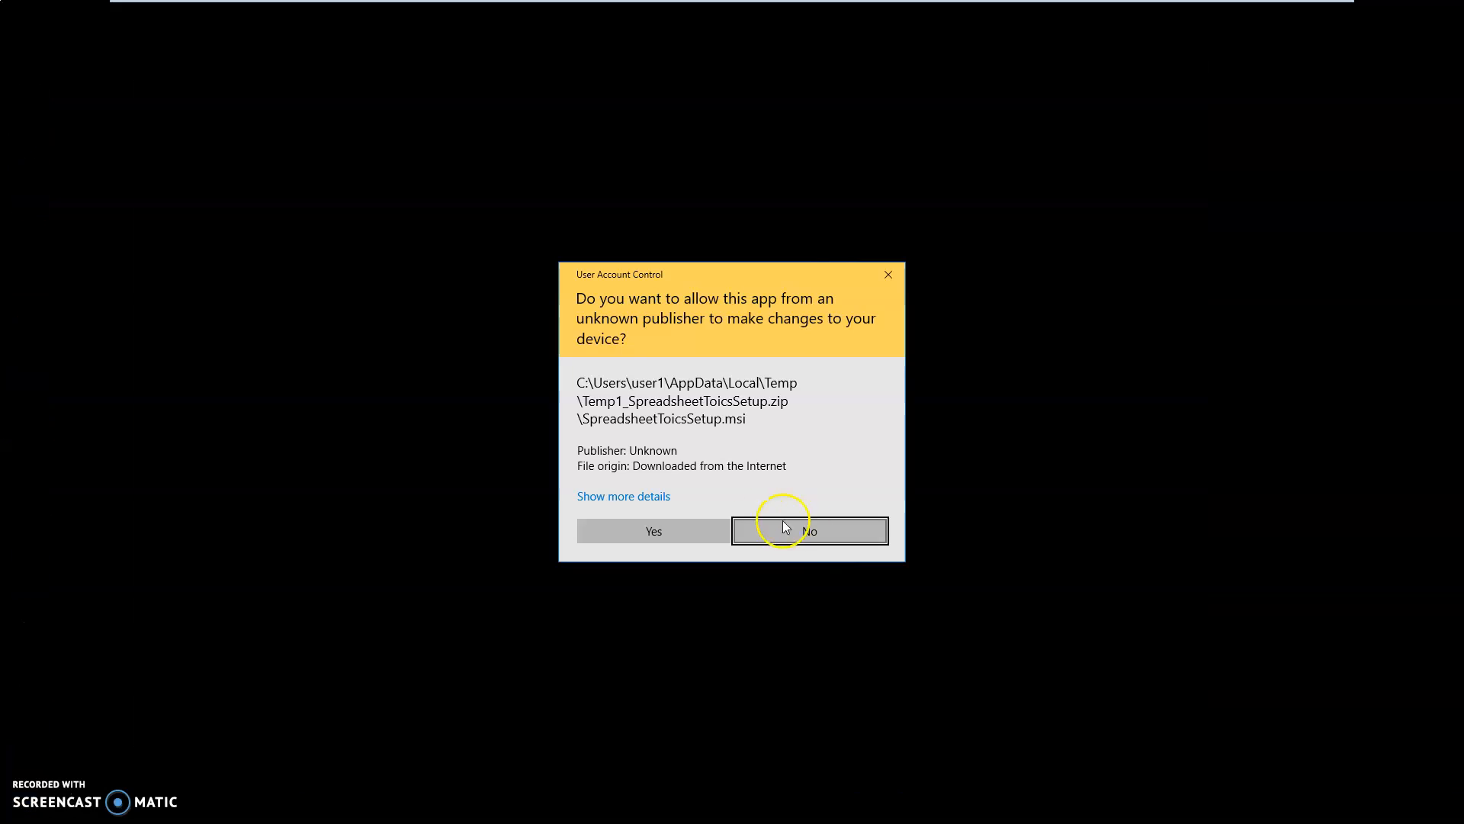
left_click(653, 531)
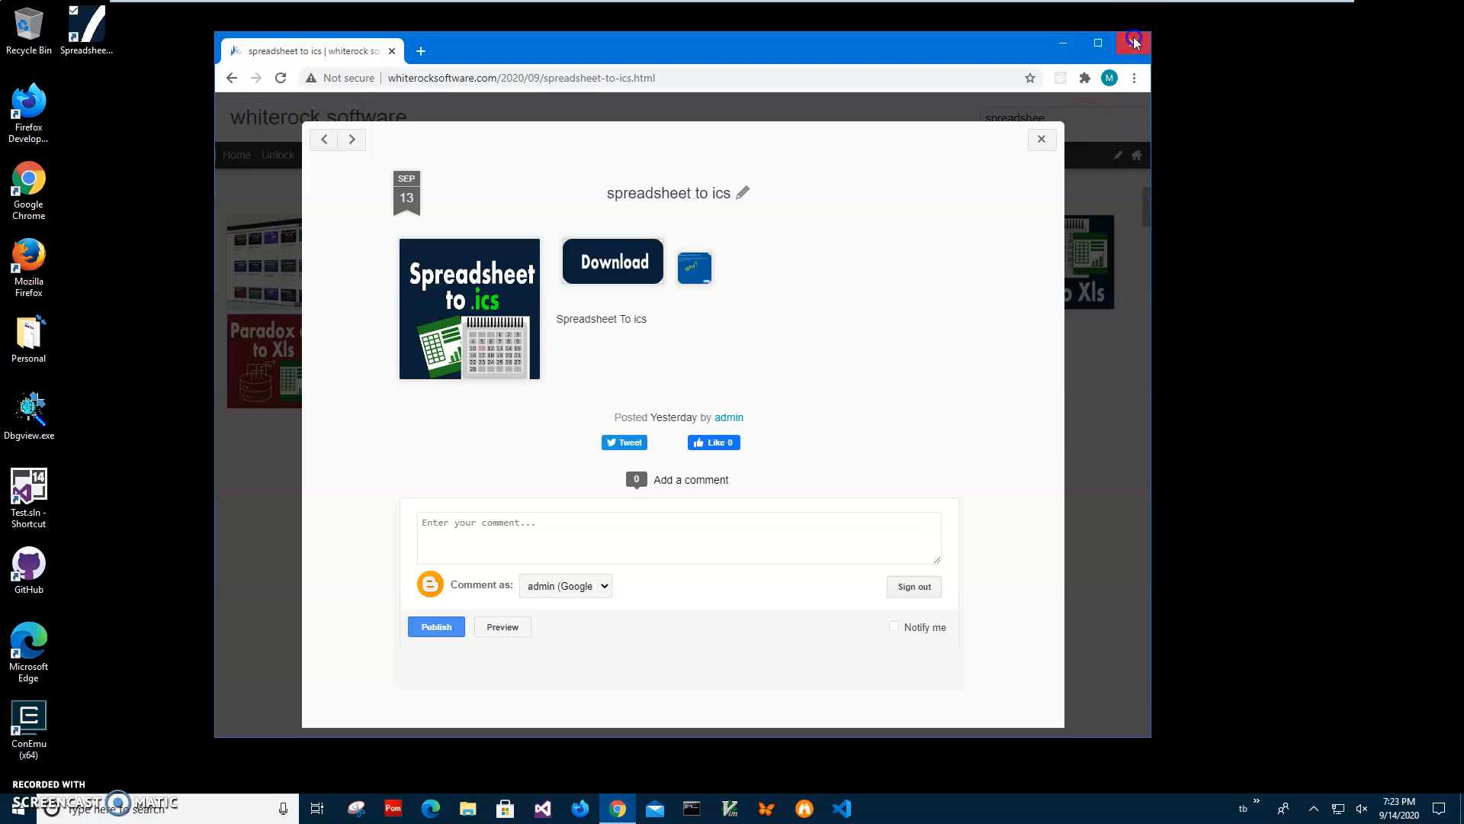
- Close Chrome, launch Spreadsheet To ics and load MyEvents.xlsx from Documents
left_click(1133, 43)
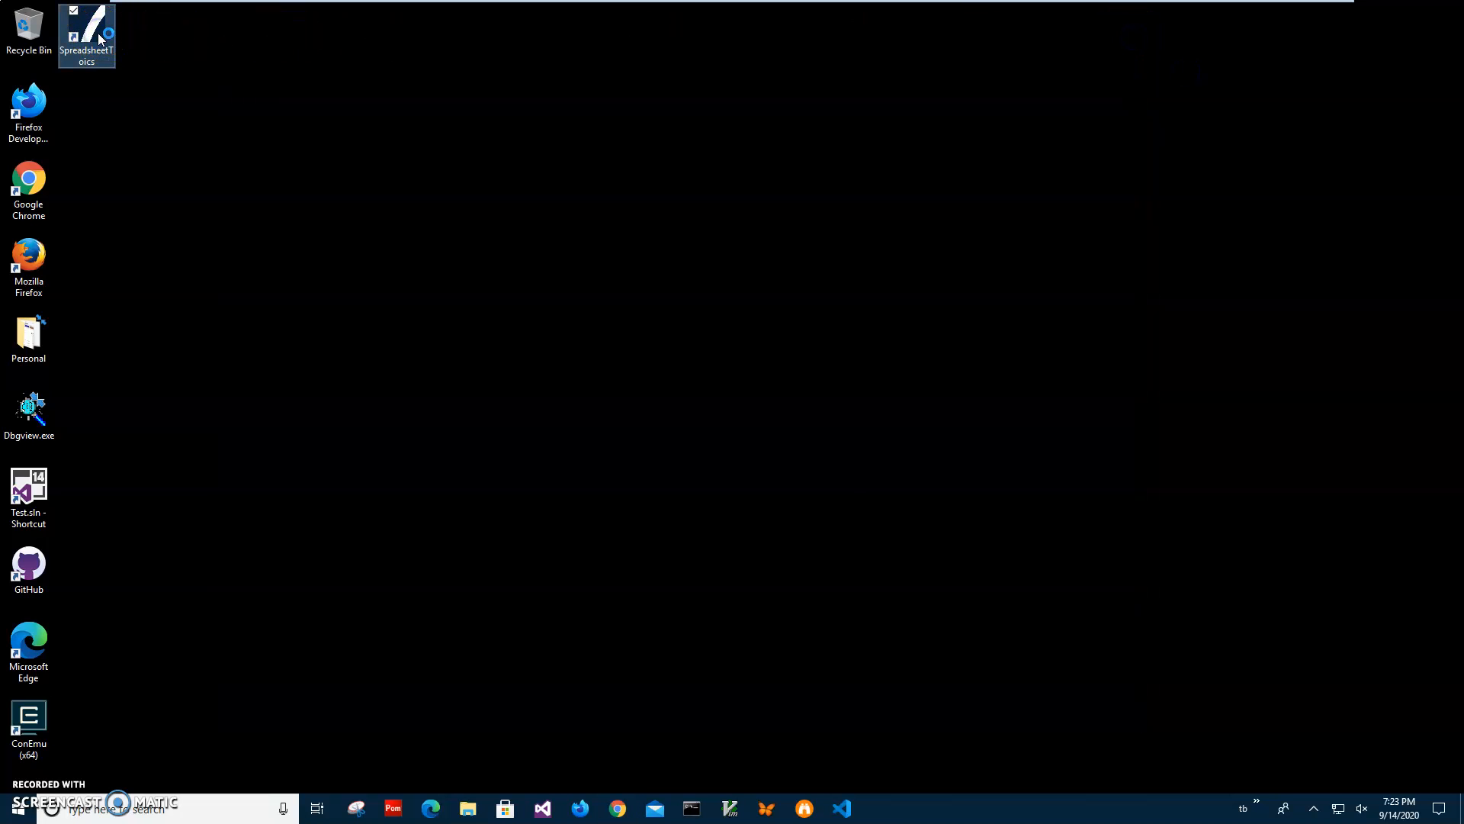
double_click(86, 30)
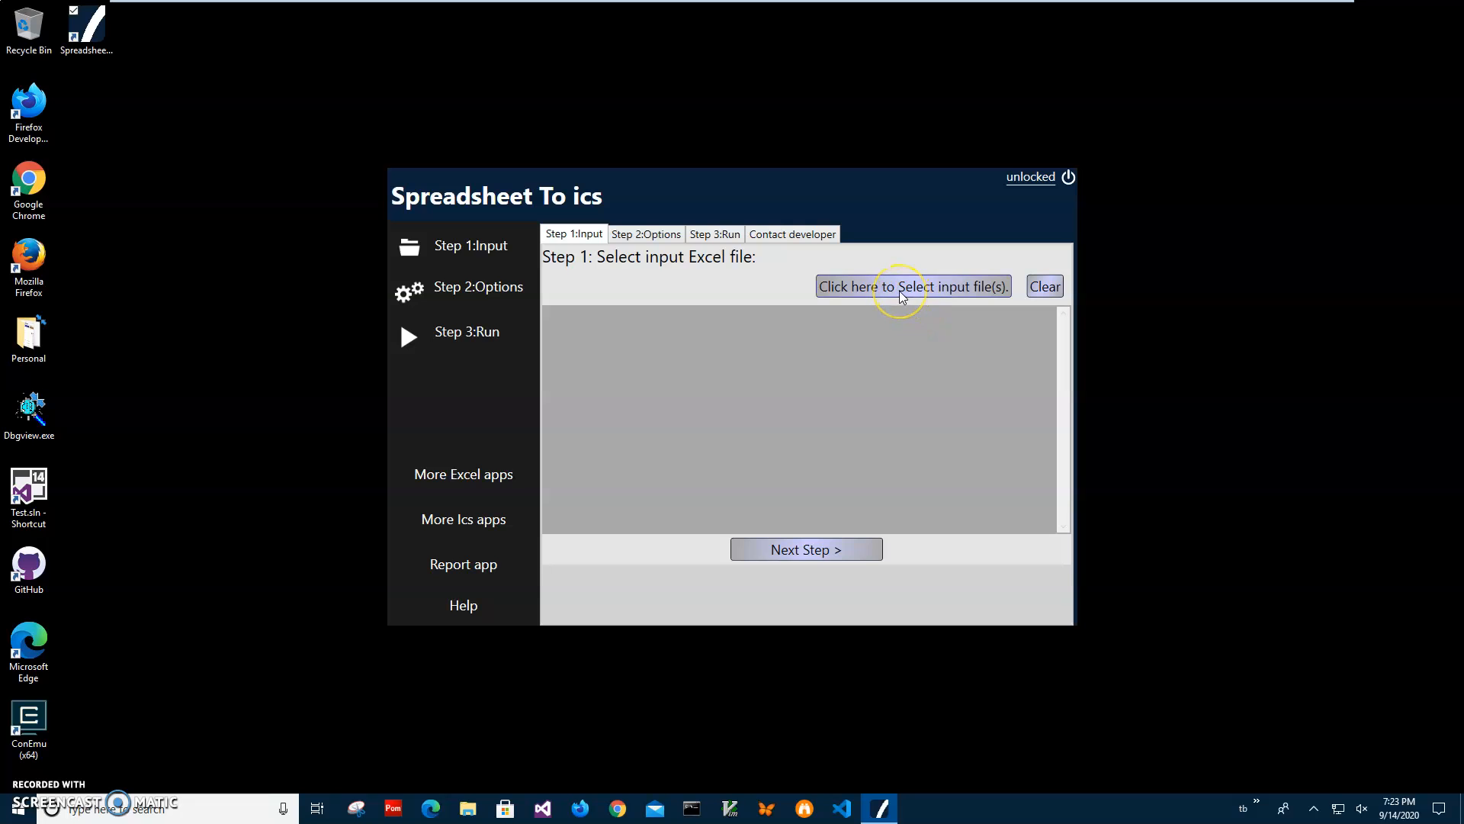
left_click(912, 286)
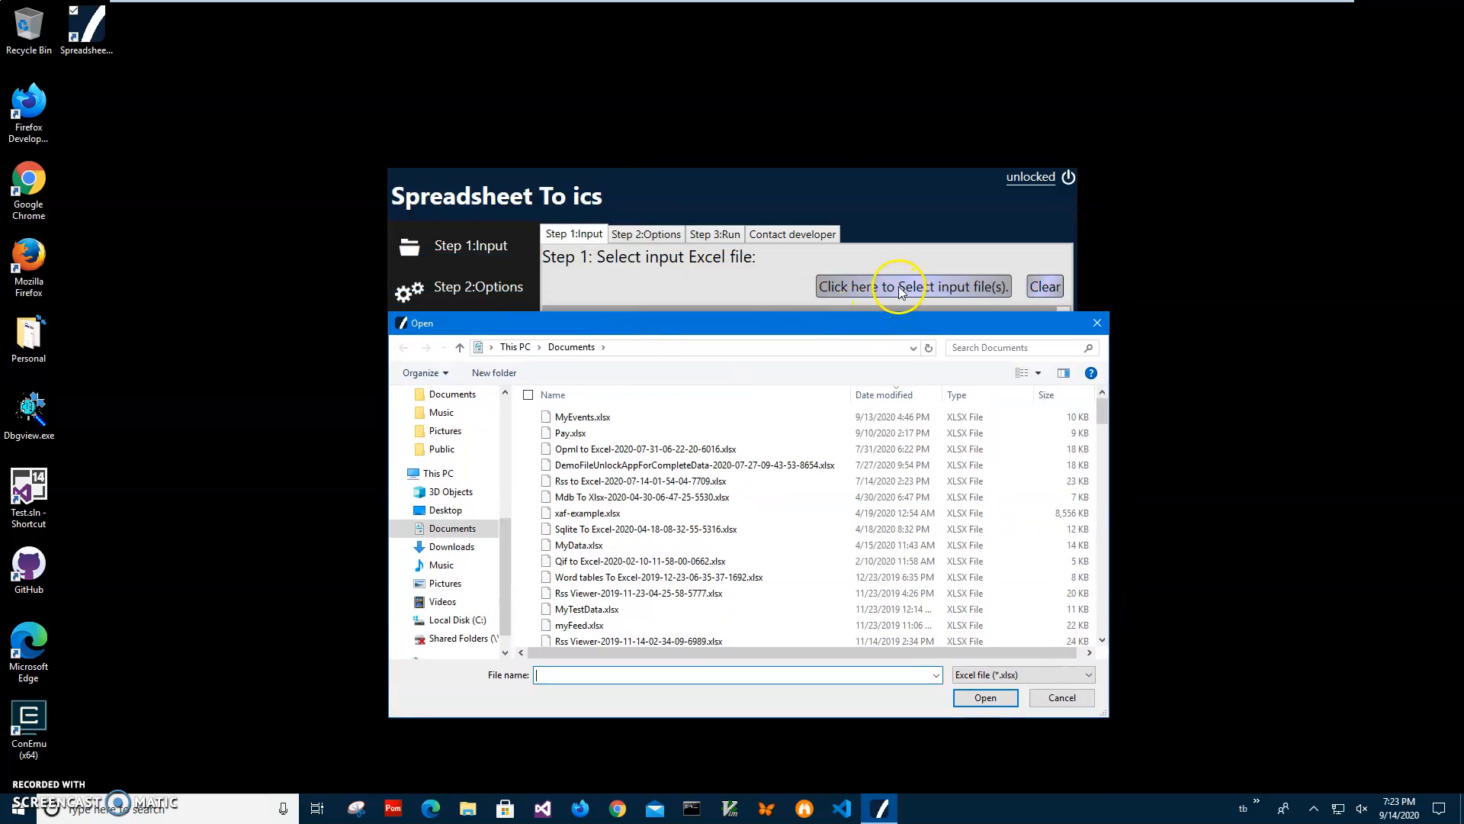
mouse_move(885, 329)
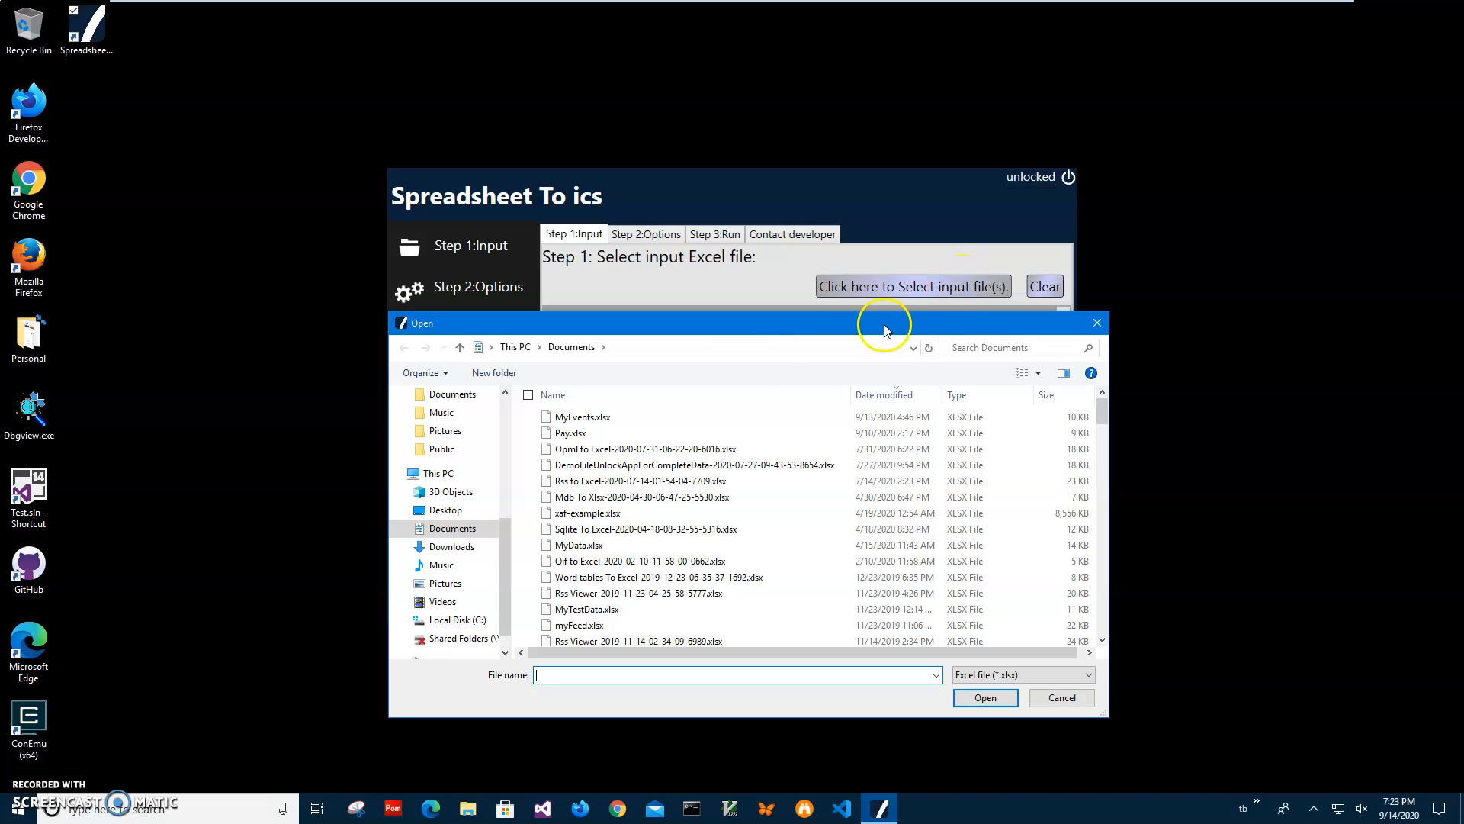
left_click(582, 416)
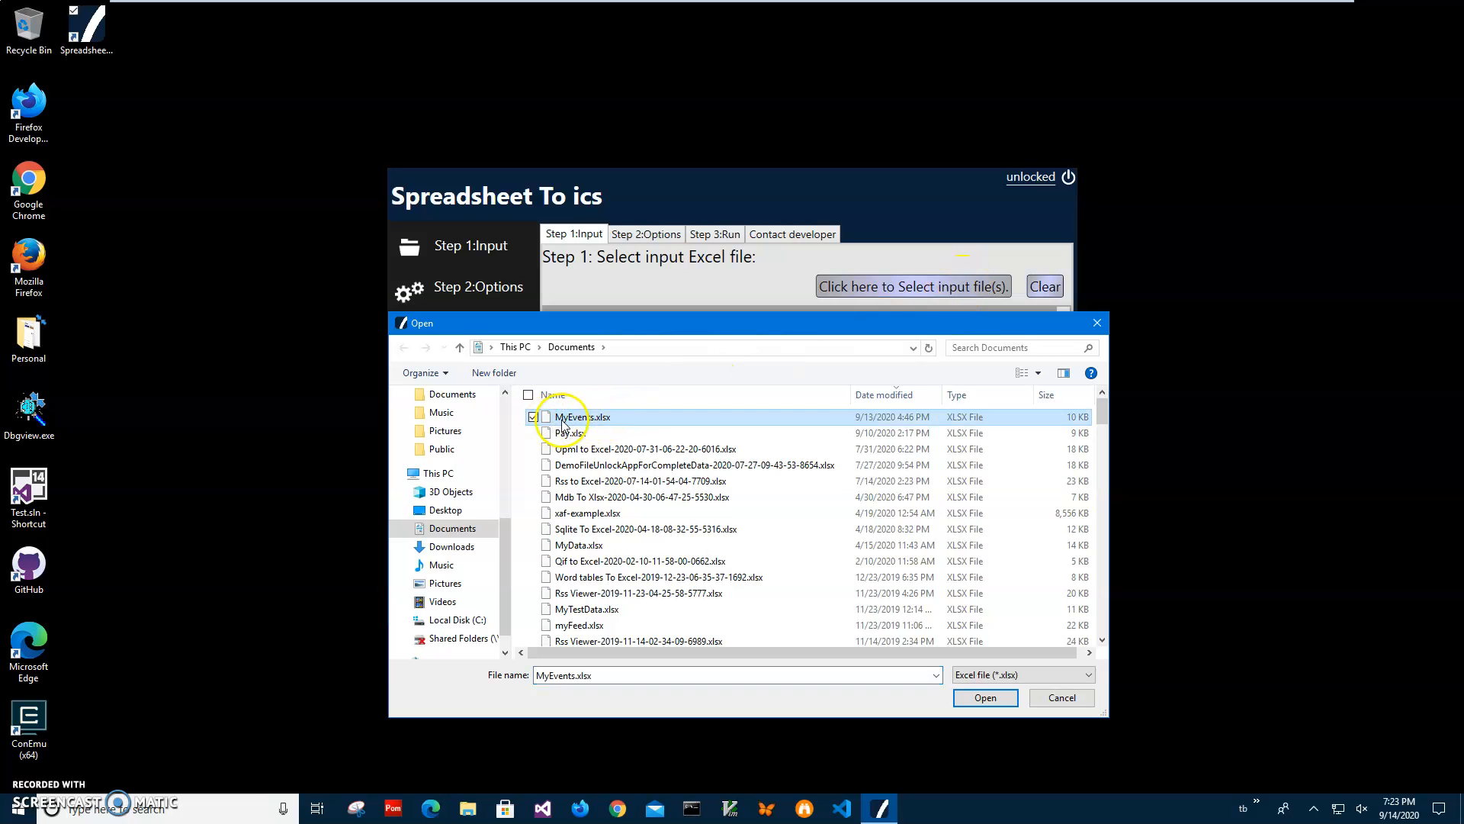
left_click(984, 696)
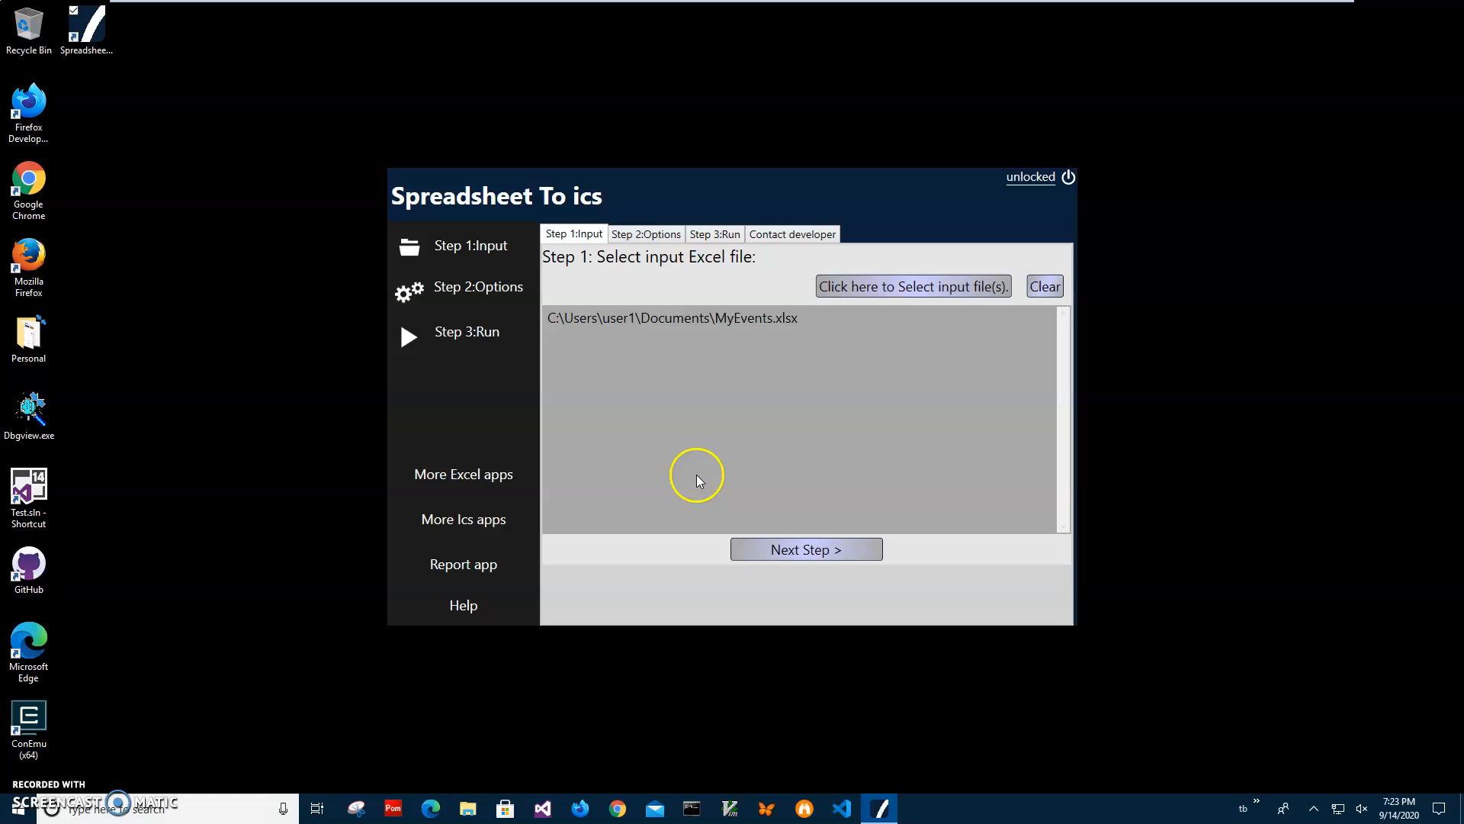
- Map EventName, StartDateTime, EndDateTime, LocationName and Description columns, then continue
left_click(805, 548)
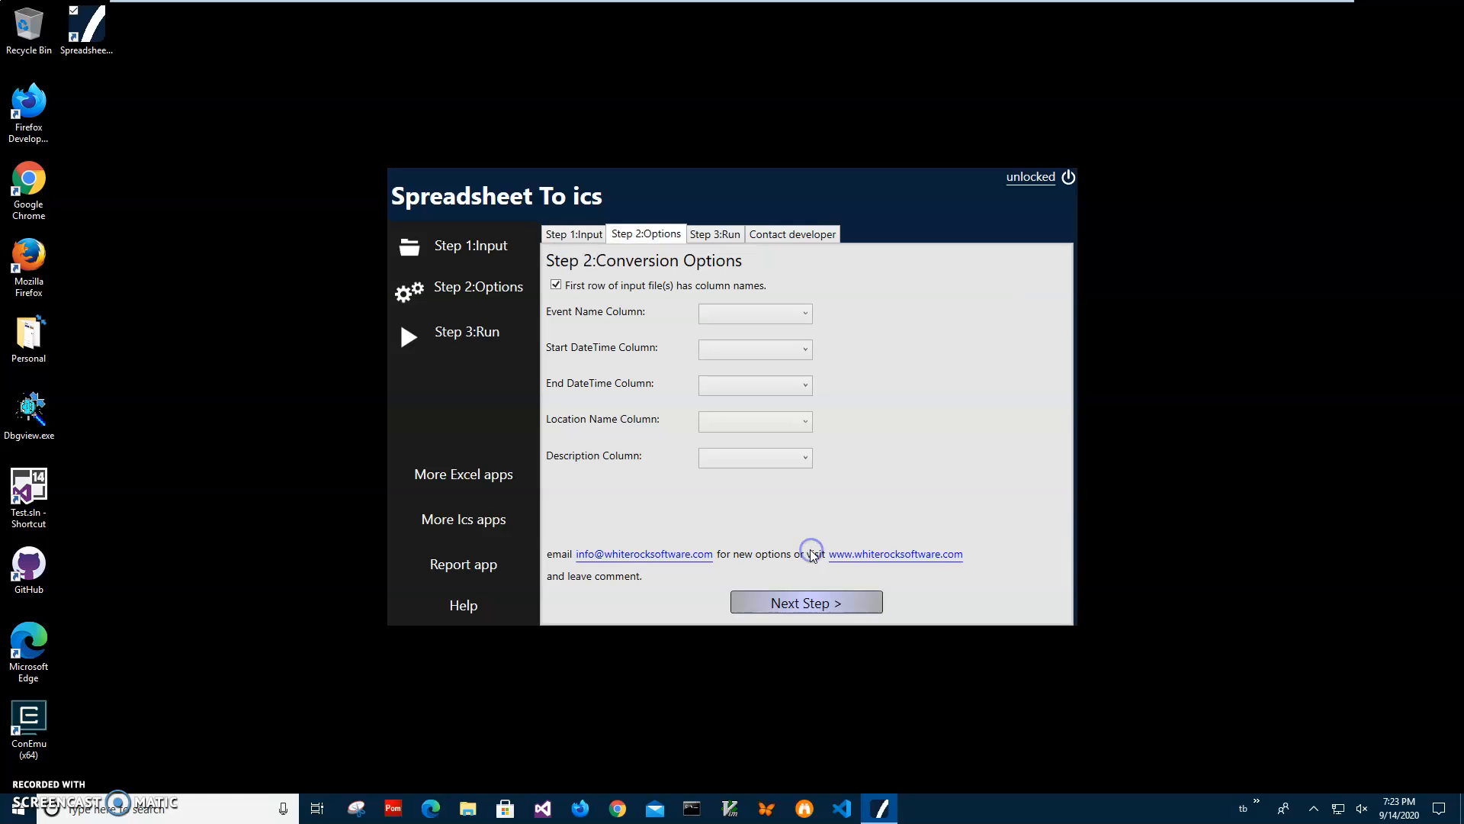
mouse_move(639, 415)
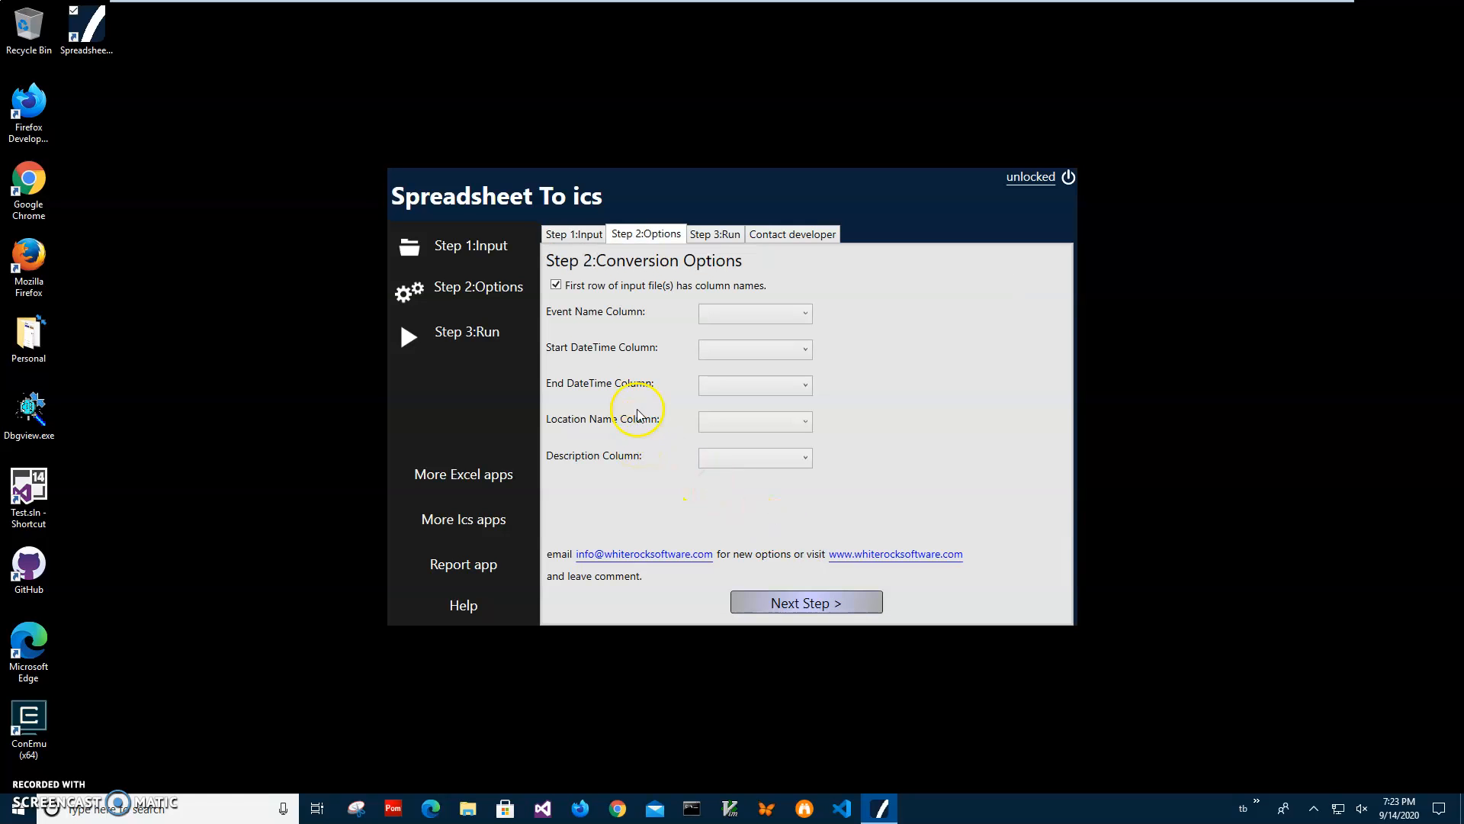
mouse_move(578, 294)
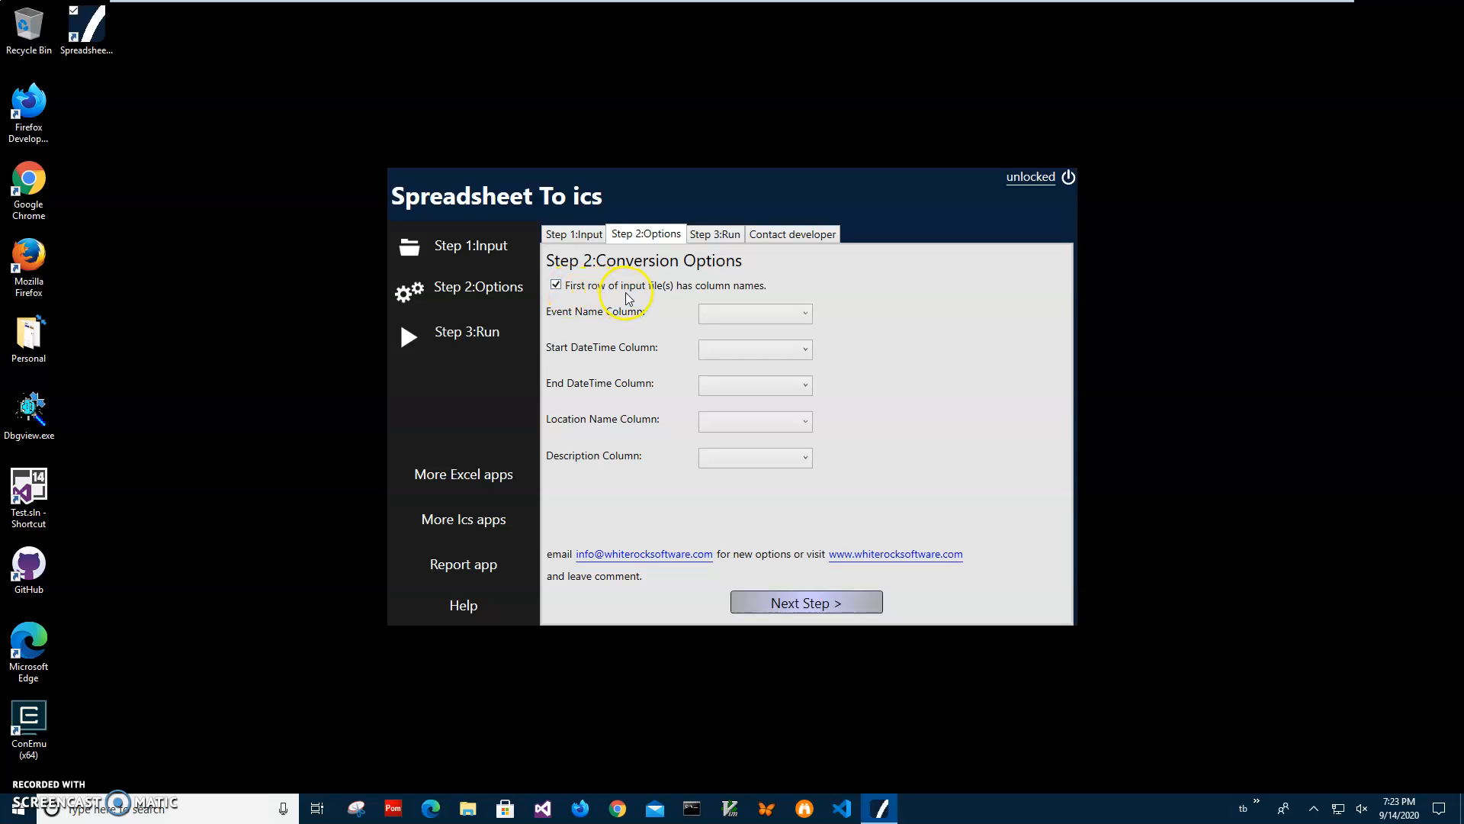
mouse_move(712, 295)
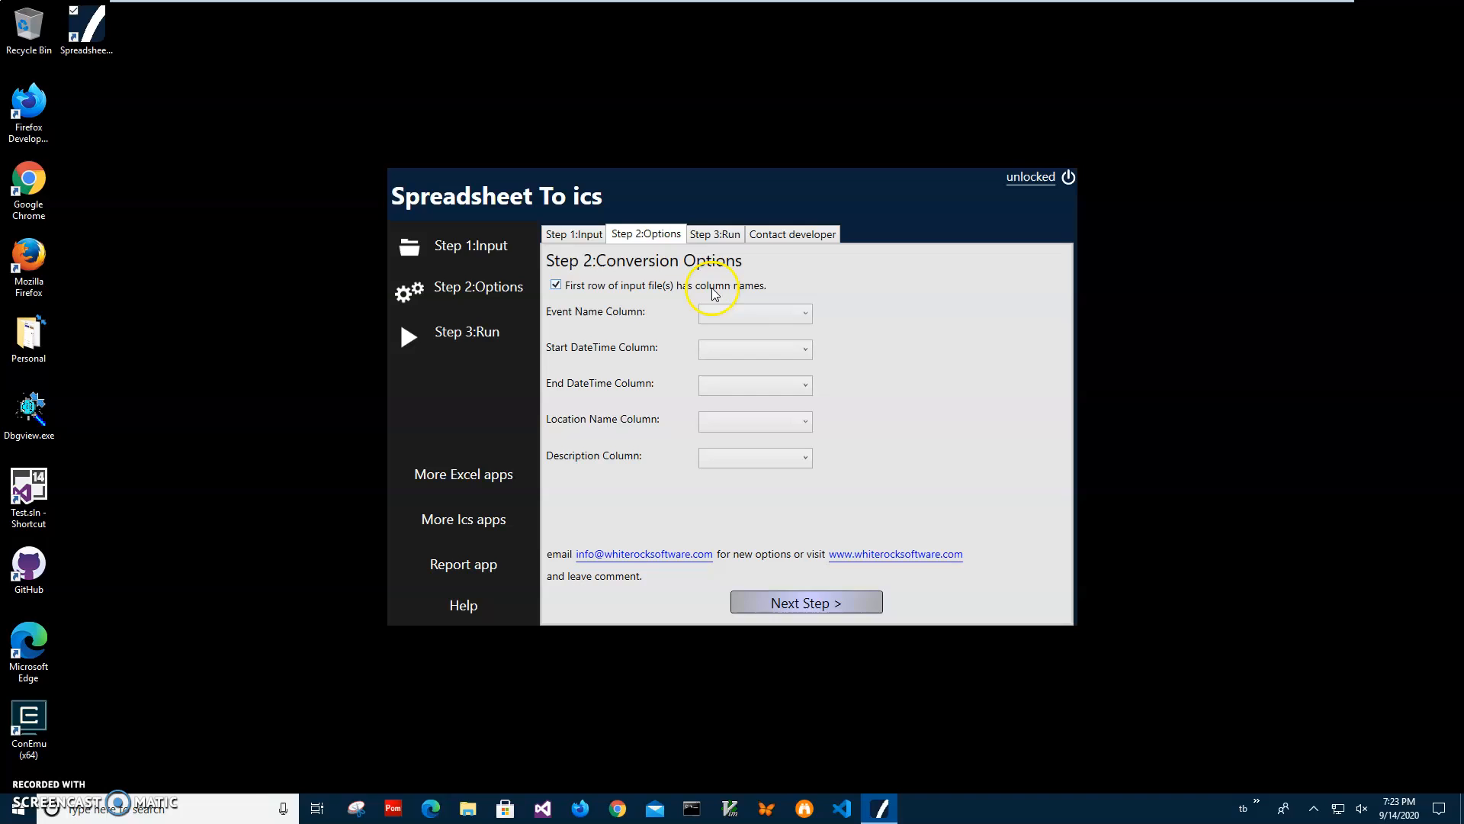
mouse_move(573, 291)
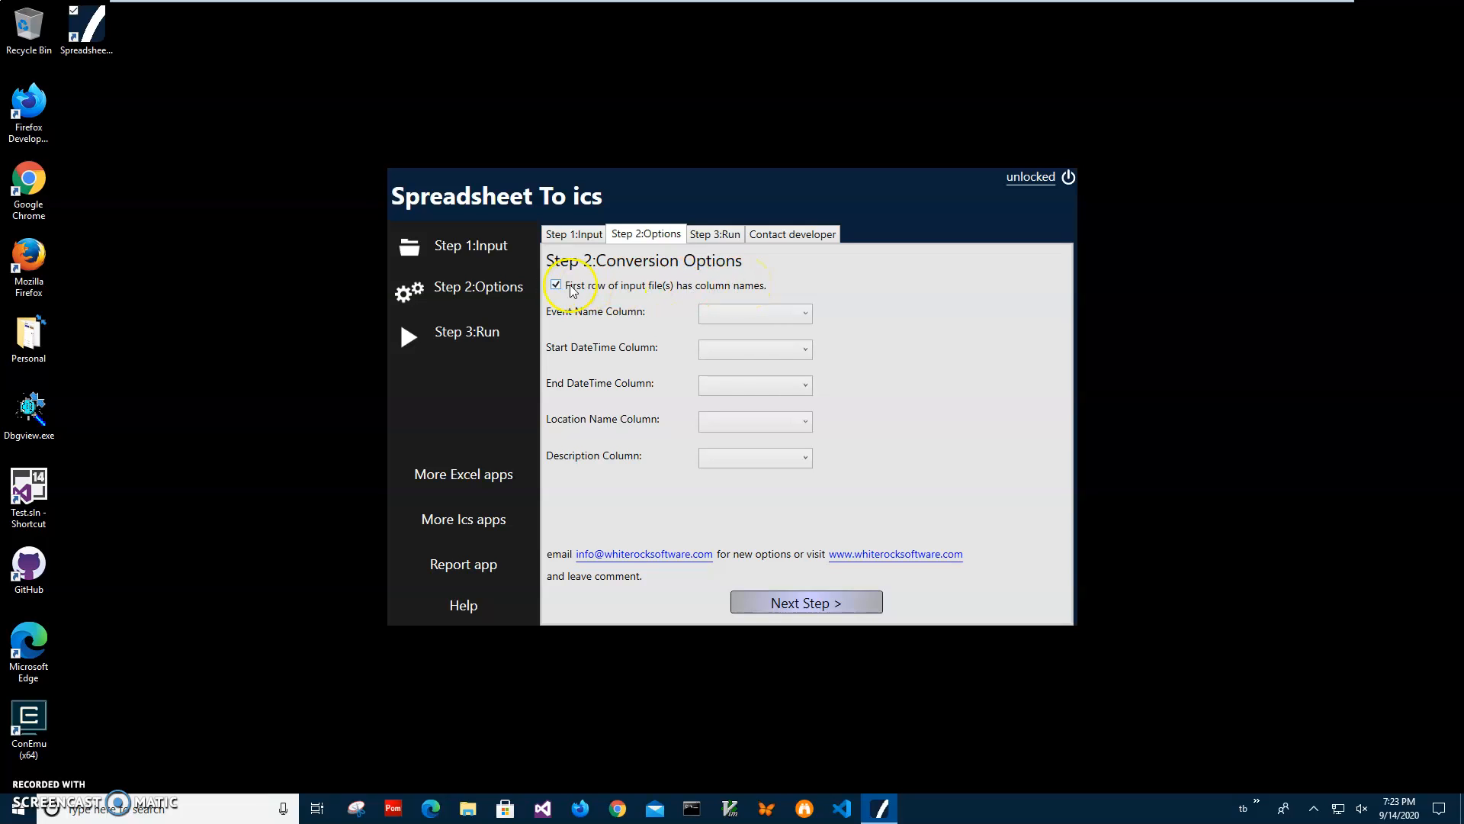
mouse_move(640, 315)
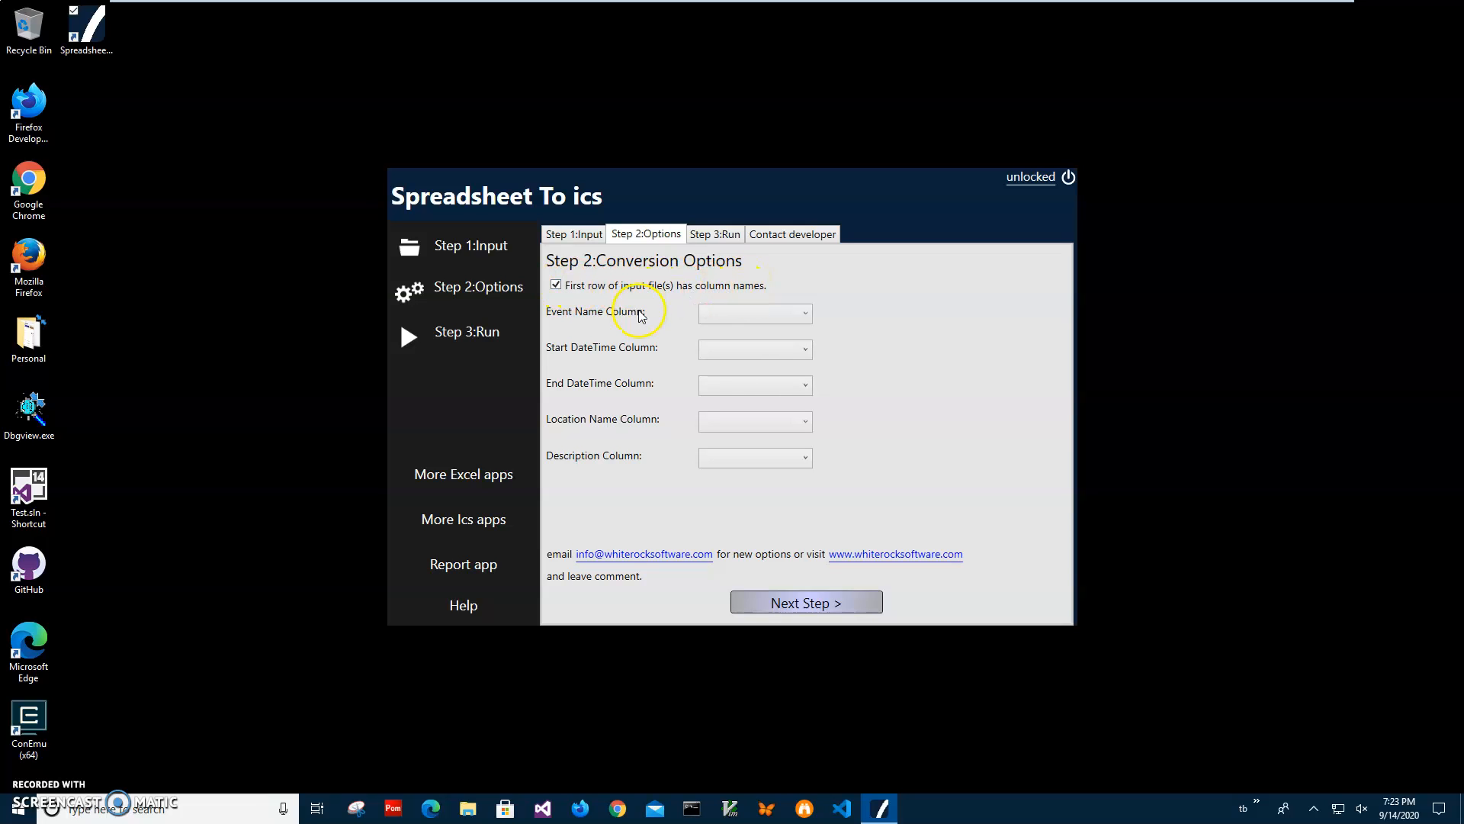
mouse_move(577, 317)
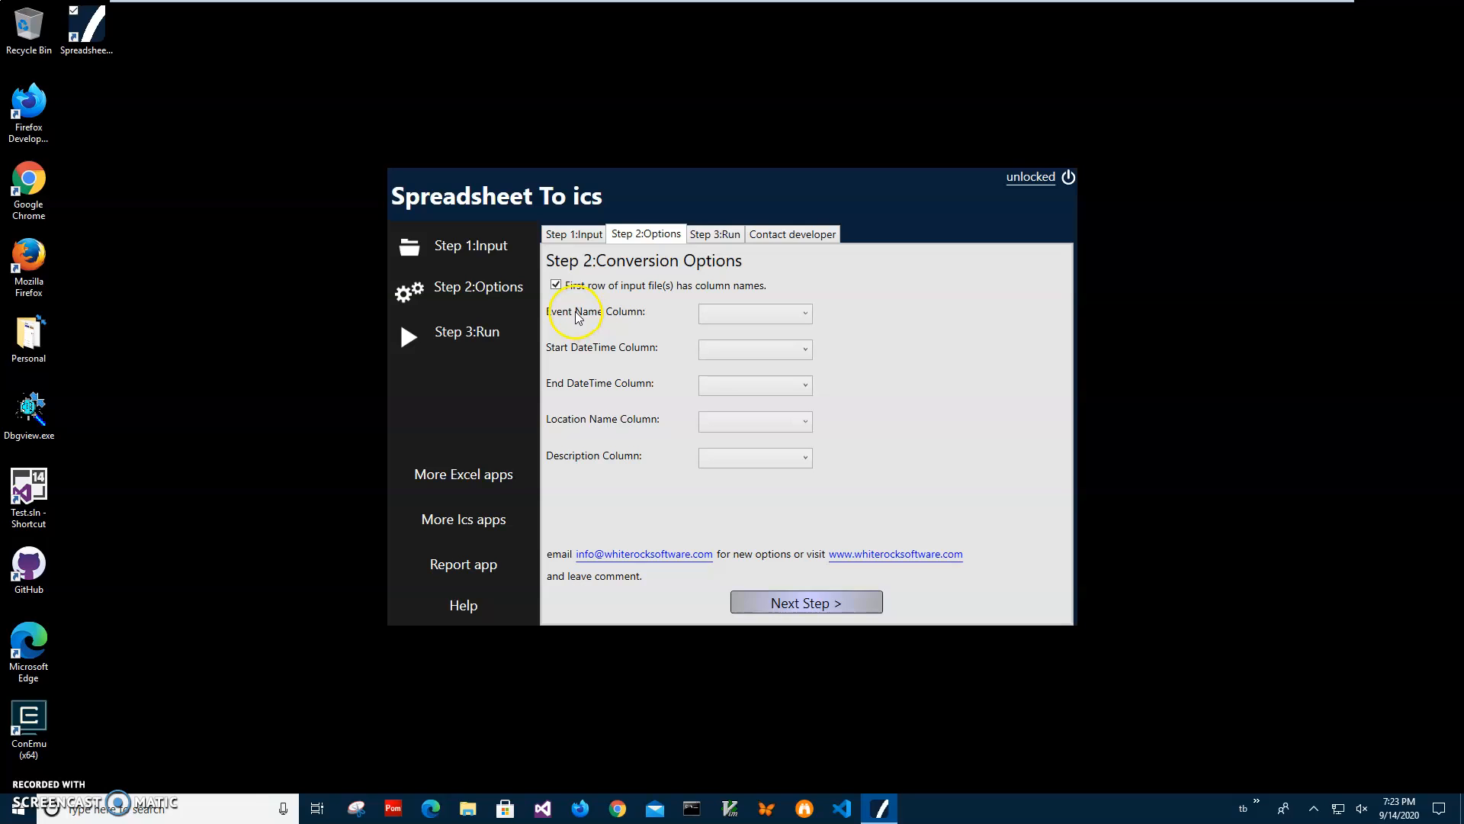
mouse_move(572, 317)
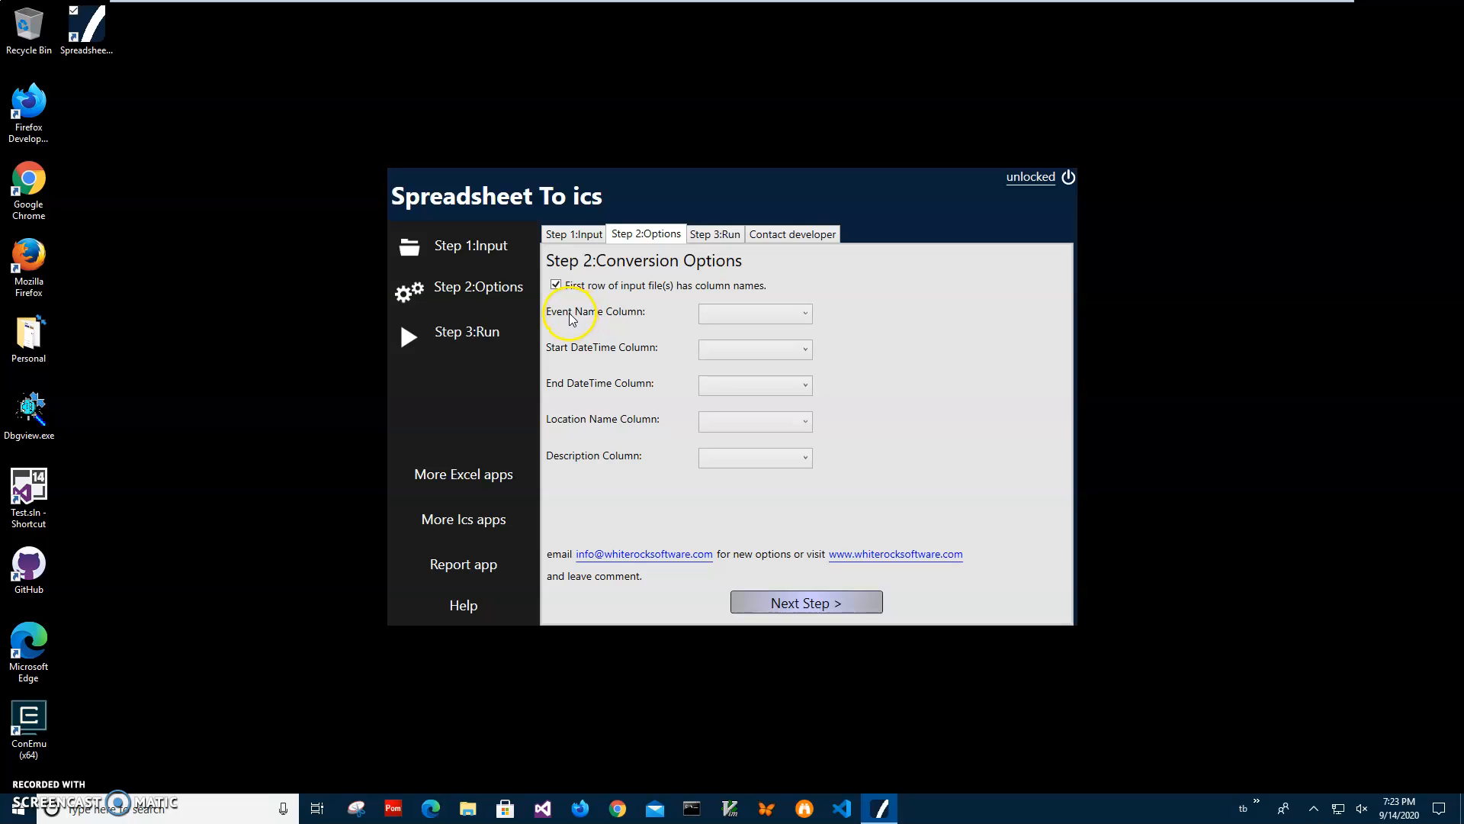
mouse_move(576, 464)
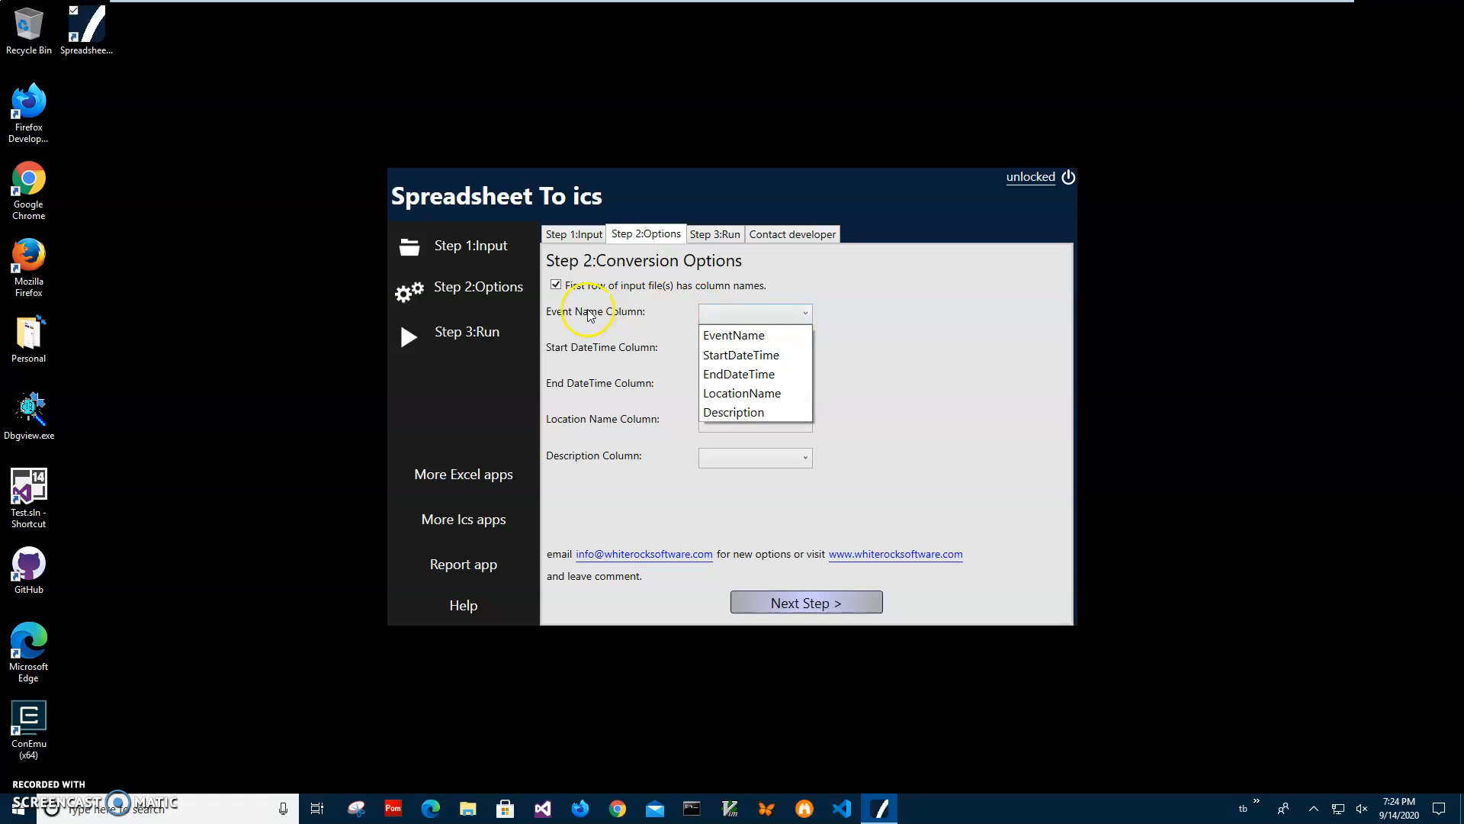
left_click(733, 334)
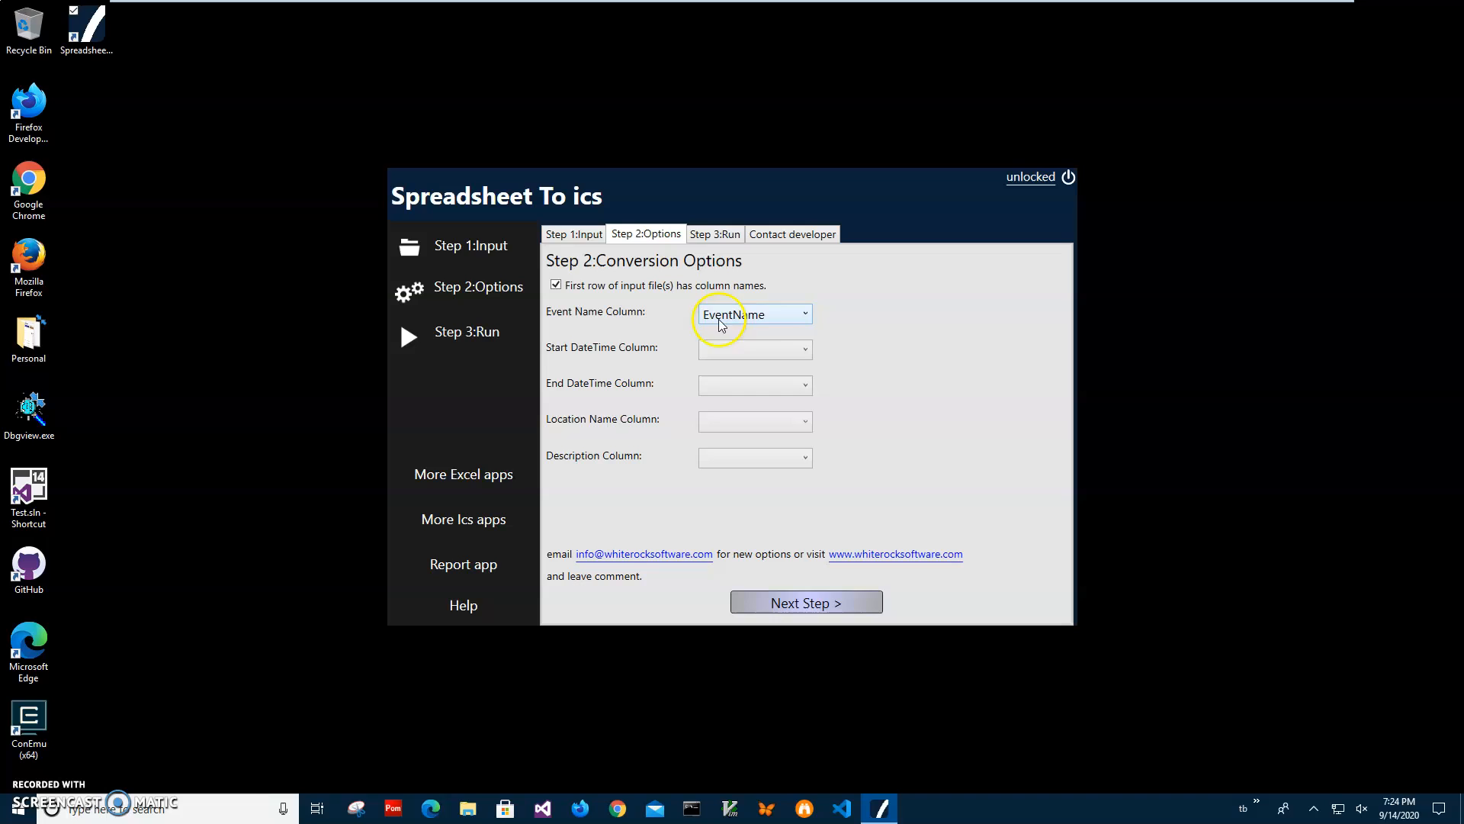
mouse_move(744, 327)
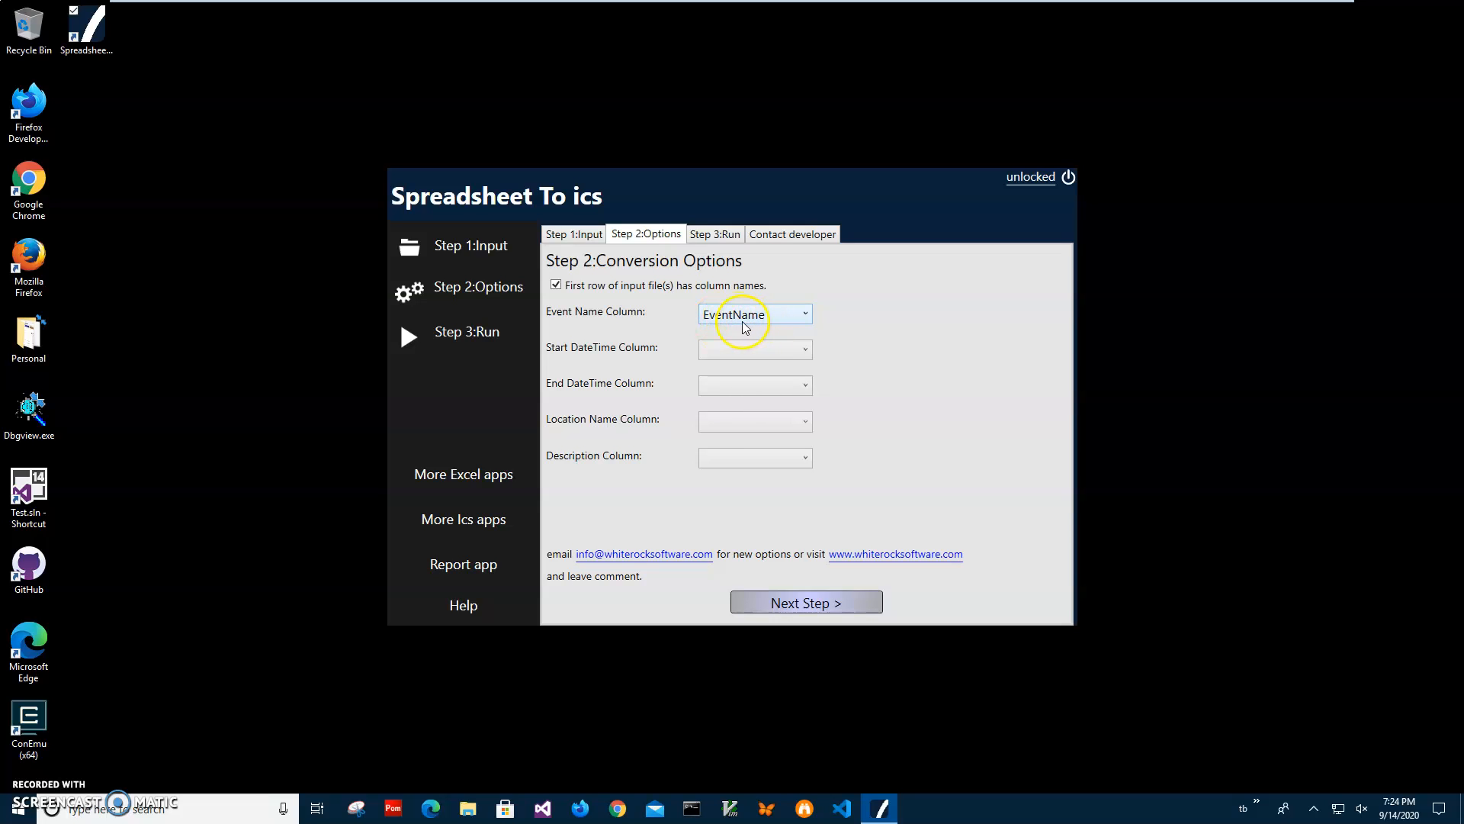
mouse_move(675, 327)
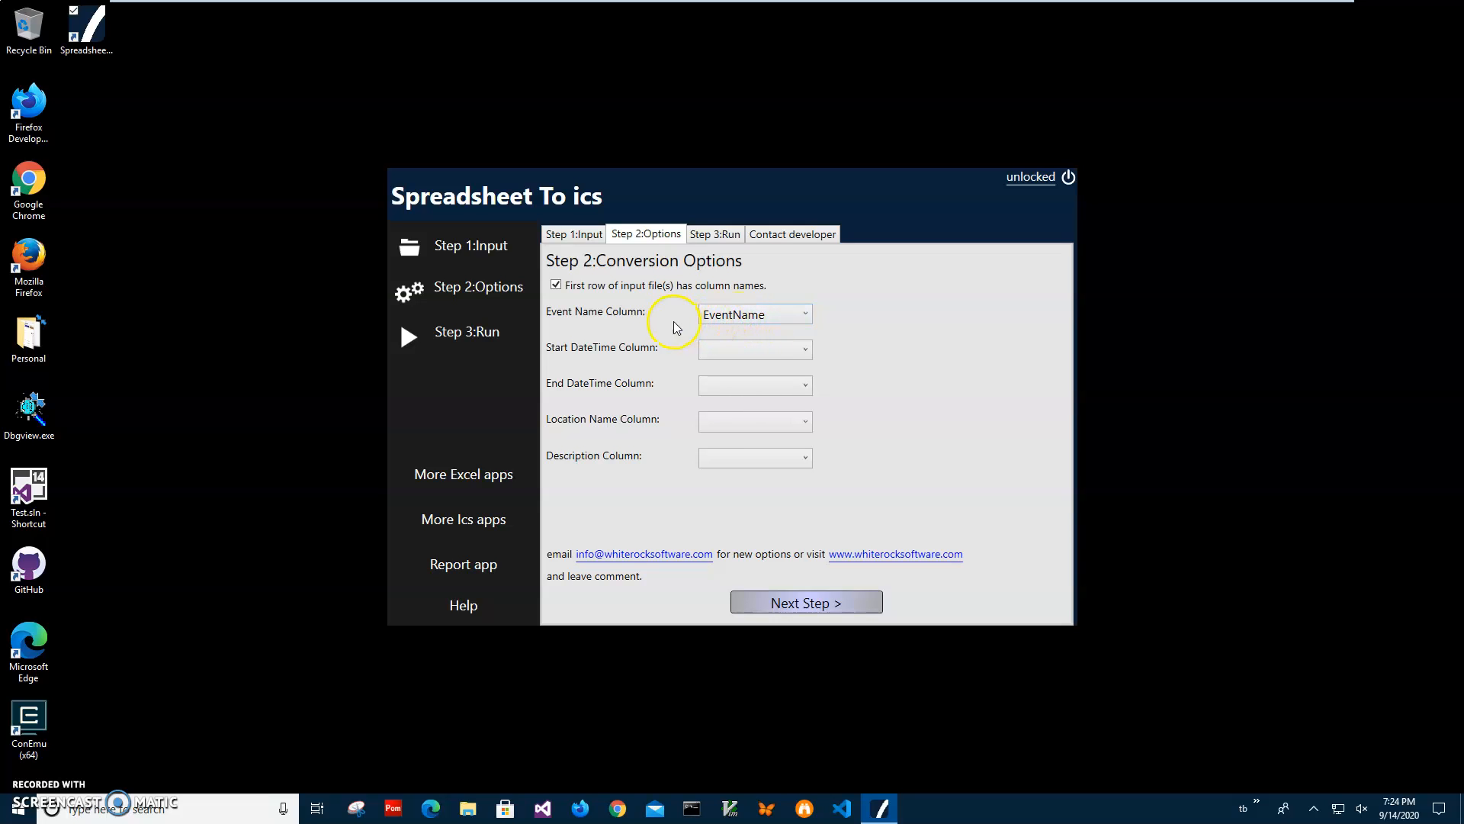
mouse_move(703, 292)
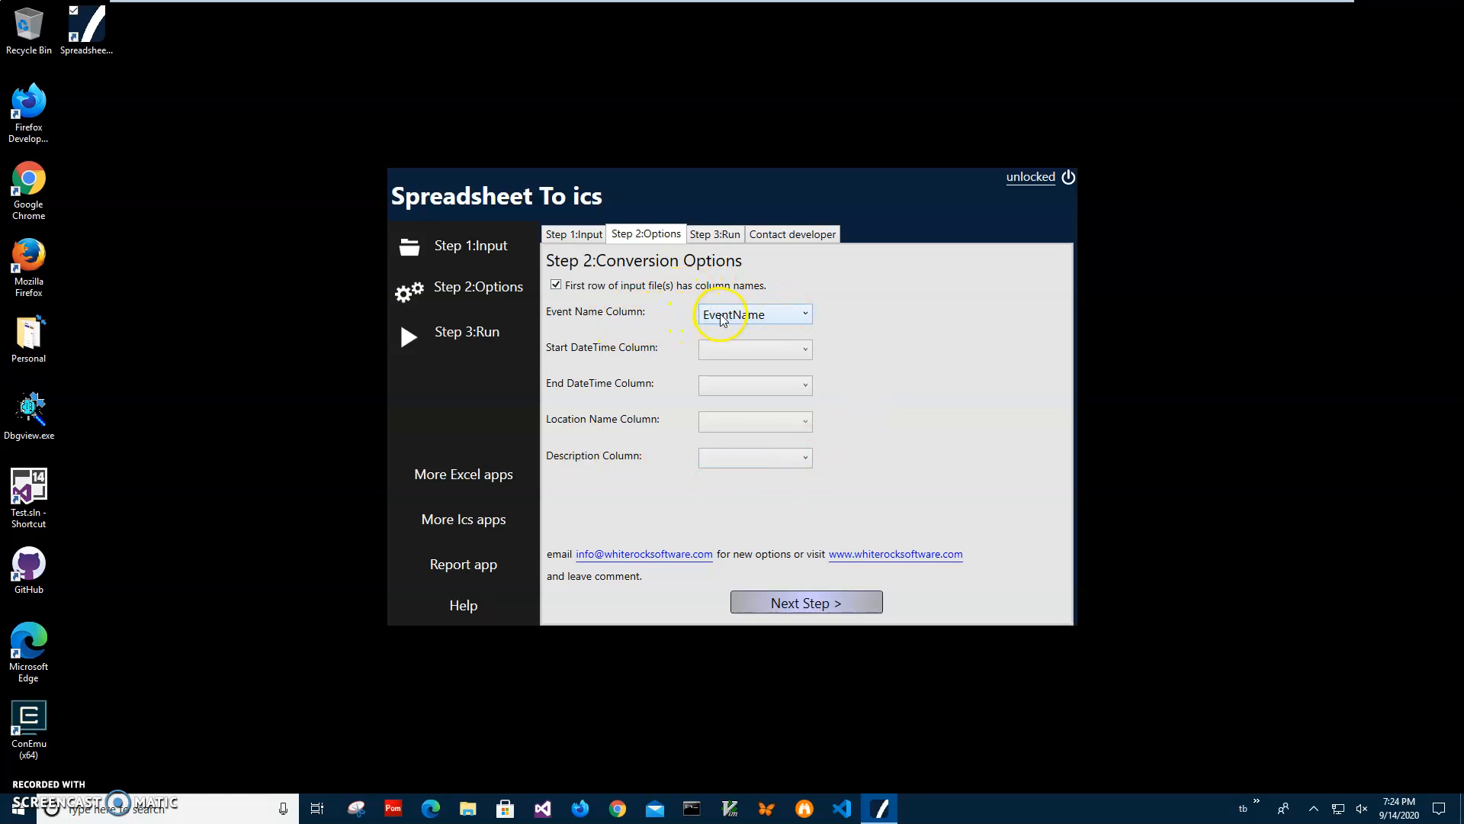
mouse_move(641, 353)
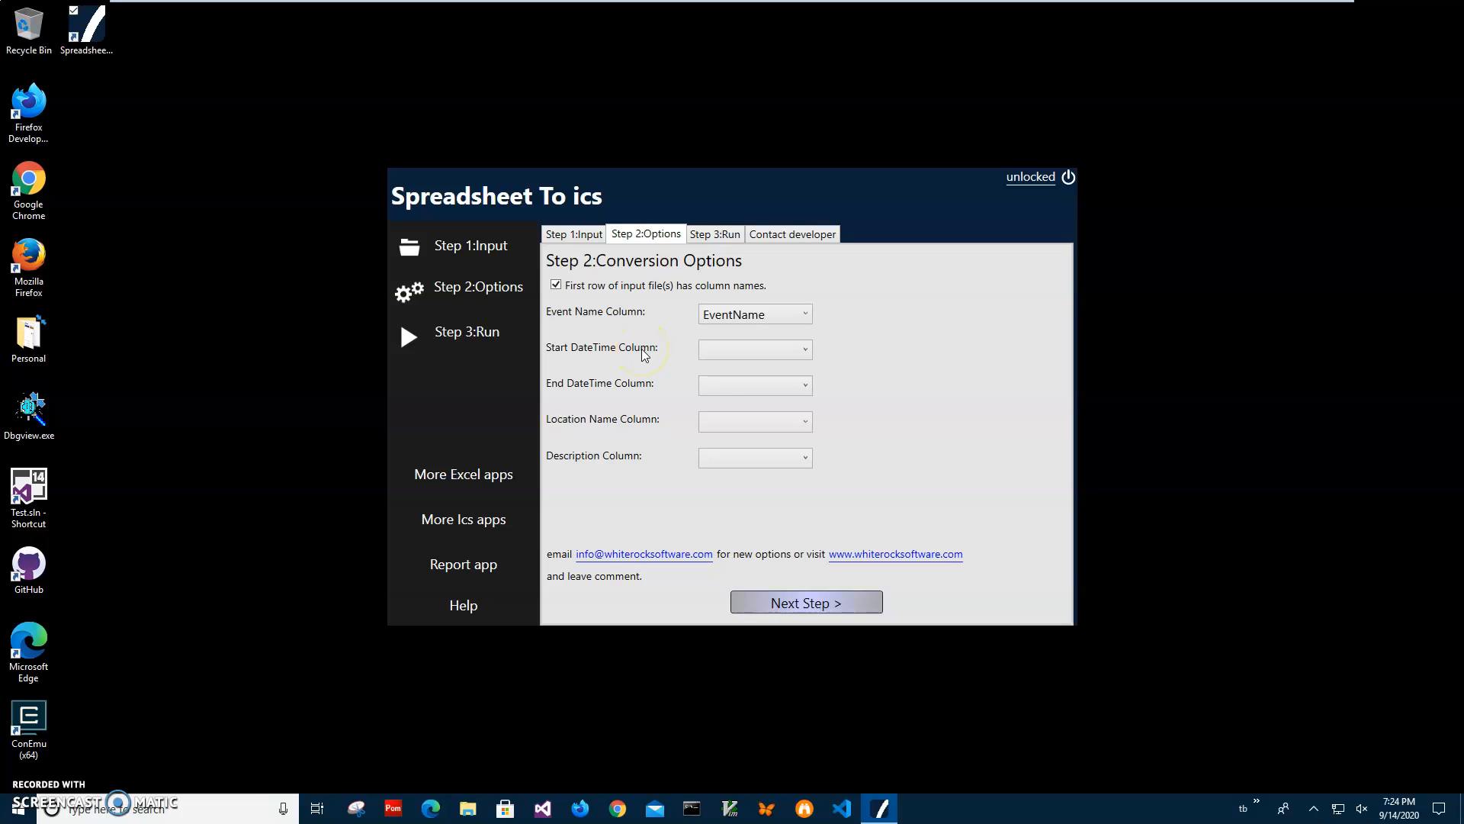
left_click(754, 349)
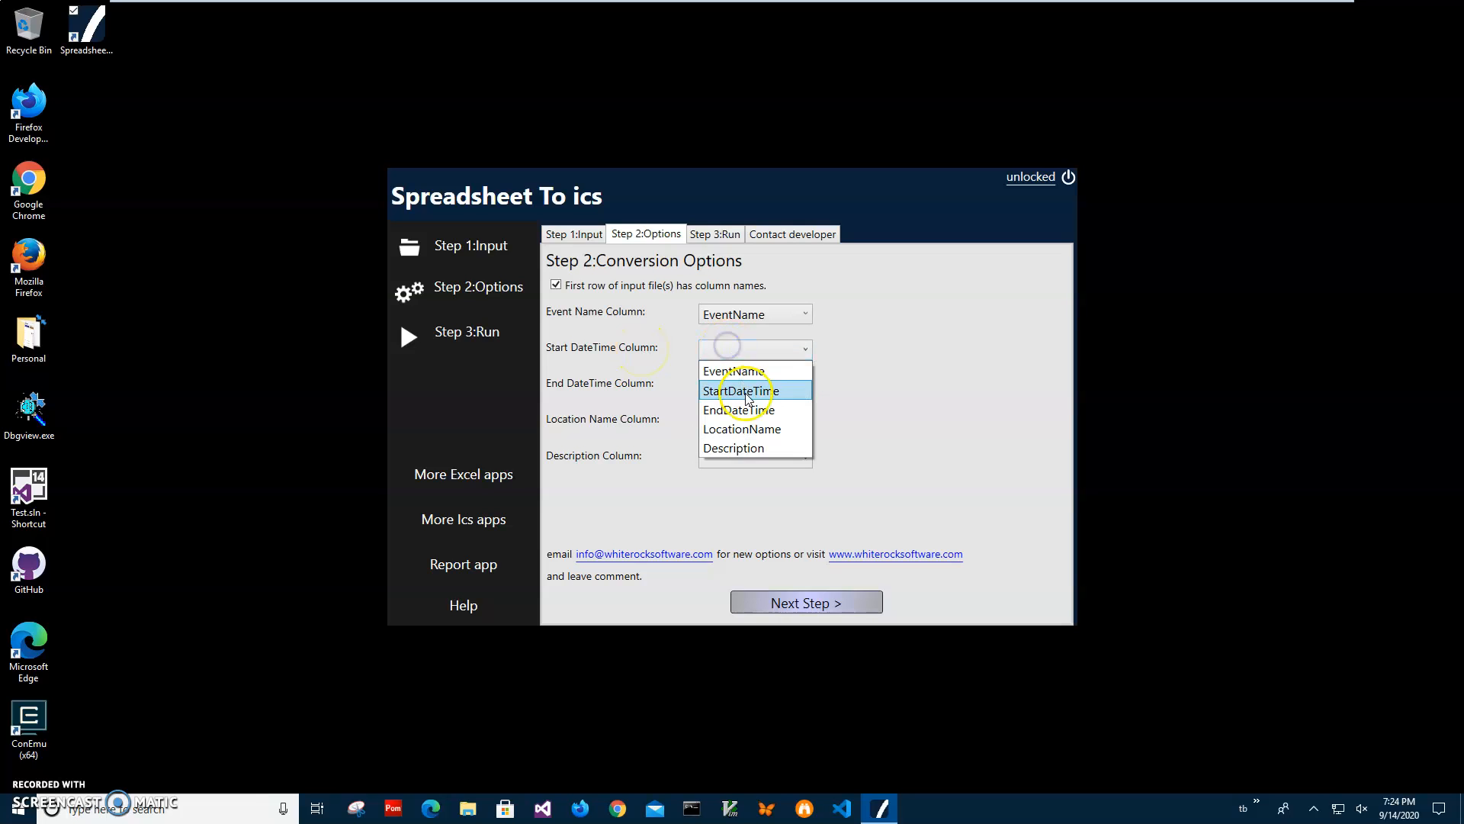
left_click(737, 389)
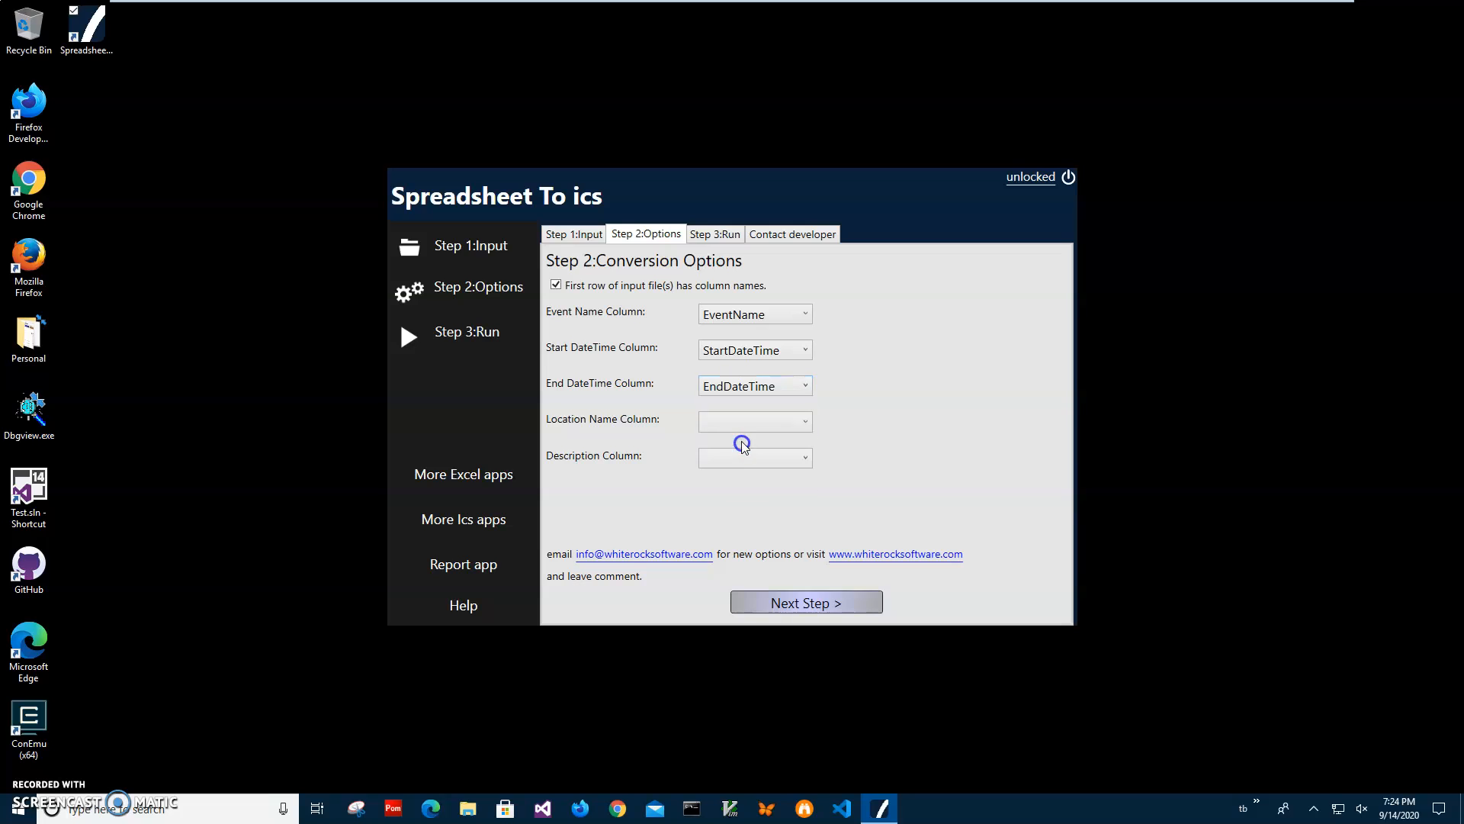
left_click(754, 420)
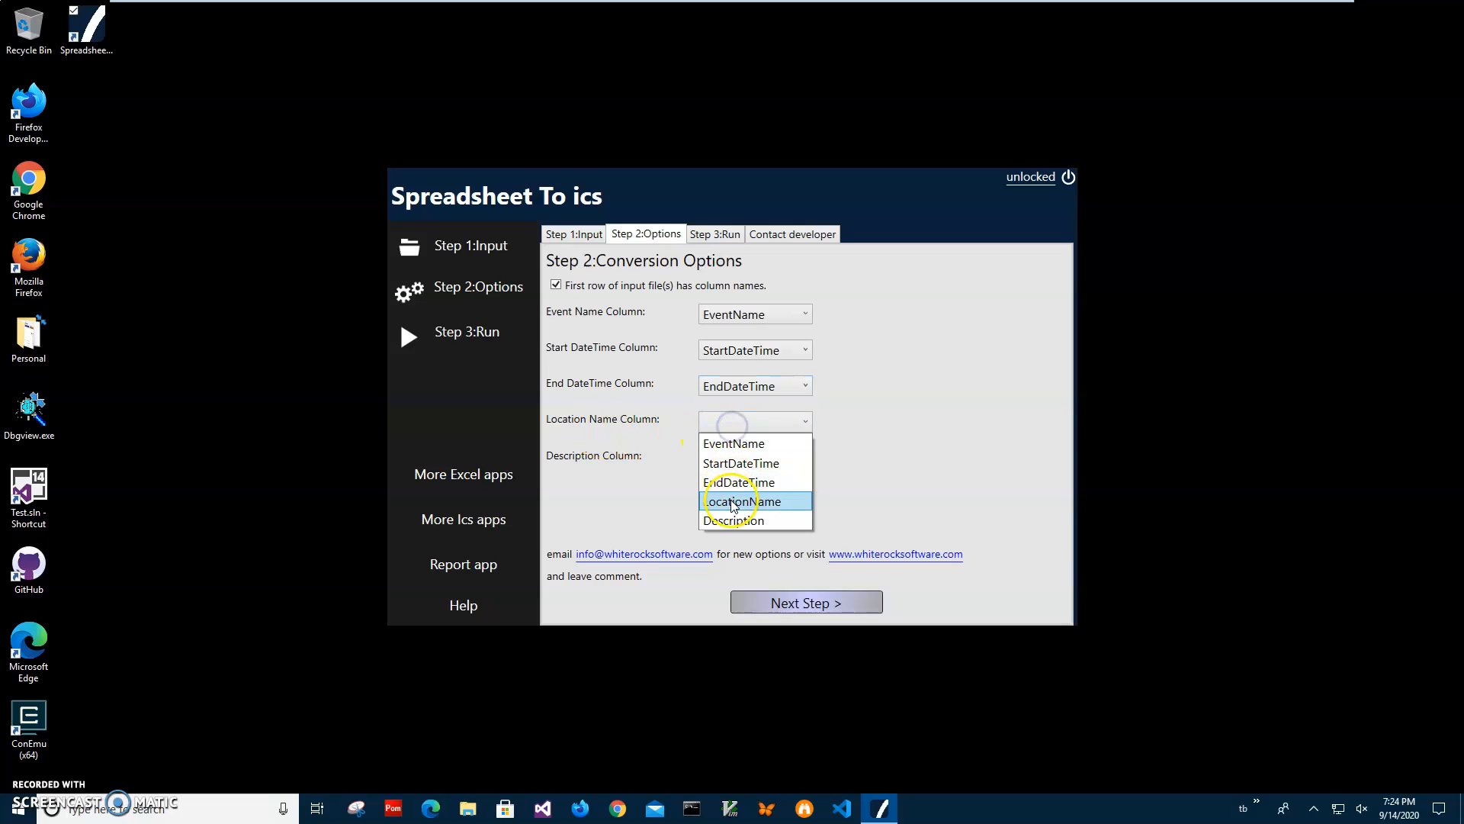
left_click(747, 501)
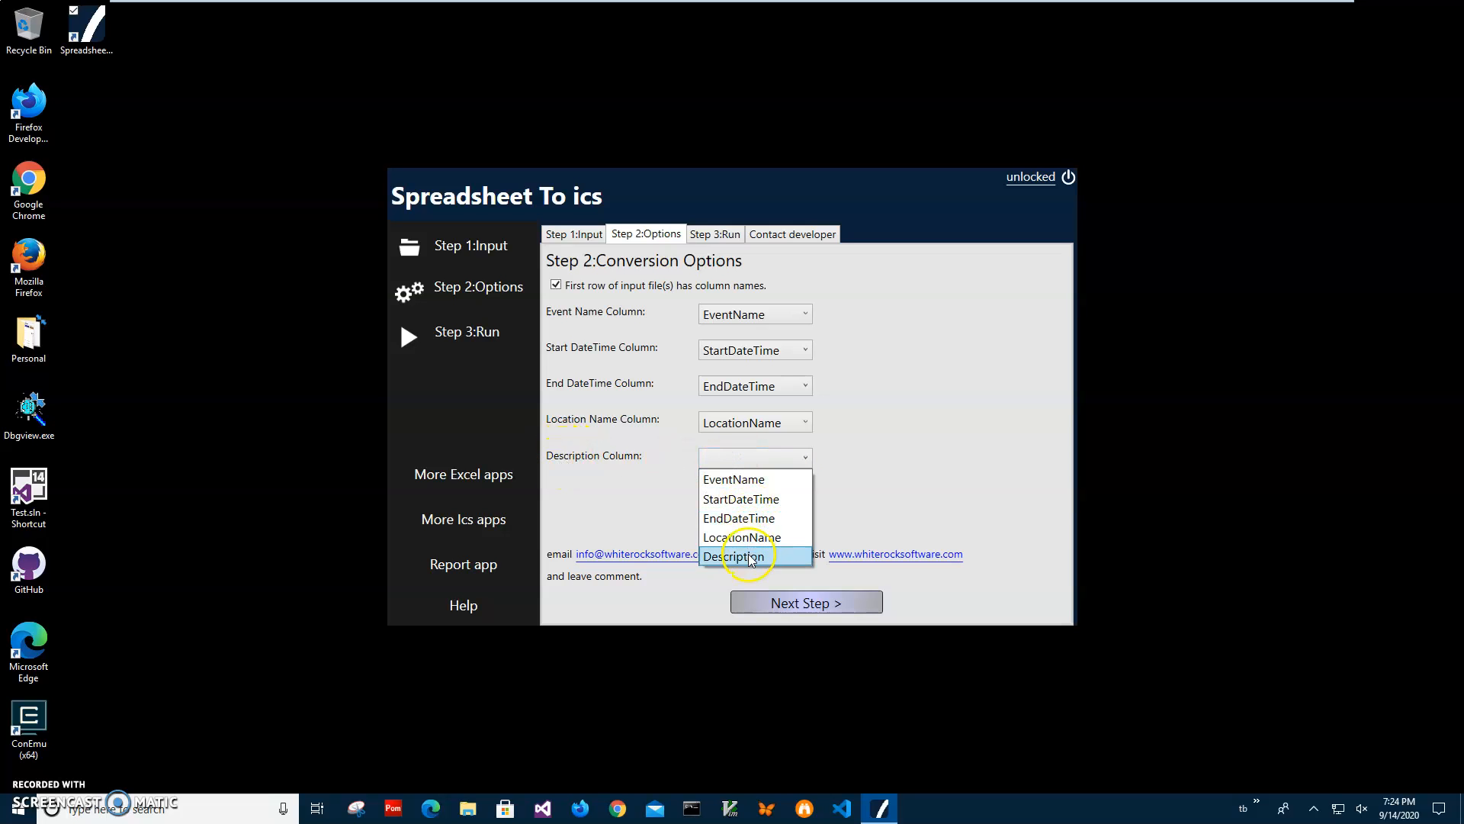
left_click(740, 554)
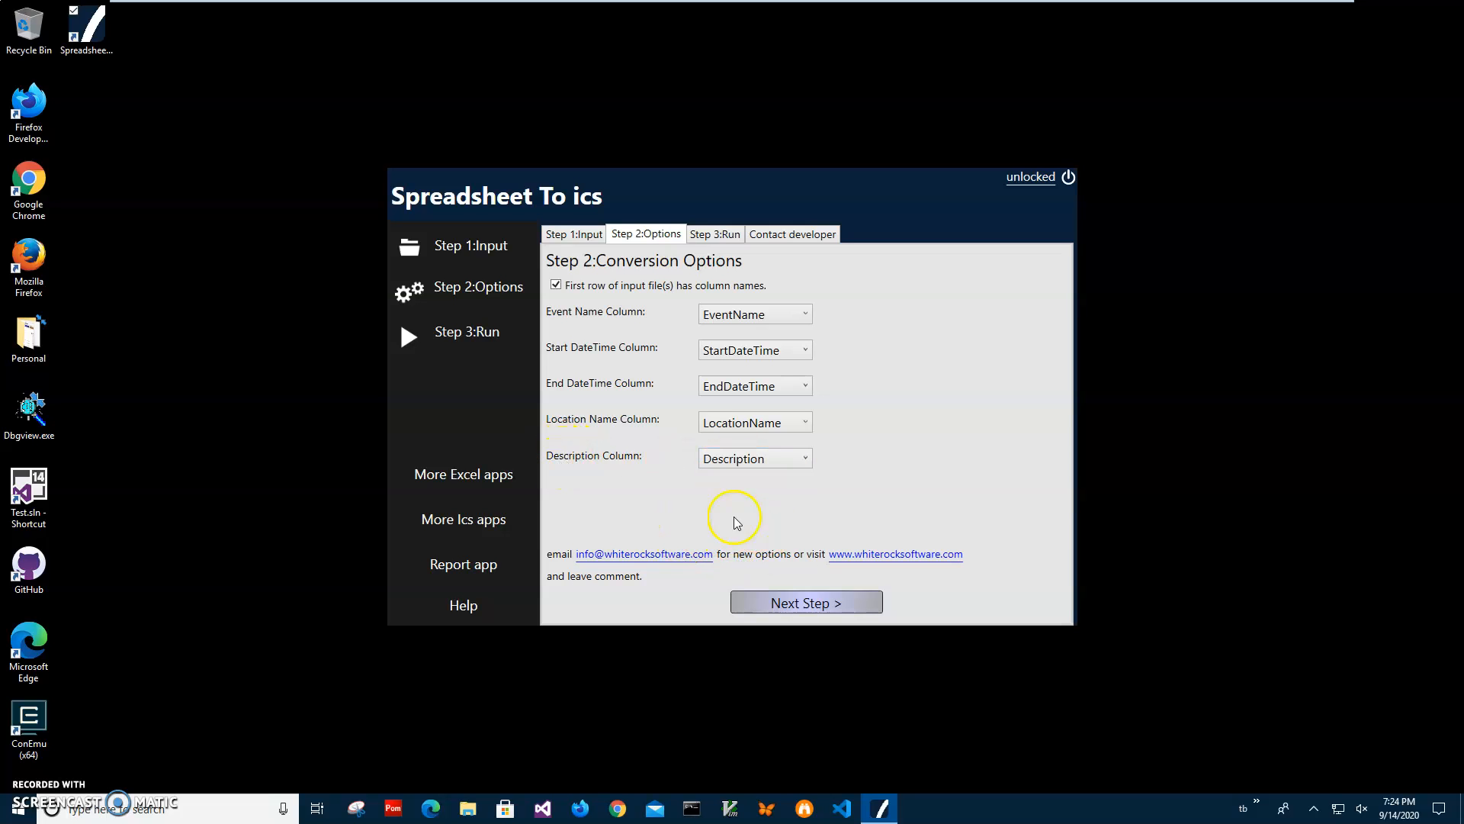
- Run the conversion and save the timestamped .ics file in Documents
left_click(805, 602)
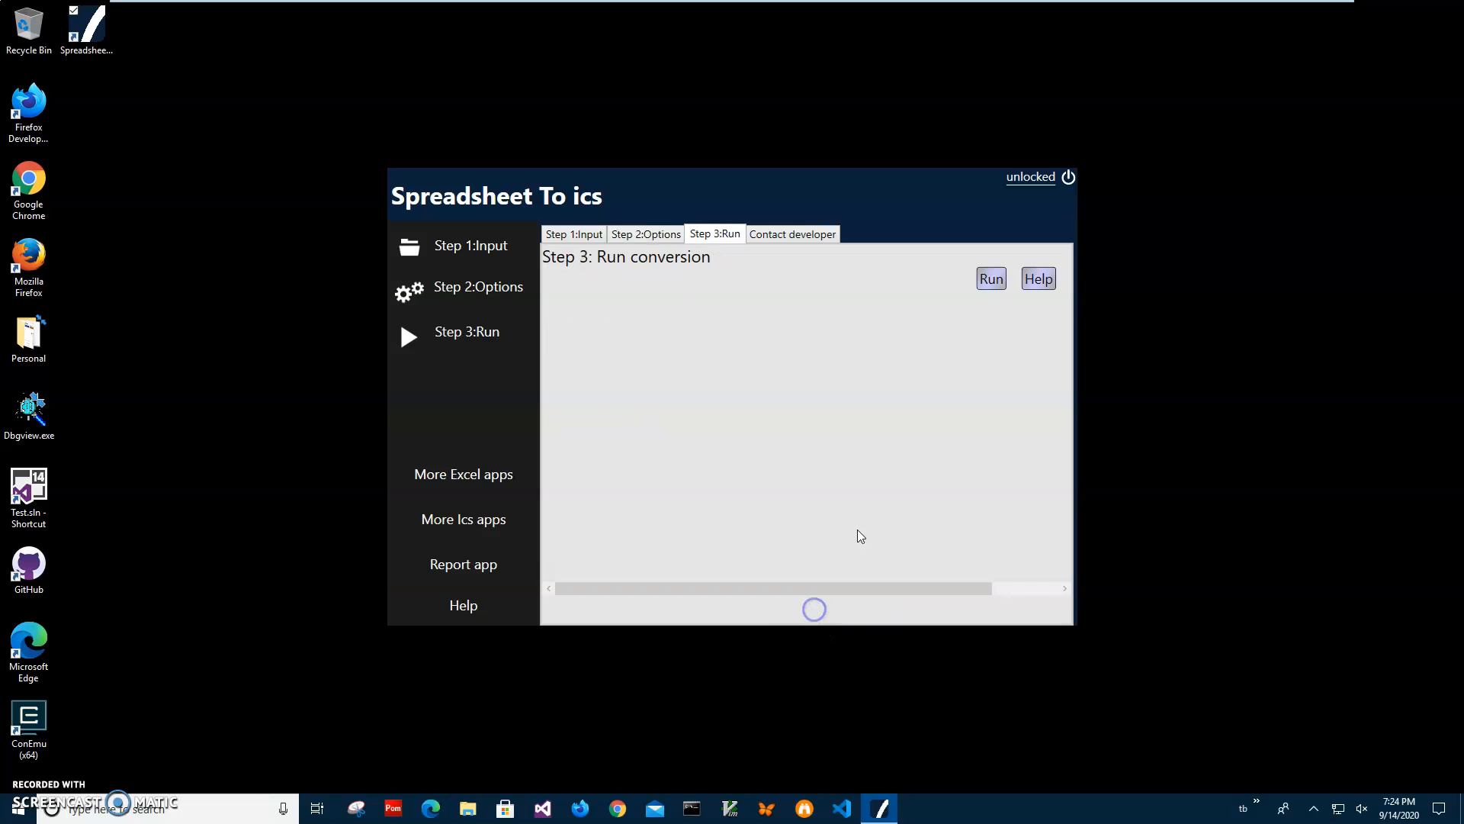
left_click(990, 279)
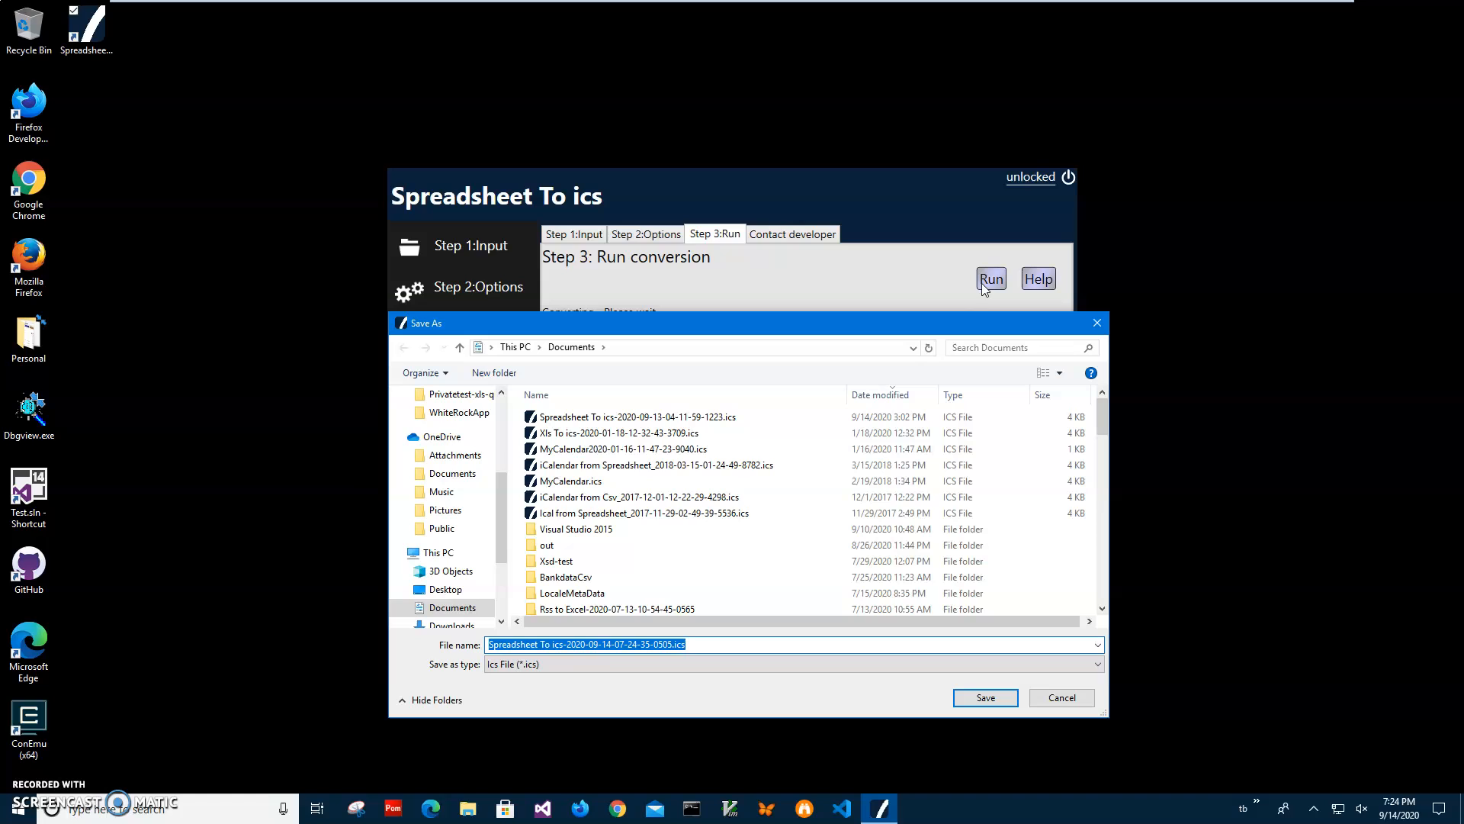
mouse_move(627, 404)
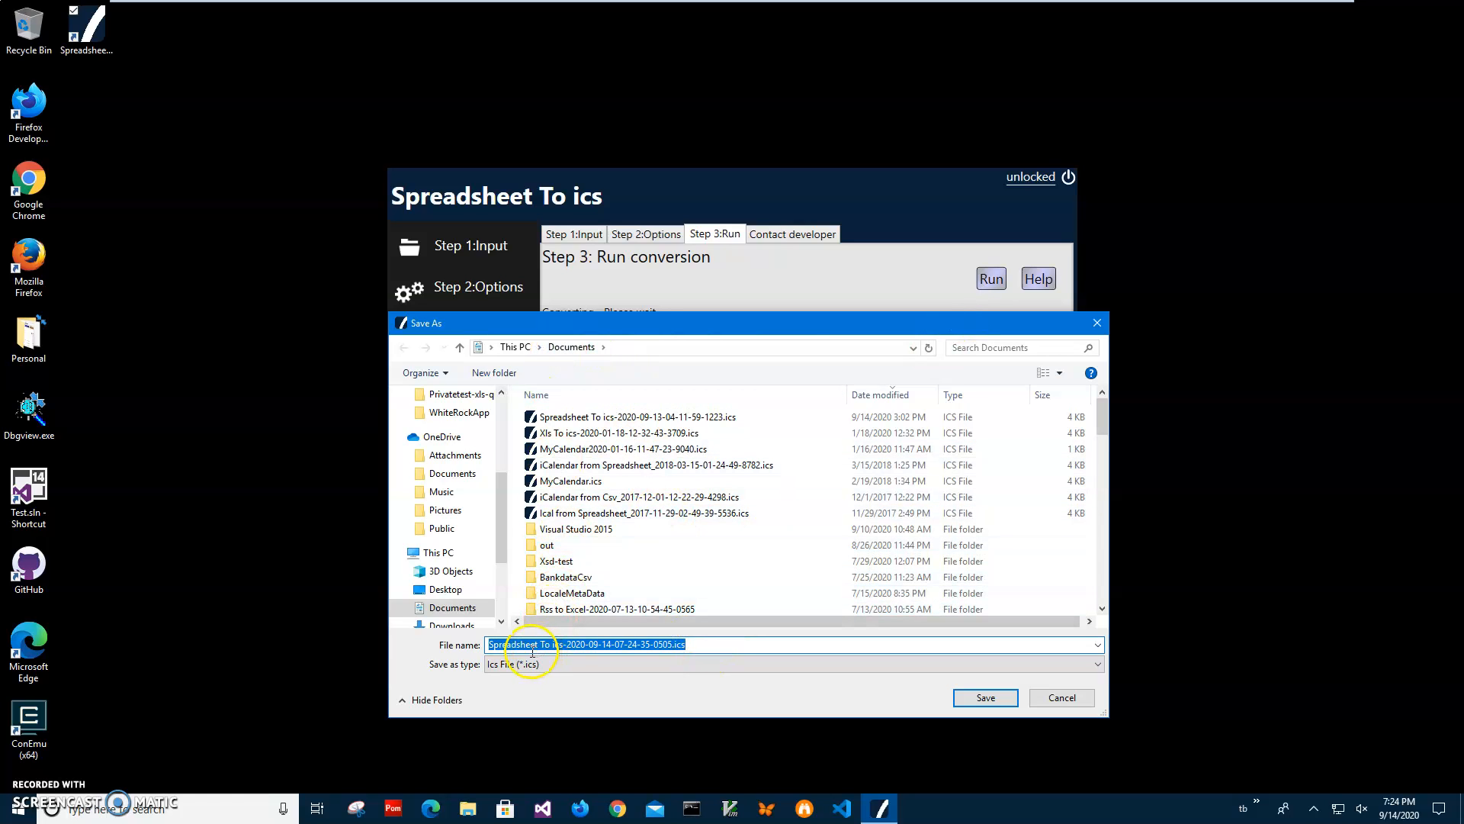
left_click(677, 644)
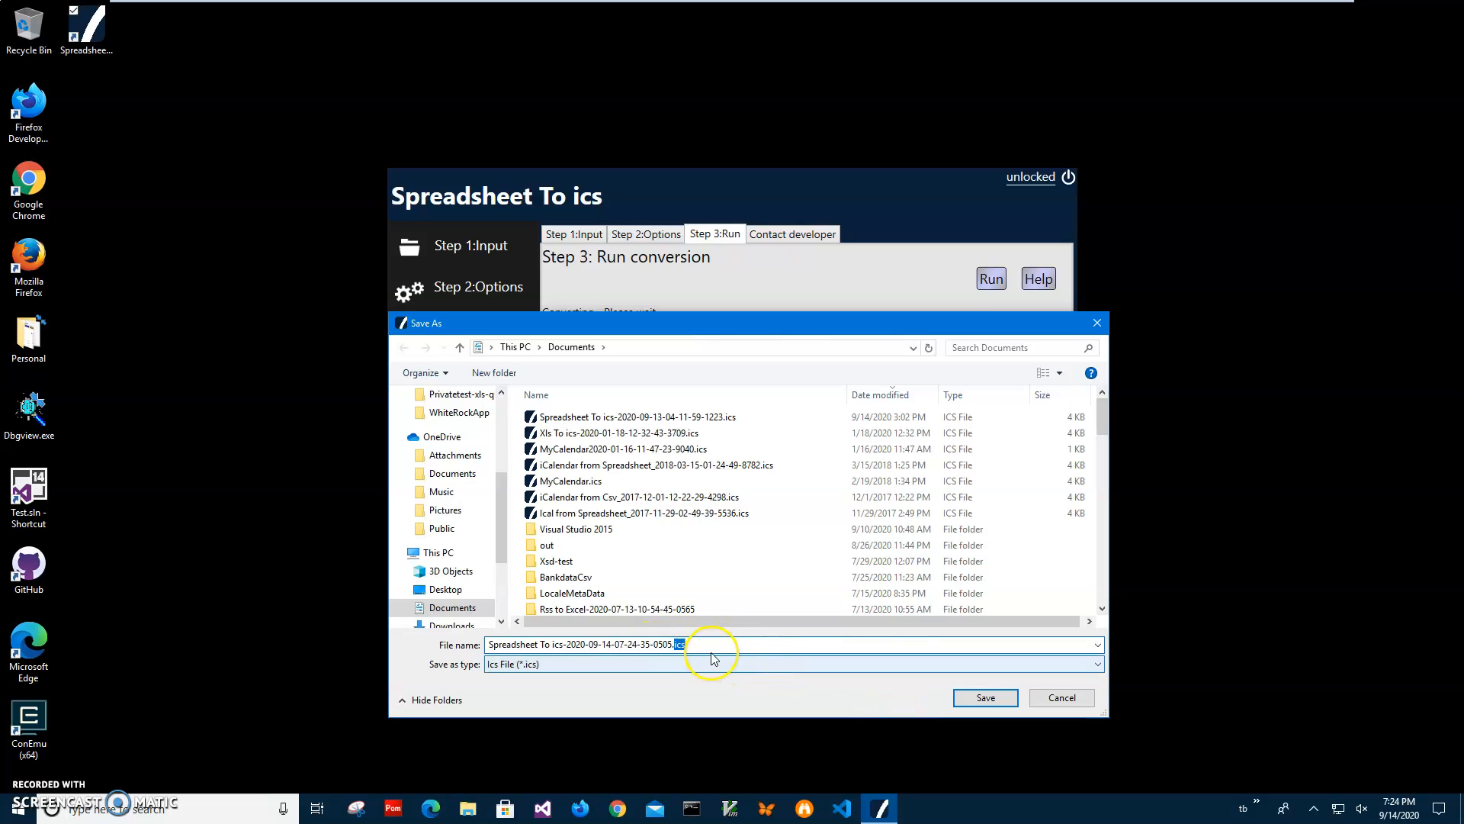
left_click(985, 698)
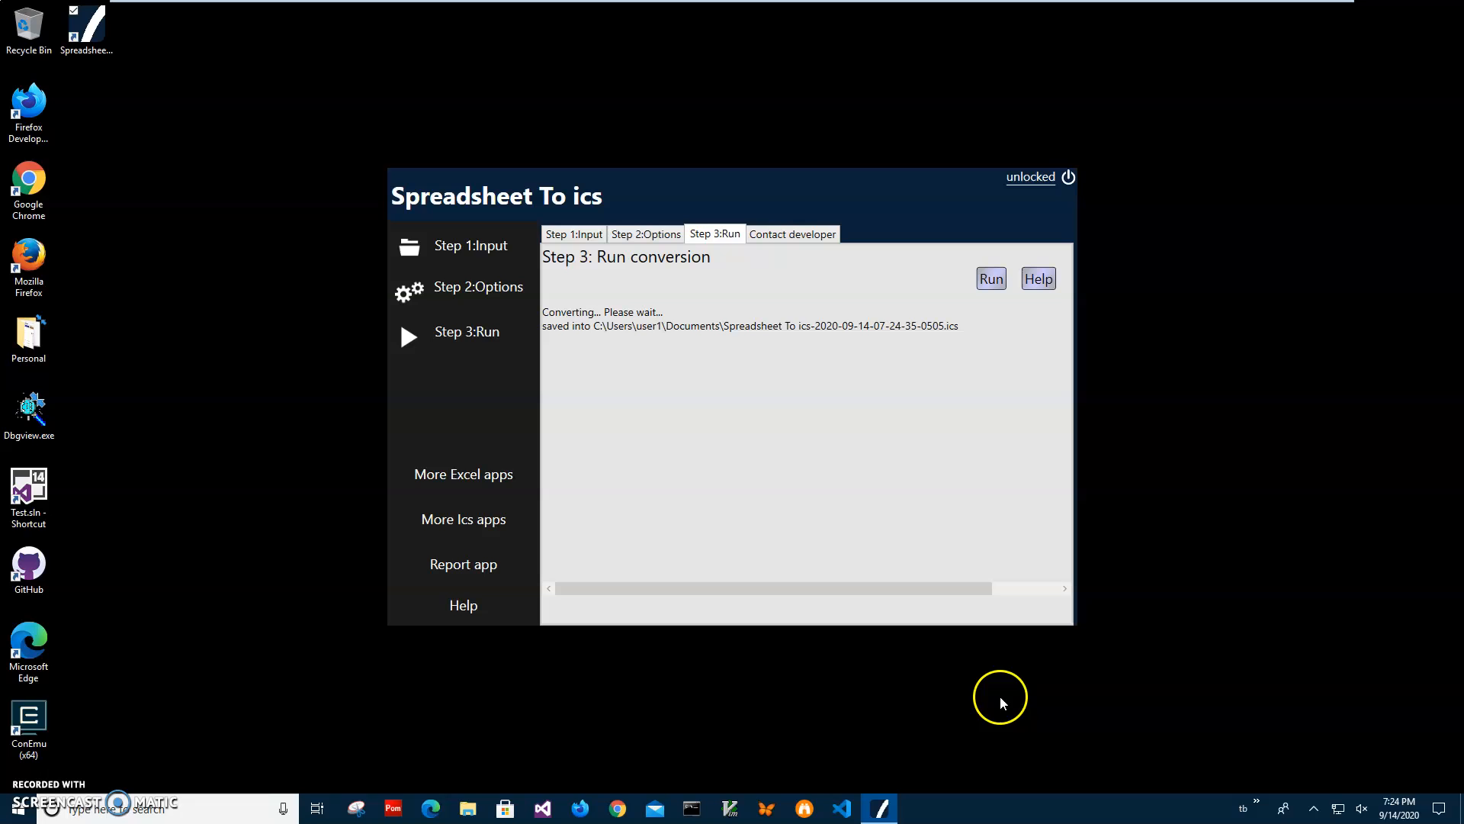
mouse_move(520, 793)
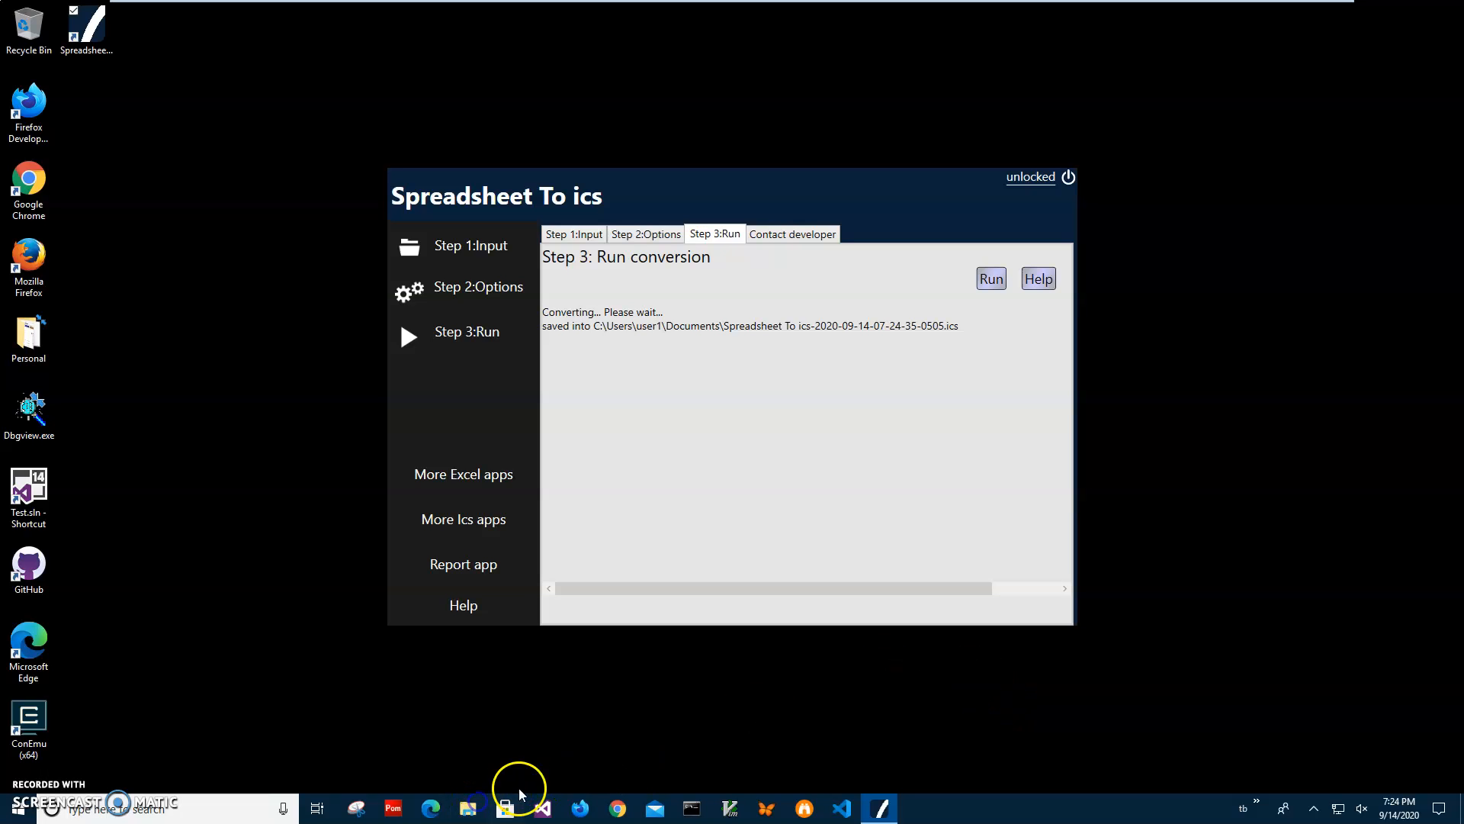
- Open the new .ics file from File Explorer's recent files with Calendar
left_click(465, 808)
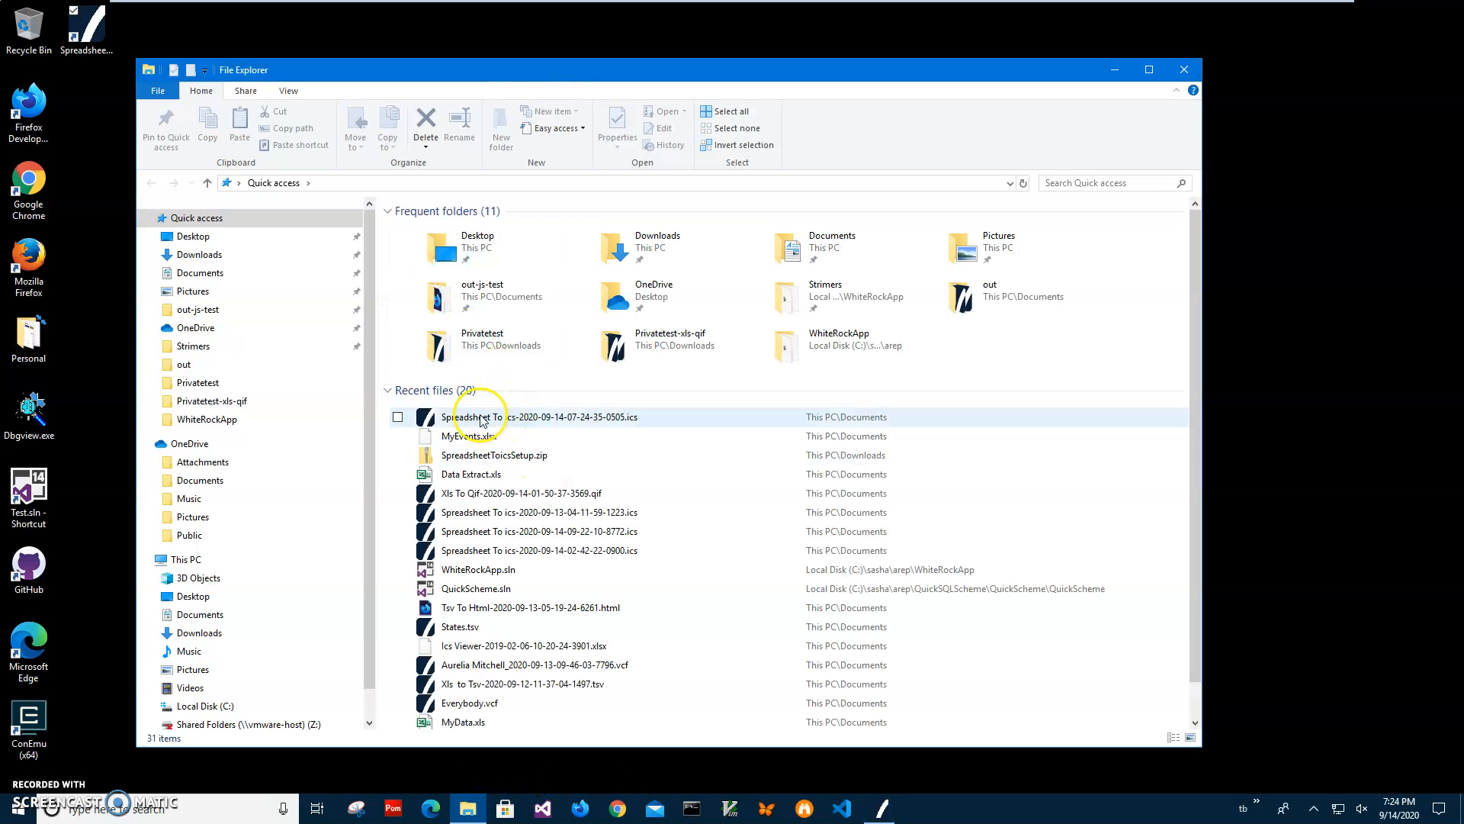
right_click(467, 416)
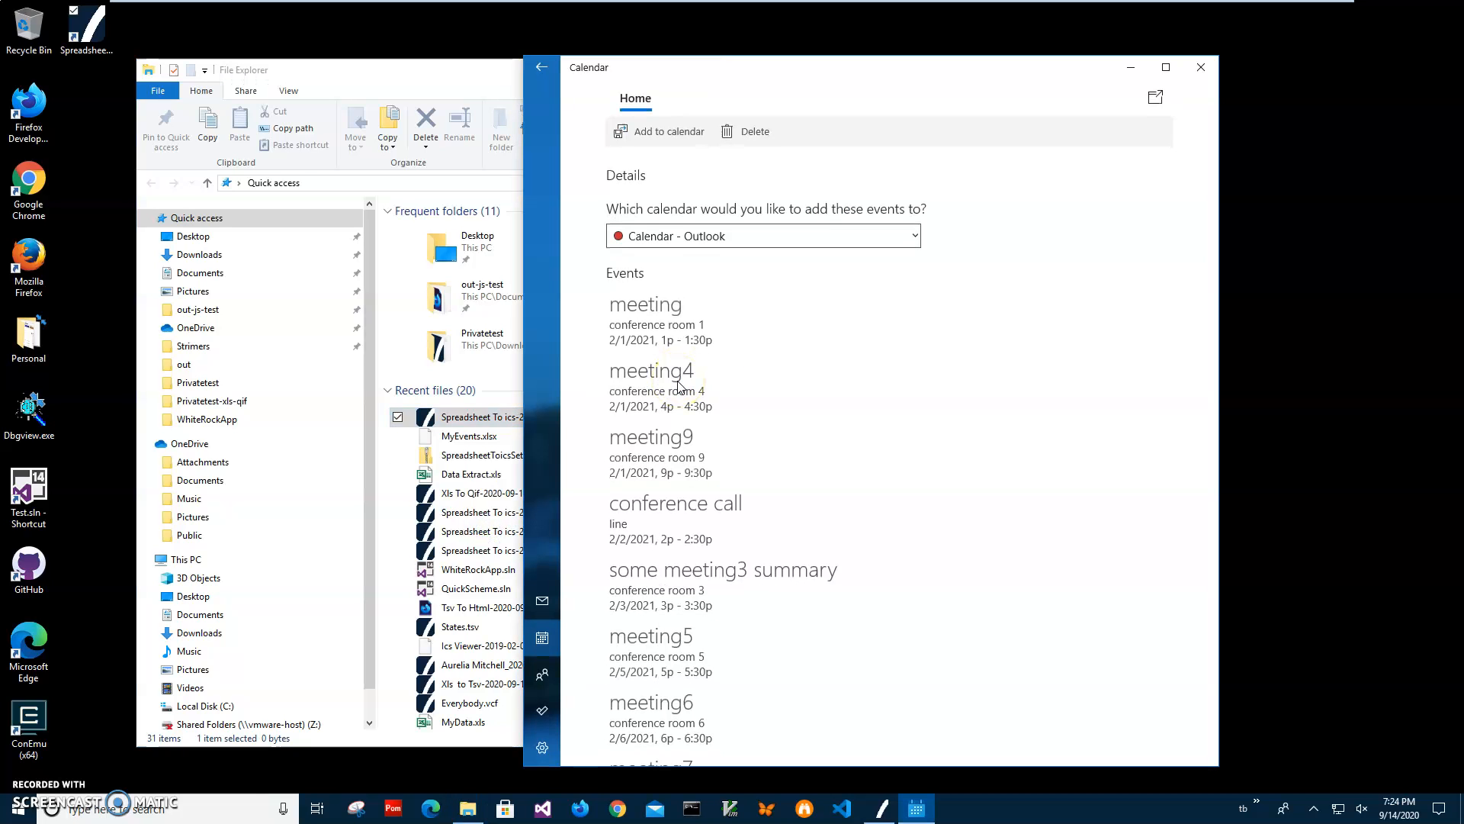
- Scroll through the imported events list in Calendar, then close the import window
left_click(674, 453)
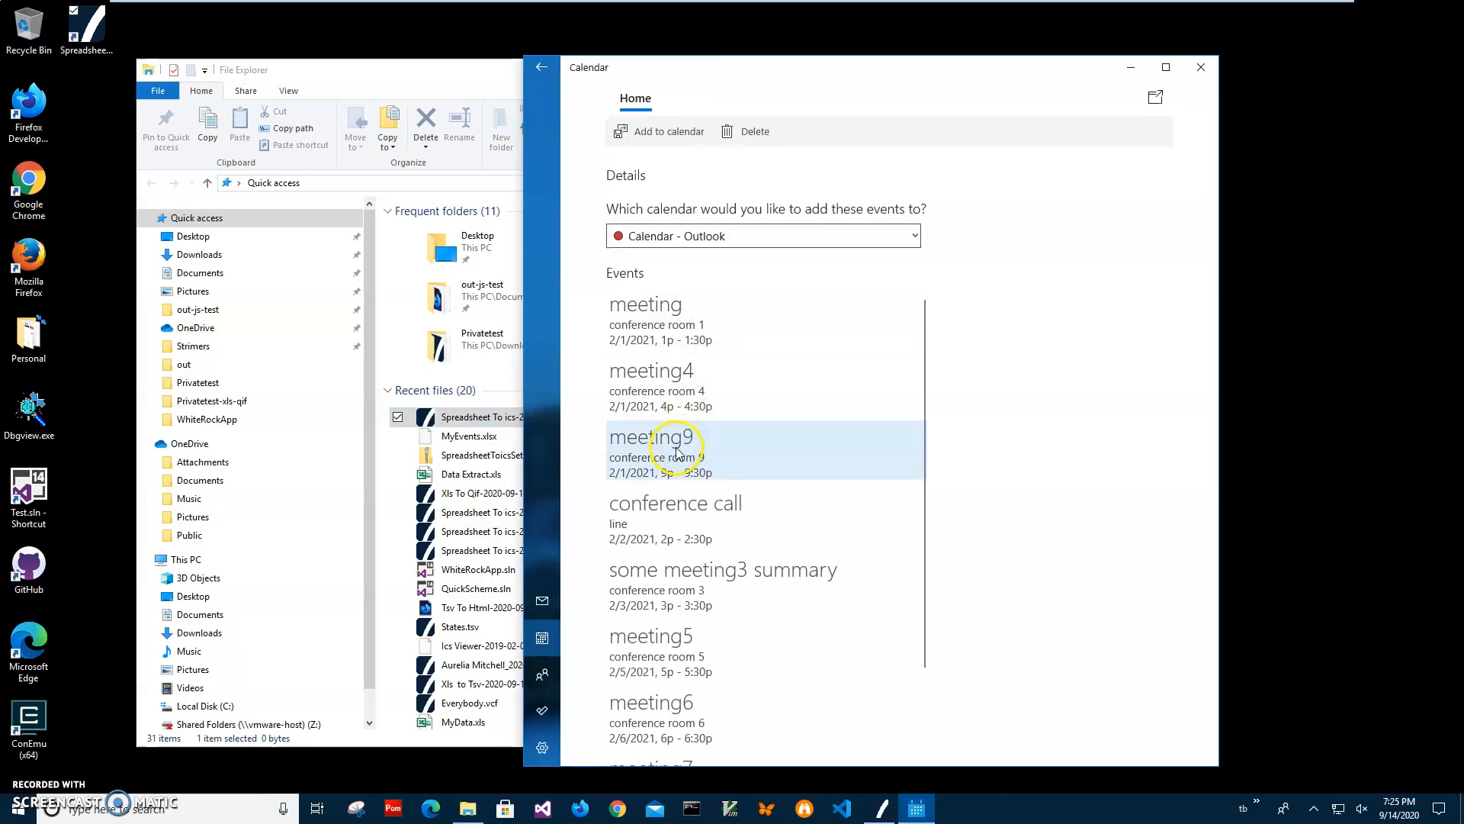
scroll("down", 3)
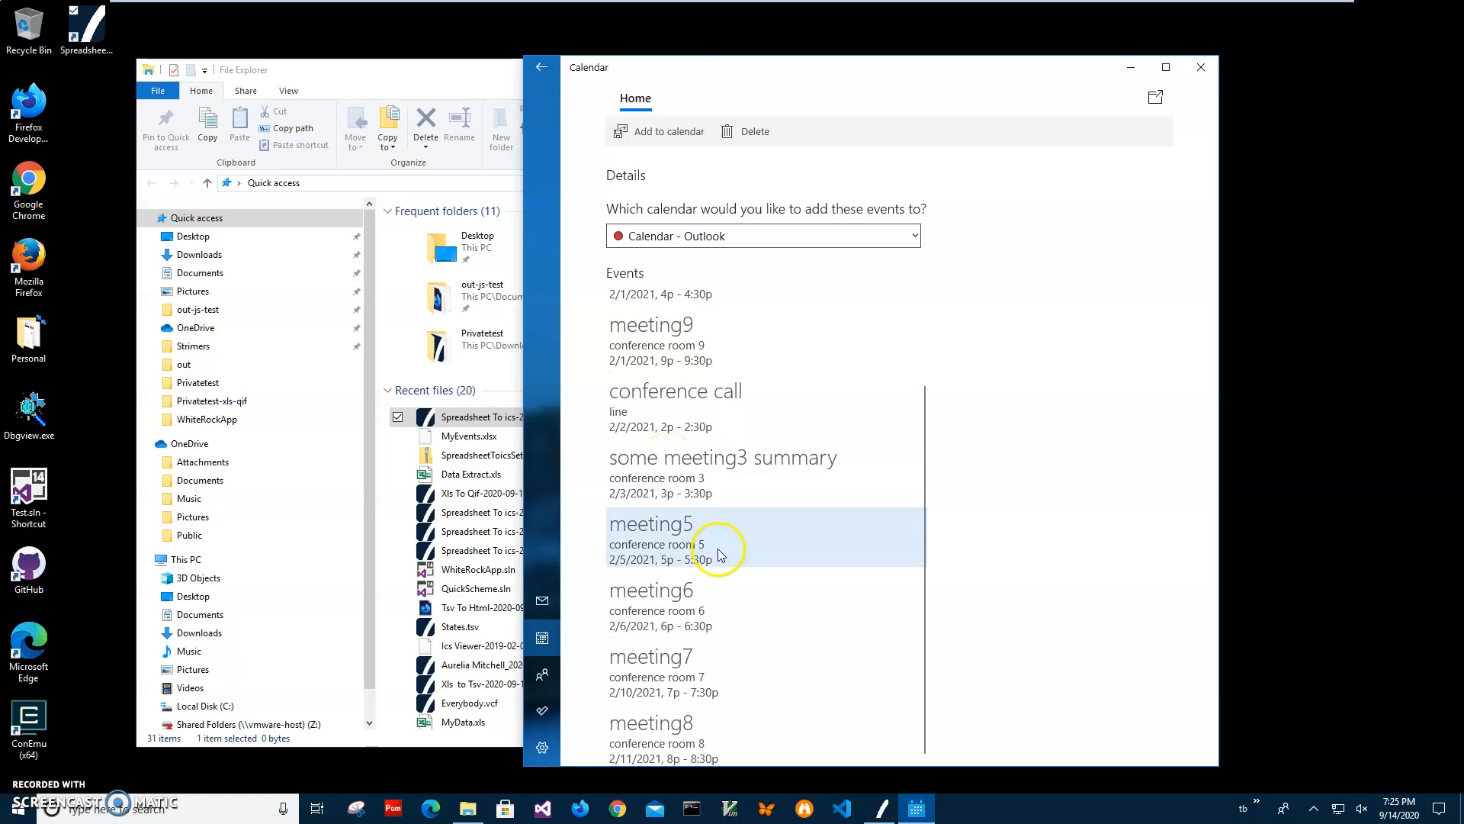
scroll("up", 3)
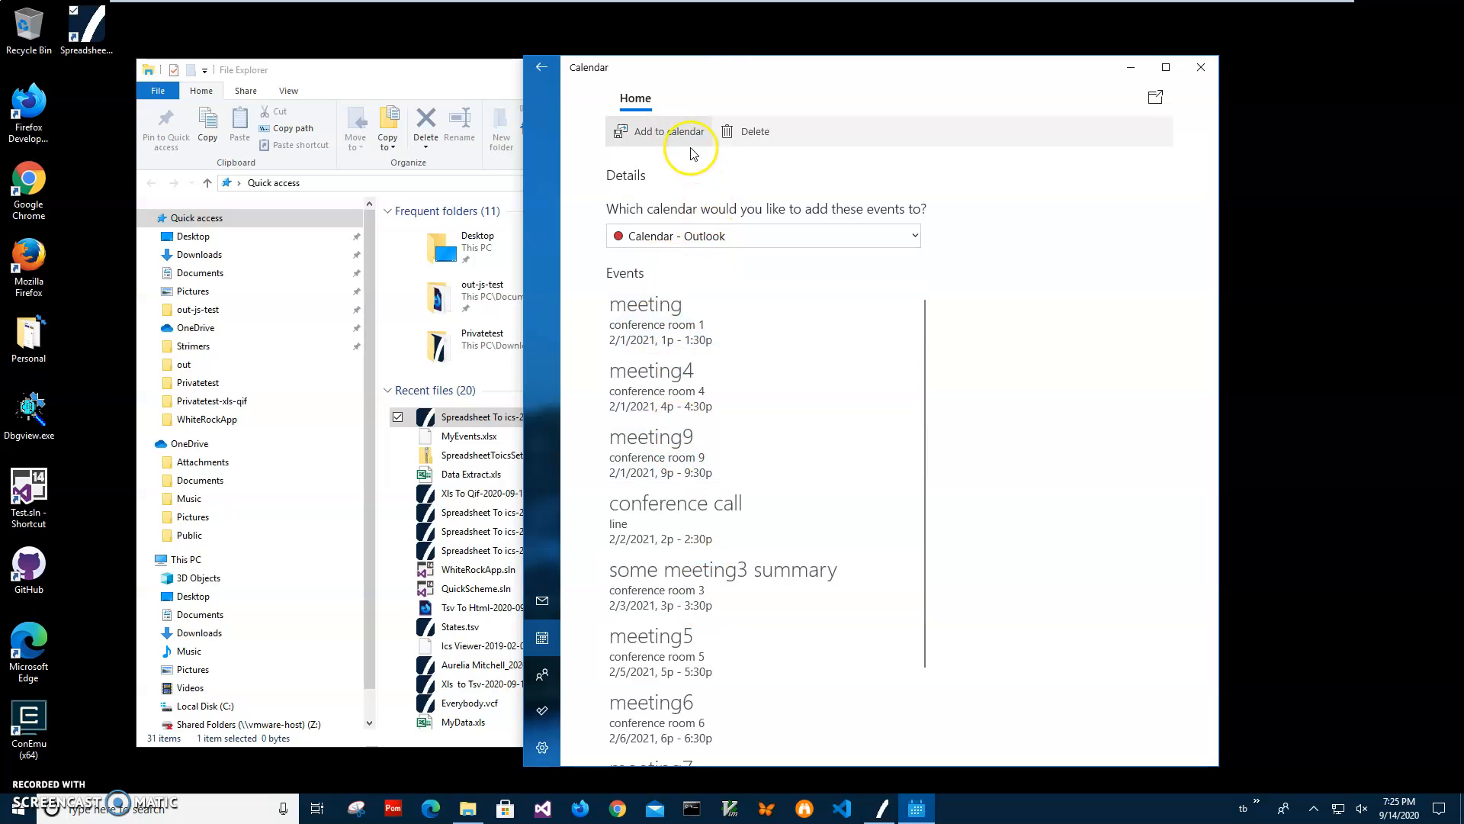
scroll("down", 3)
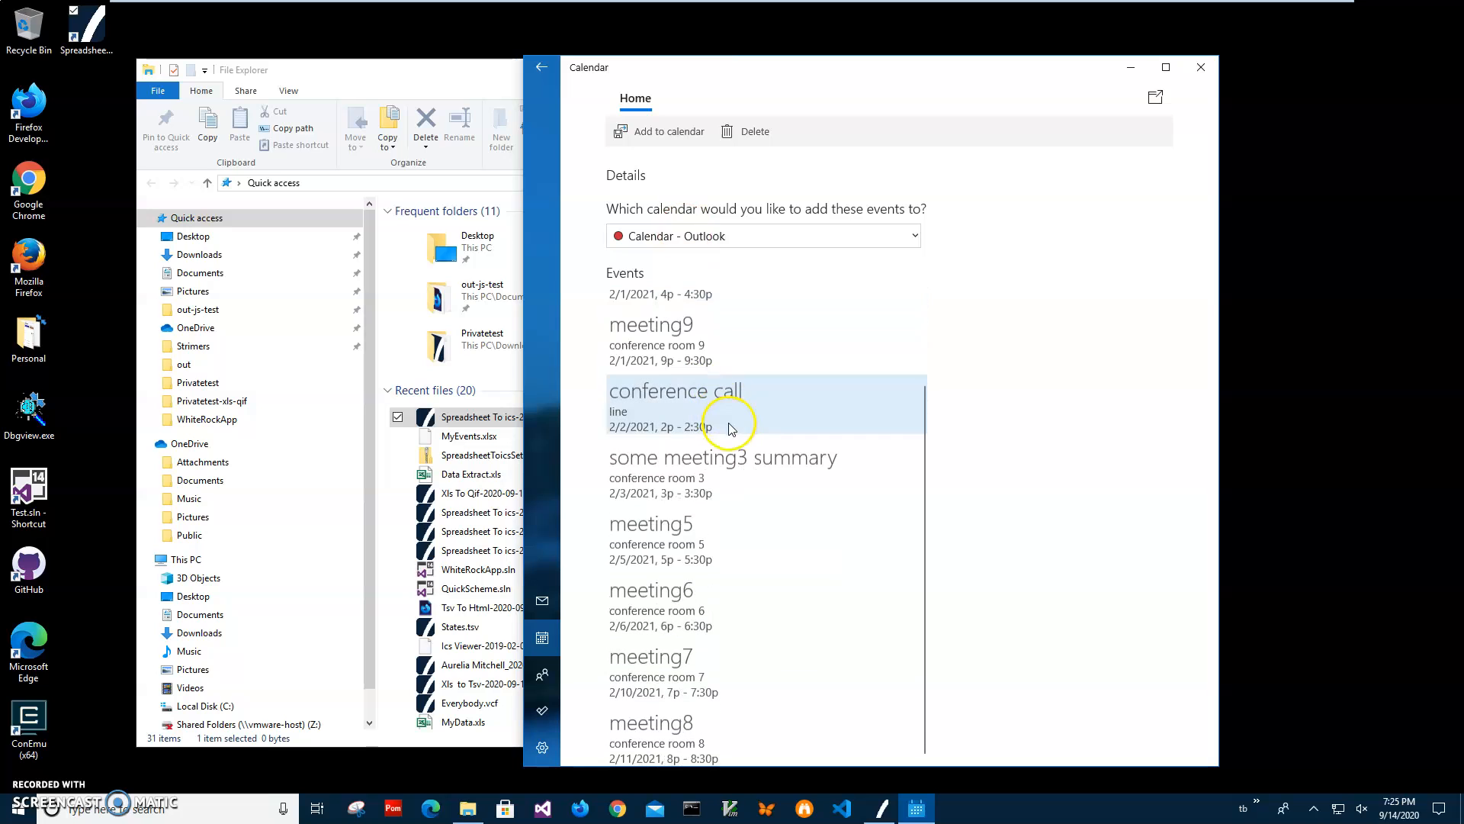
mouse_move(1200, 69)
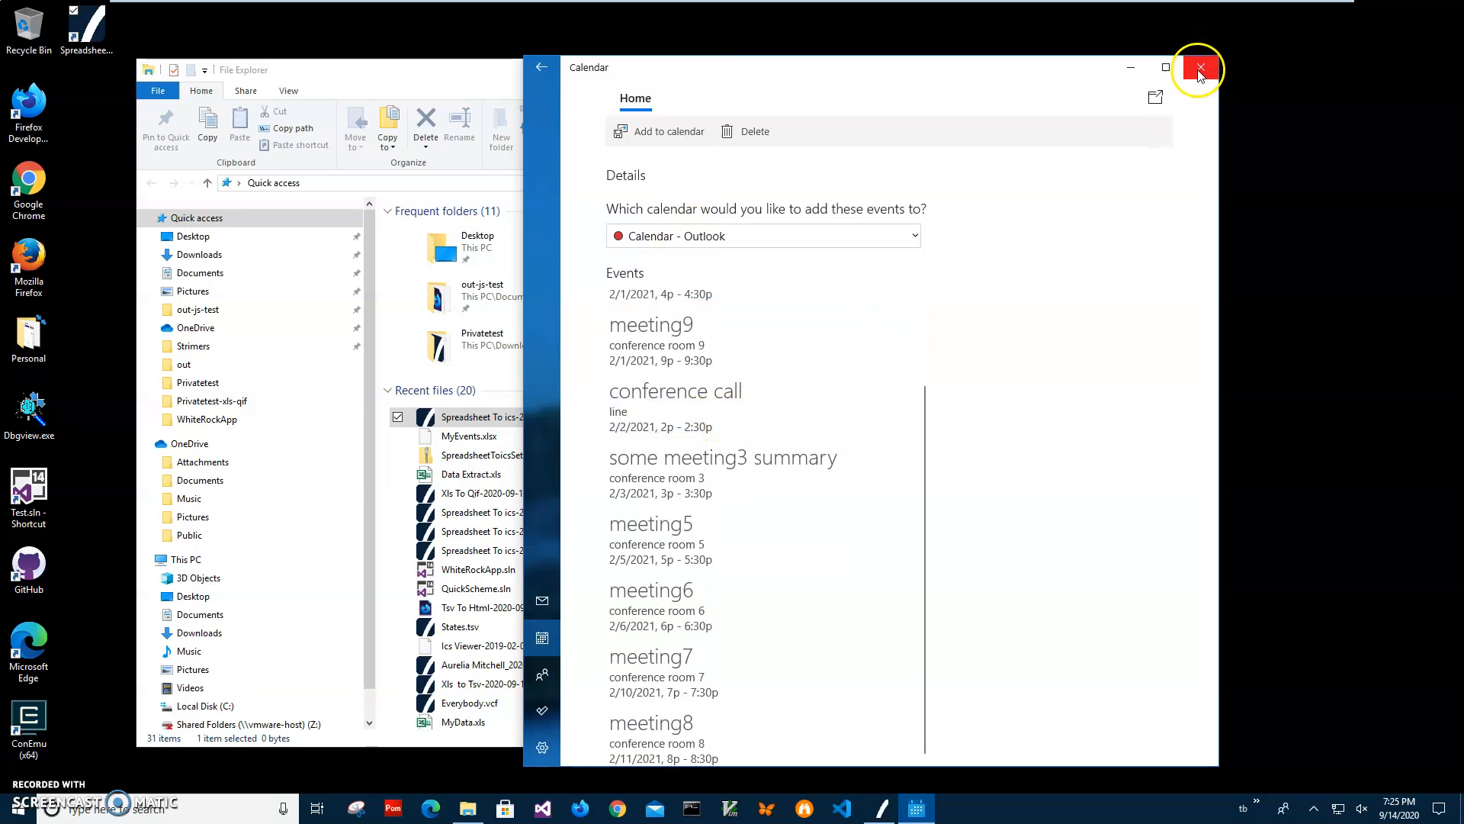
left_click(1199, 70)
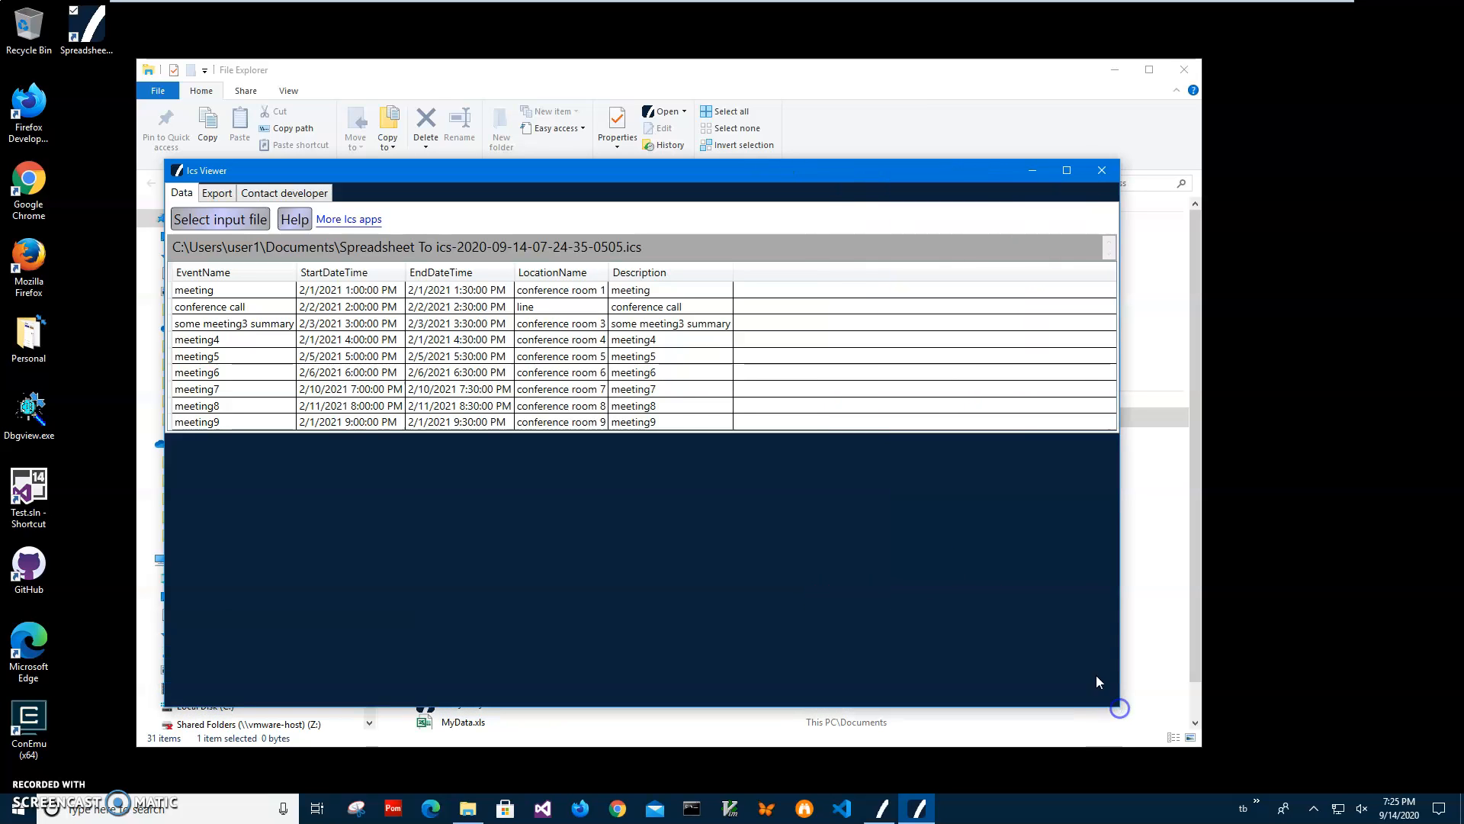
- Select the meeting4 row and browse Ics Viewer's Export and More Exports formats
left_click(233, 290)
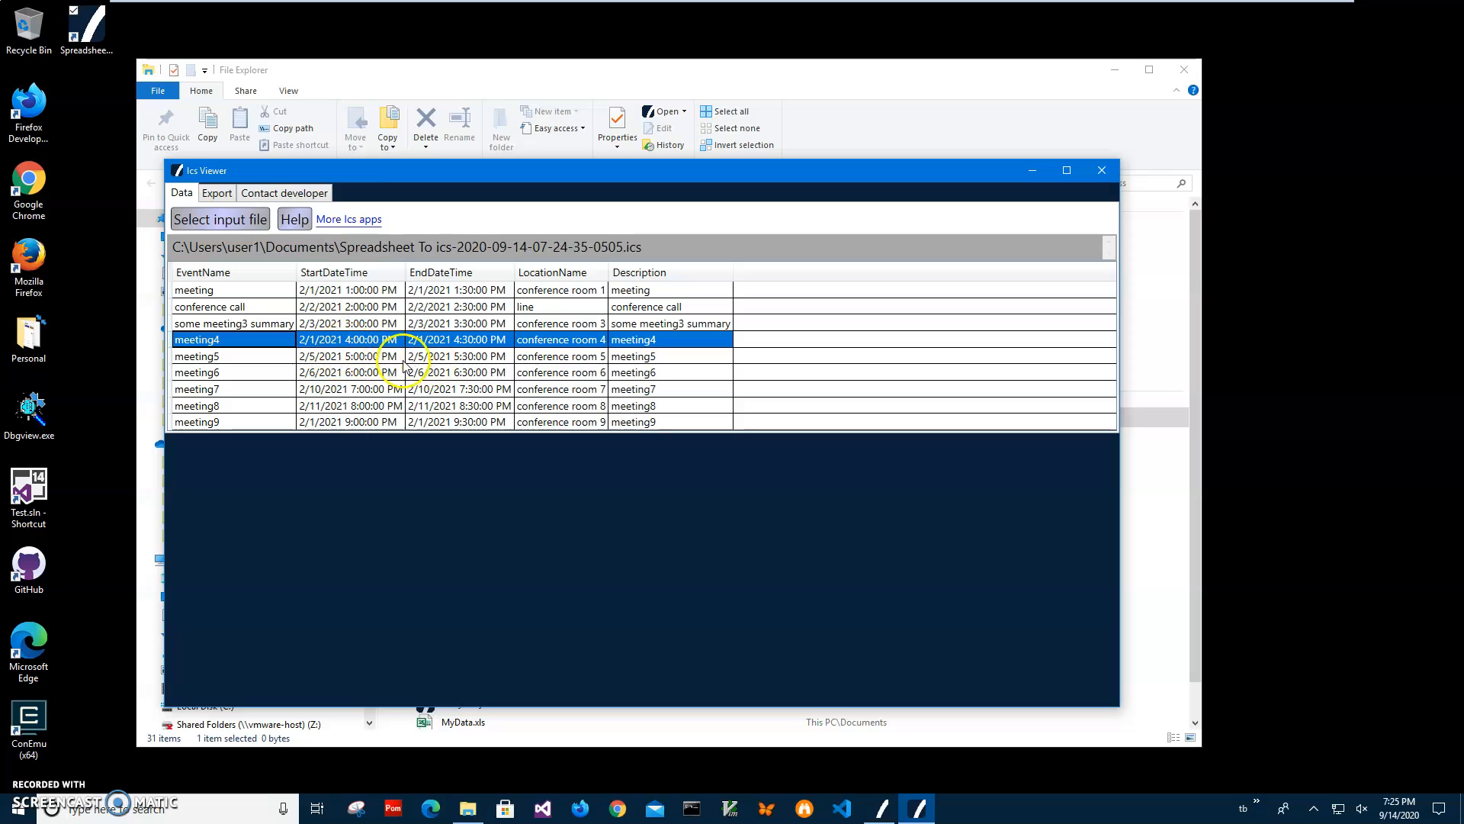
mouse_move(371, 430)
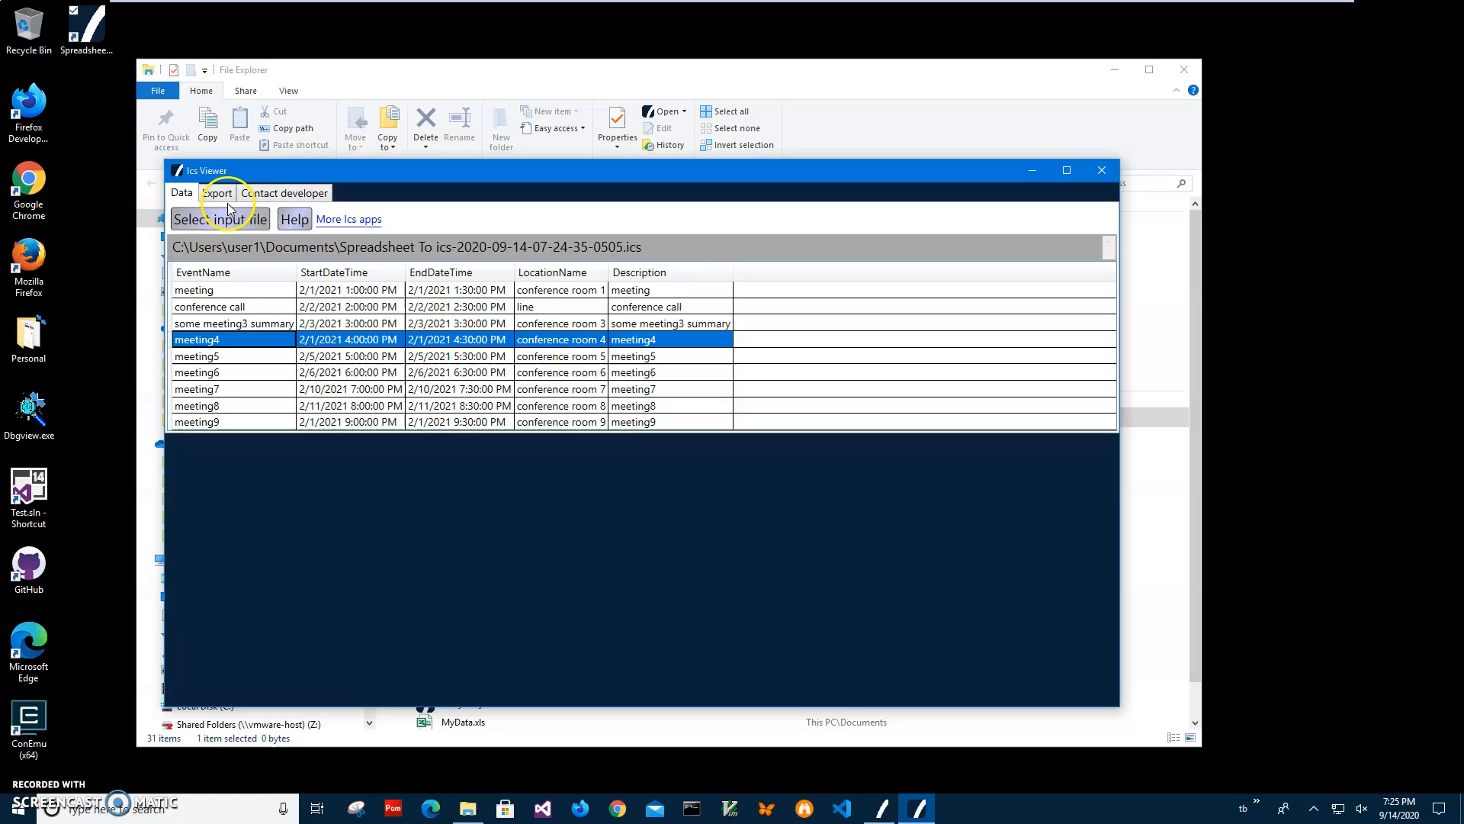
left_click(216, 192)
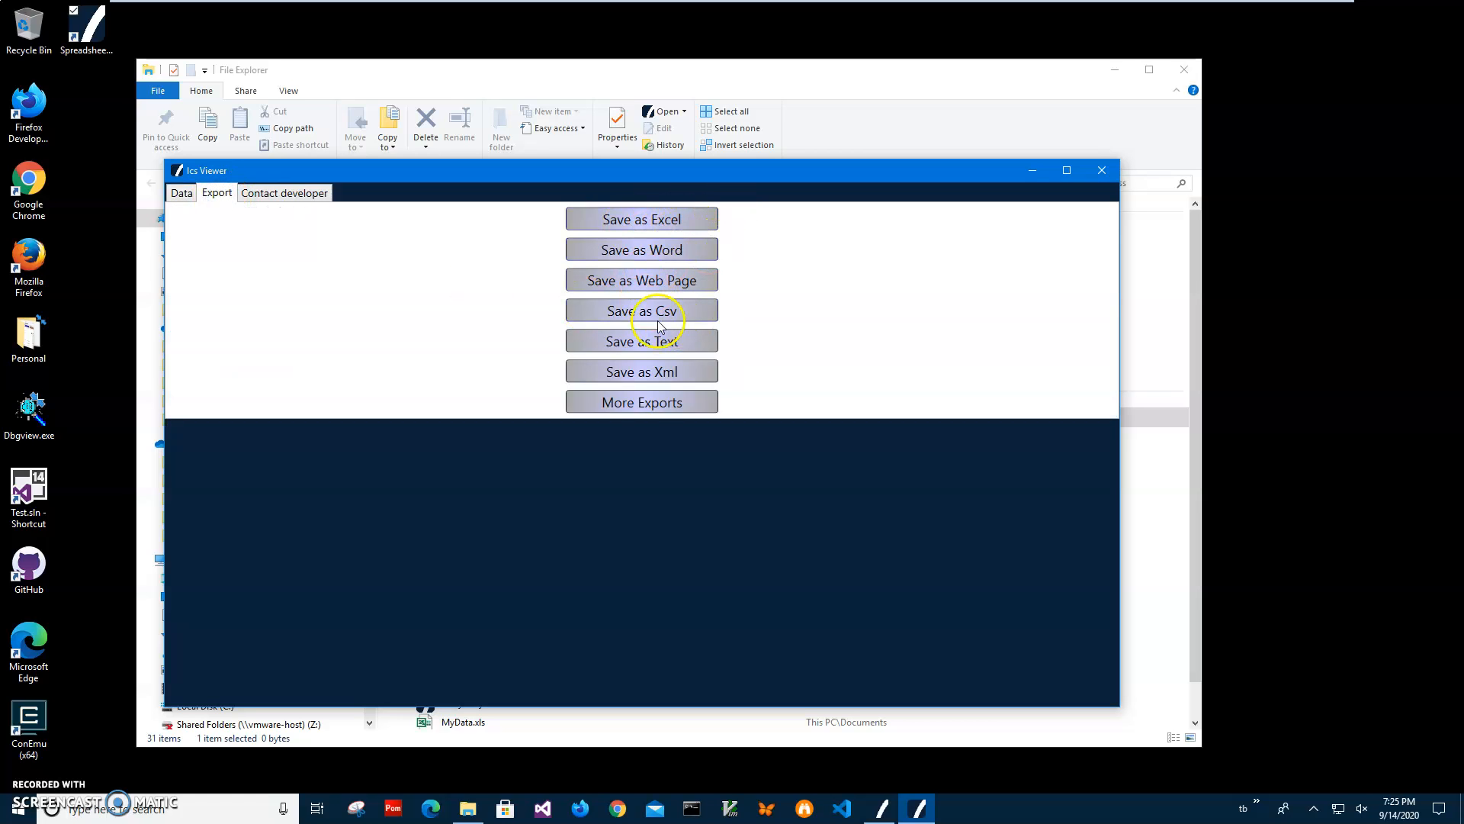
mouse_move(639, 417)
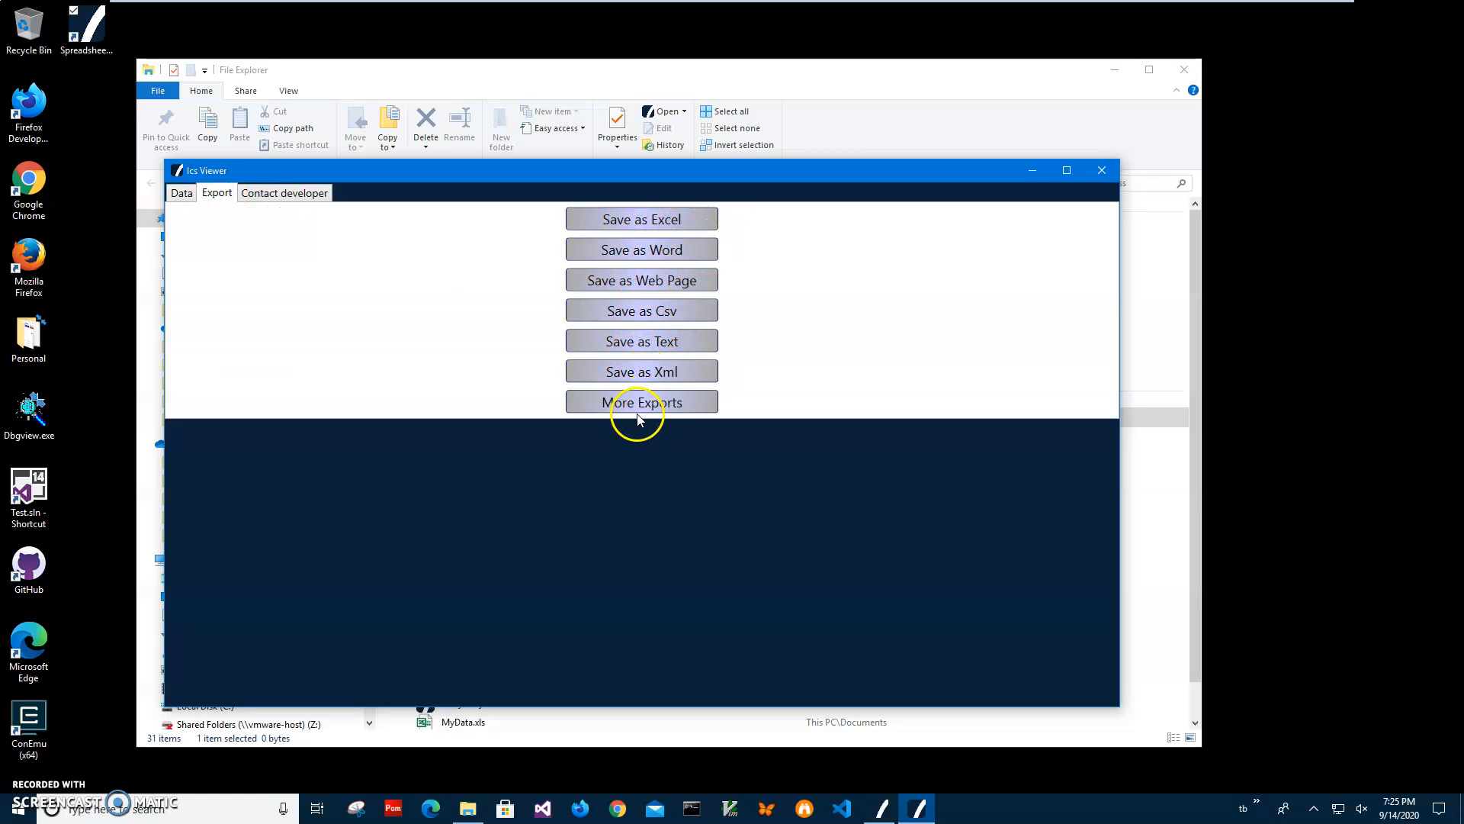
left_click(181, 193)
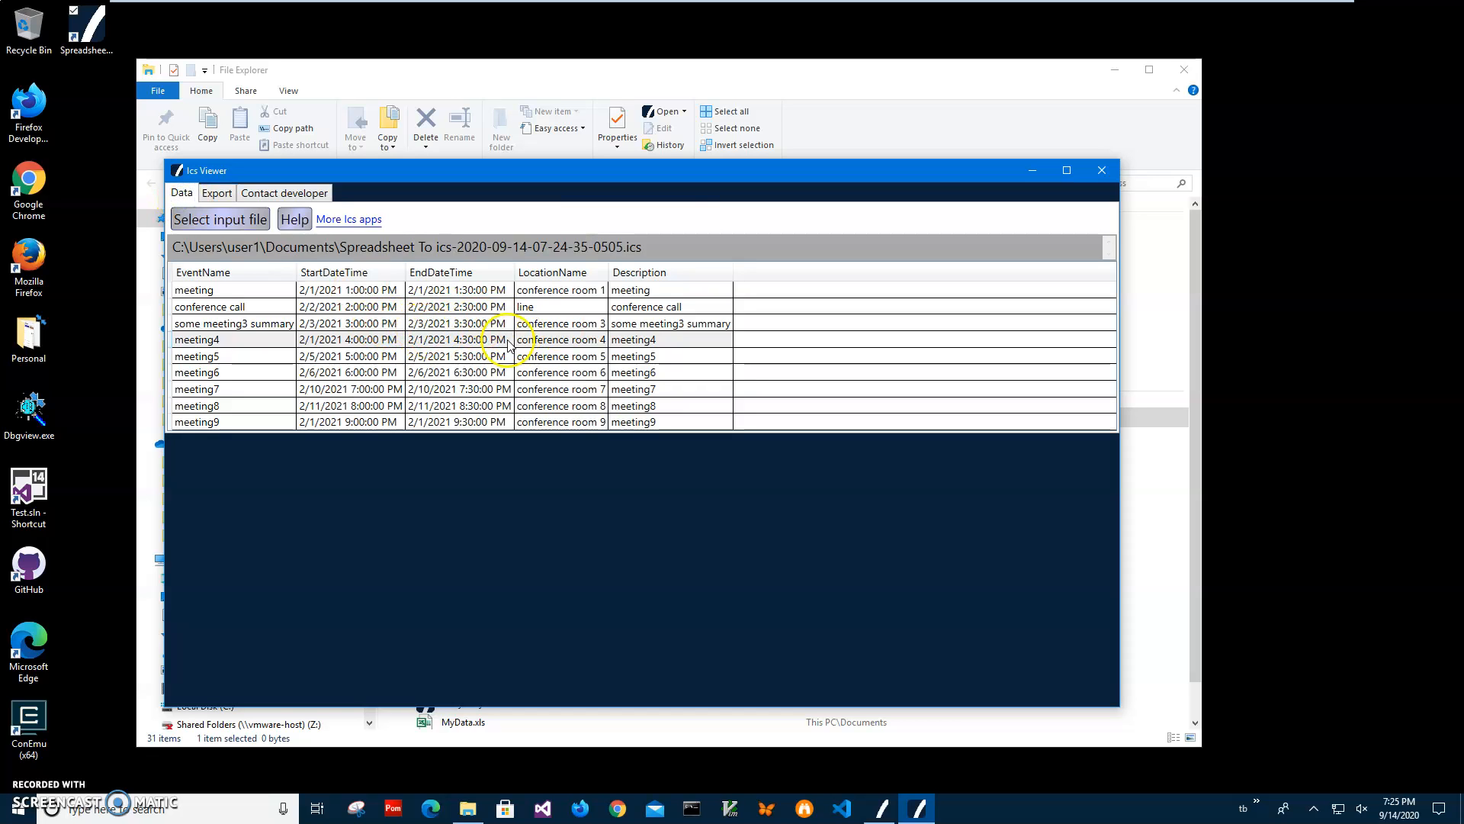
mouse_move(754, 259)
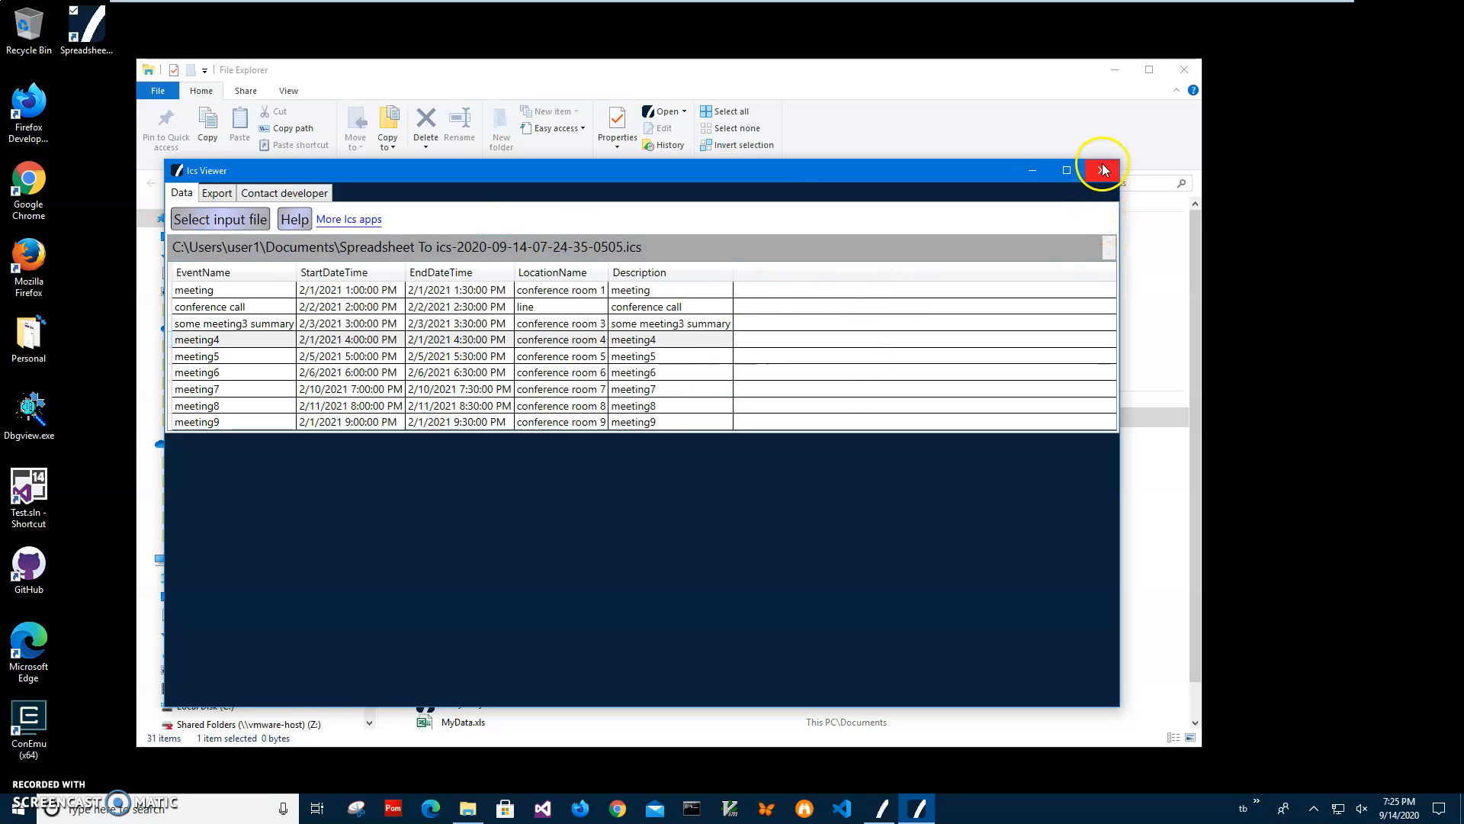
- Close Ics Viewer, open MyEvents.xlsx in Excel Mobile and the .ics in Calendar
left_click(1102, 170)
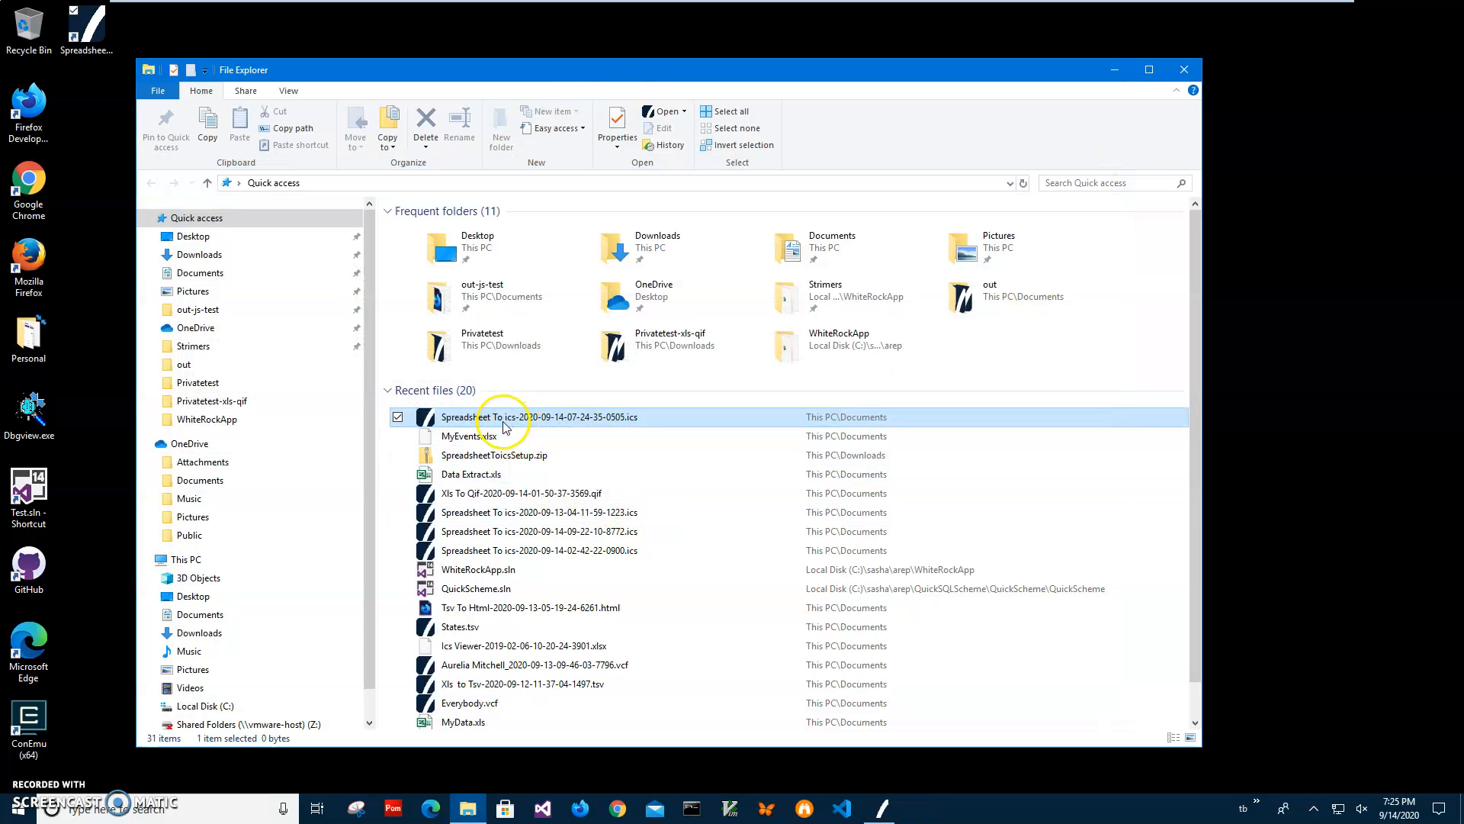
right_click(457, 436)
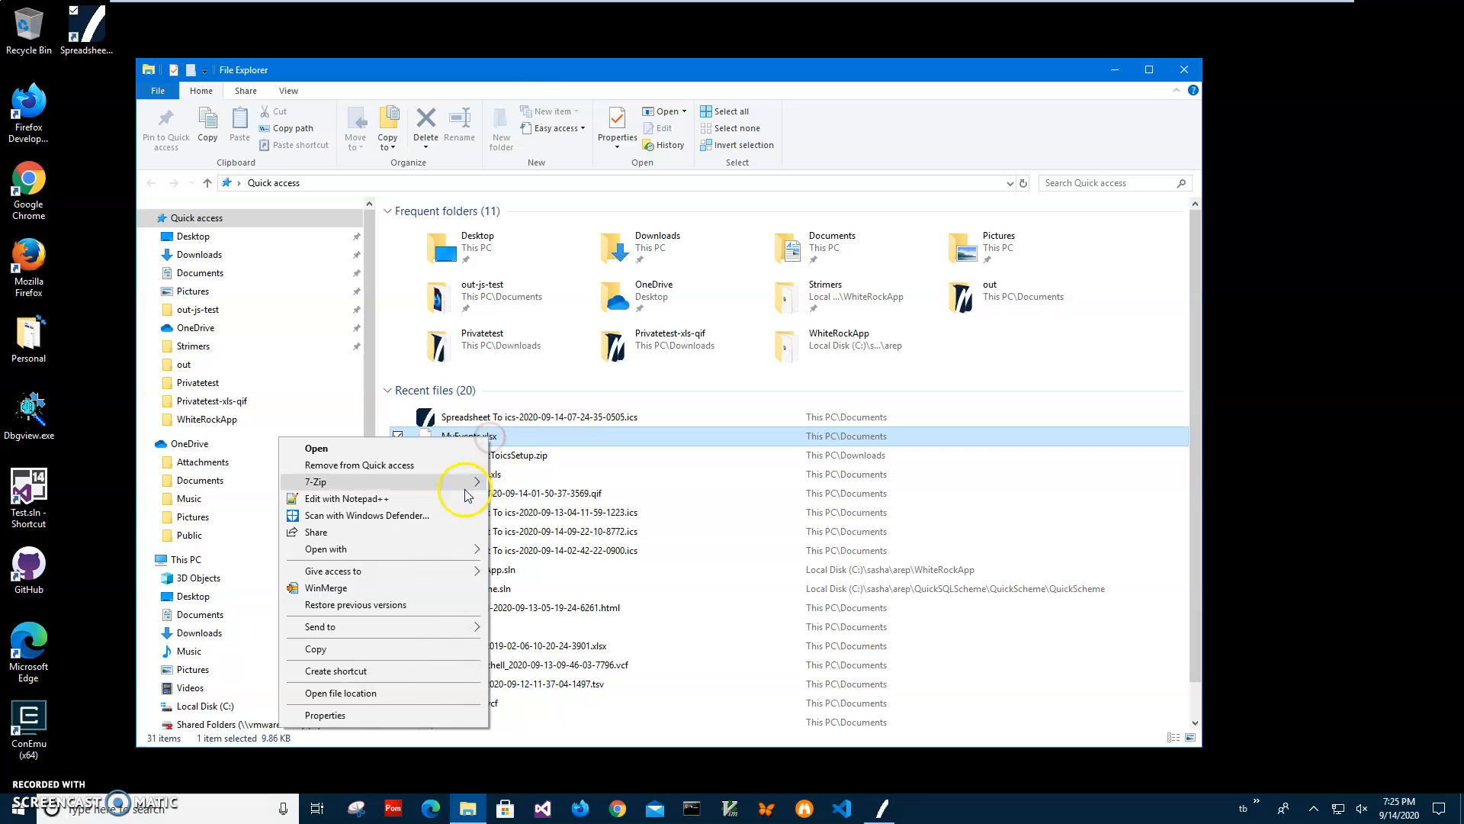
left_click(326, 548)
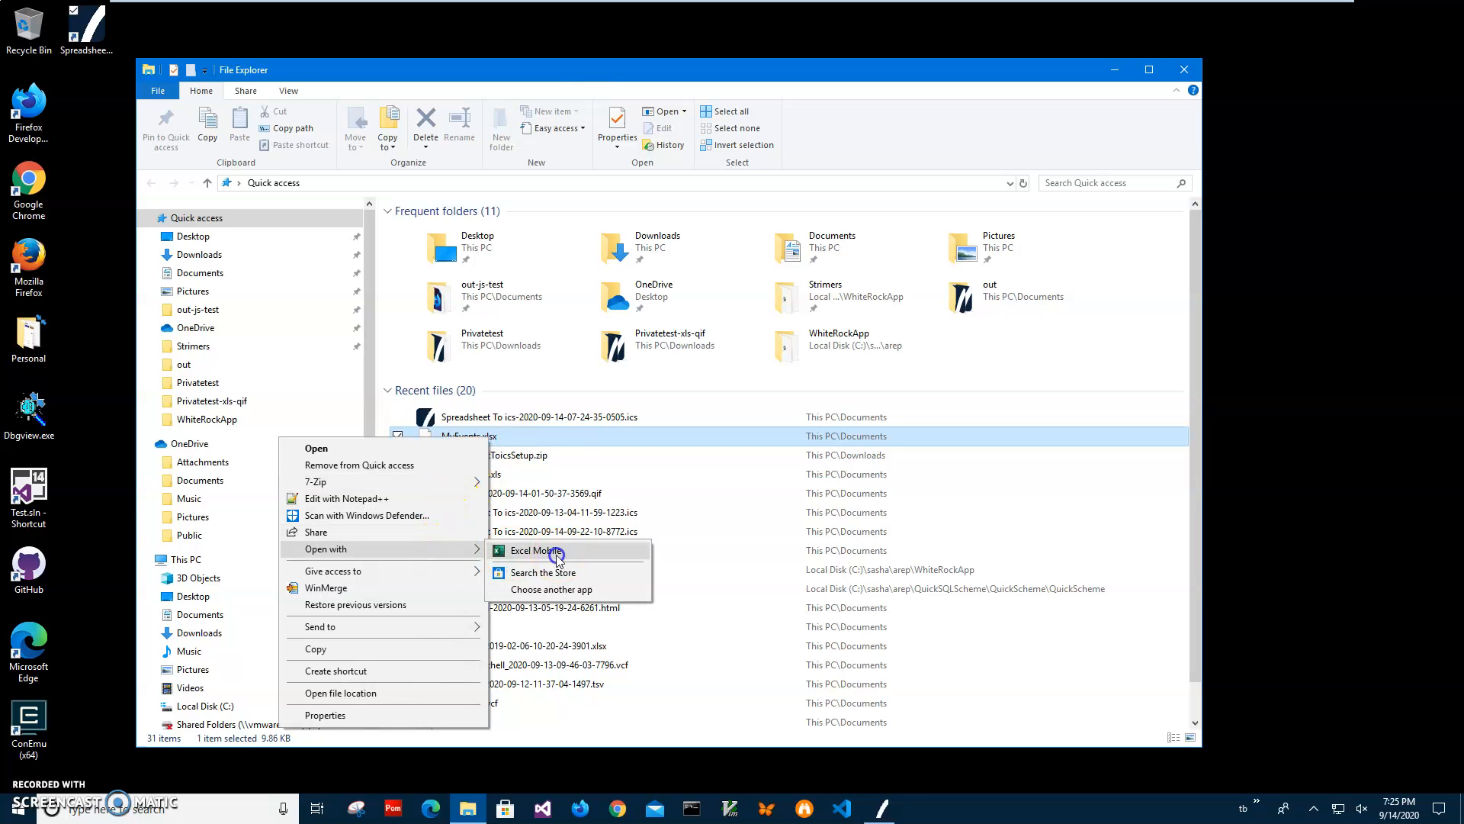
left_click(535, 550)
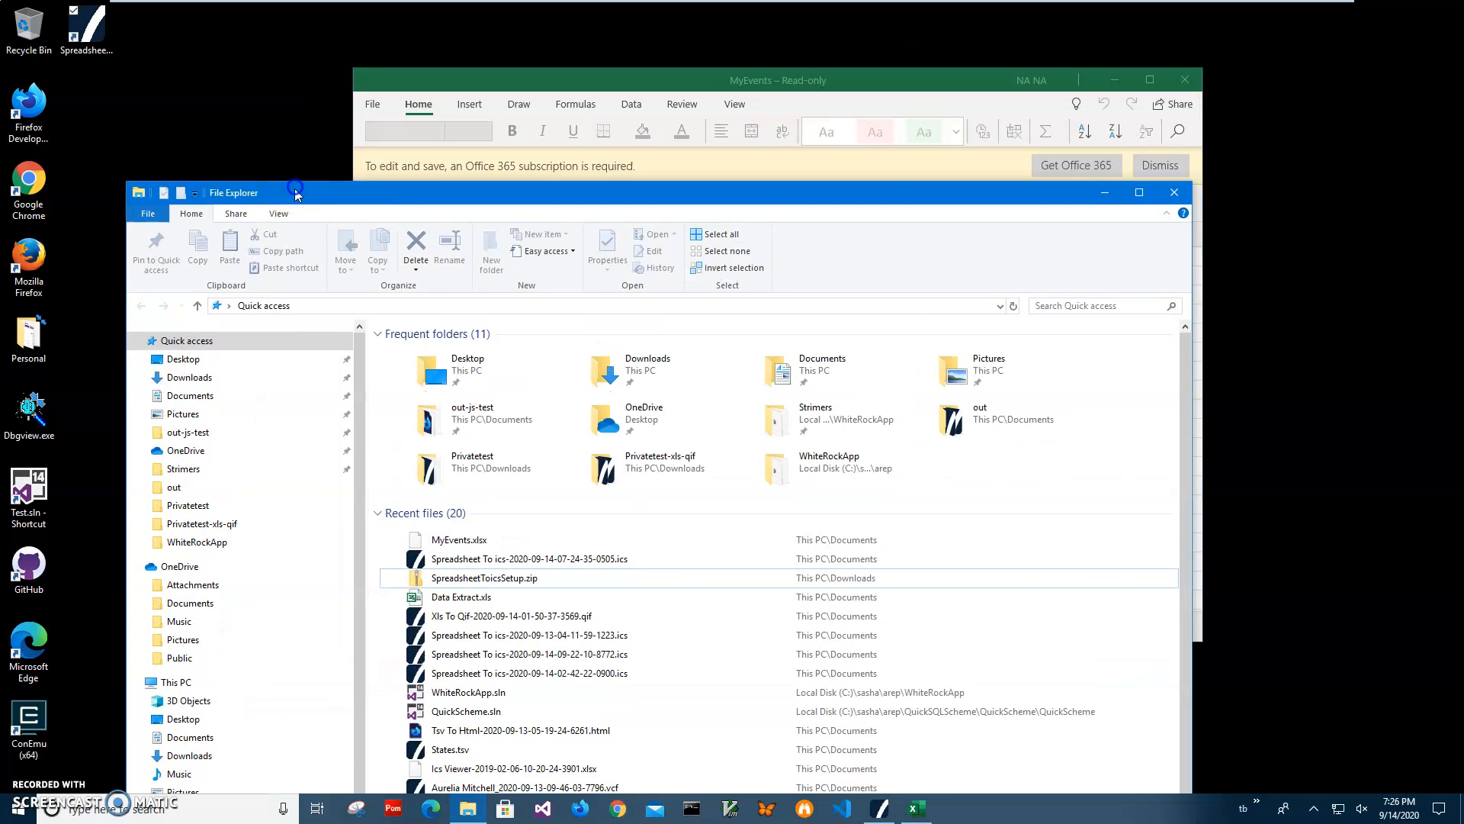
right_click(537, 558)
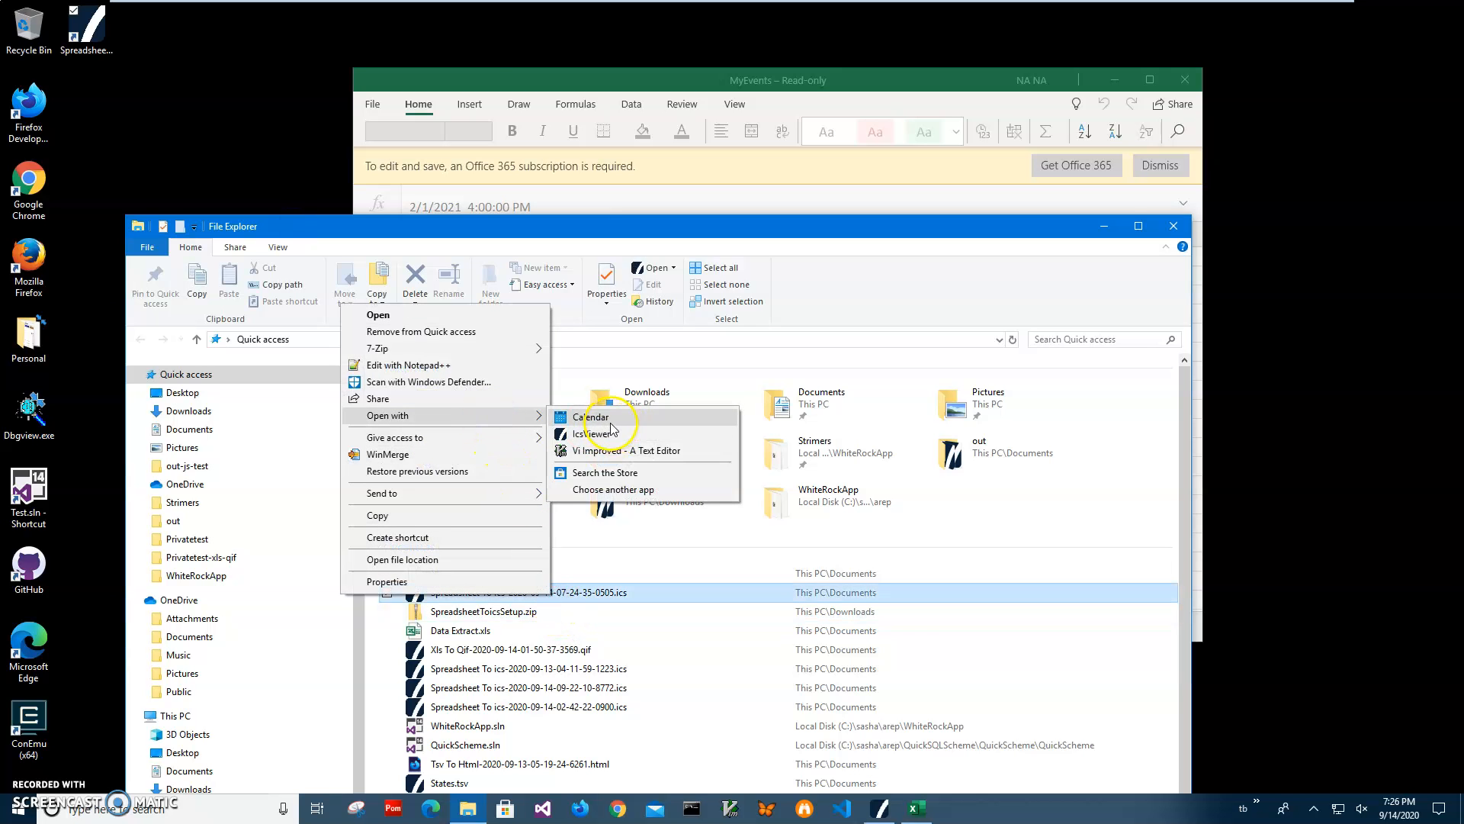
left_click(596, 416)
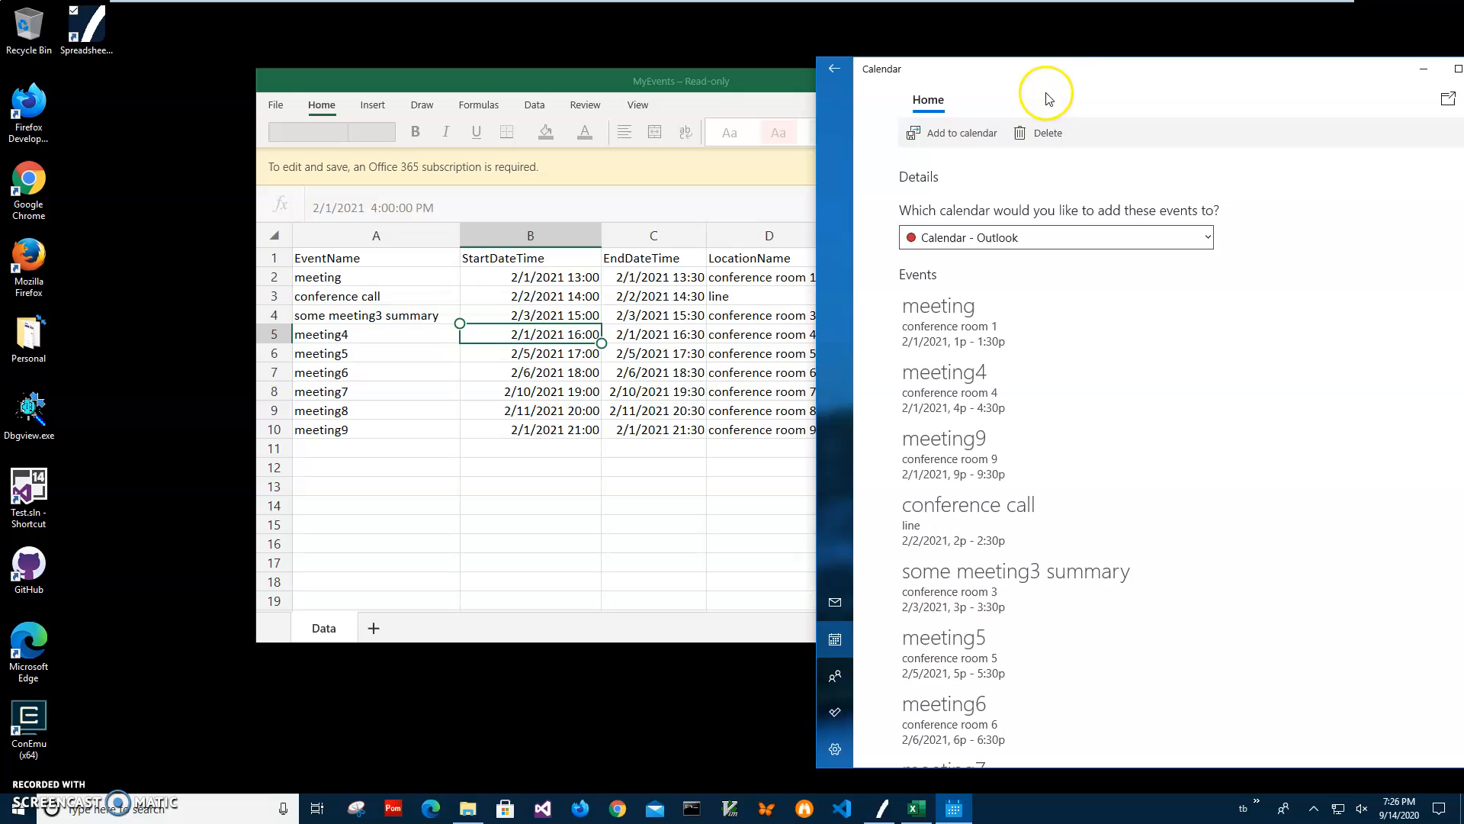
mouse_move(1043, 73)
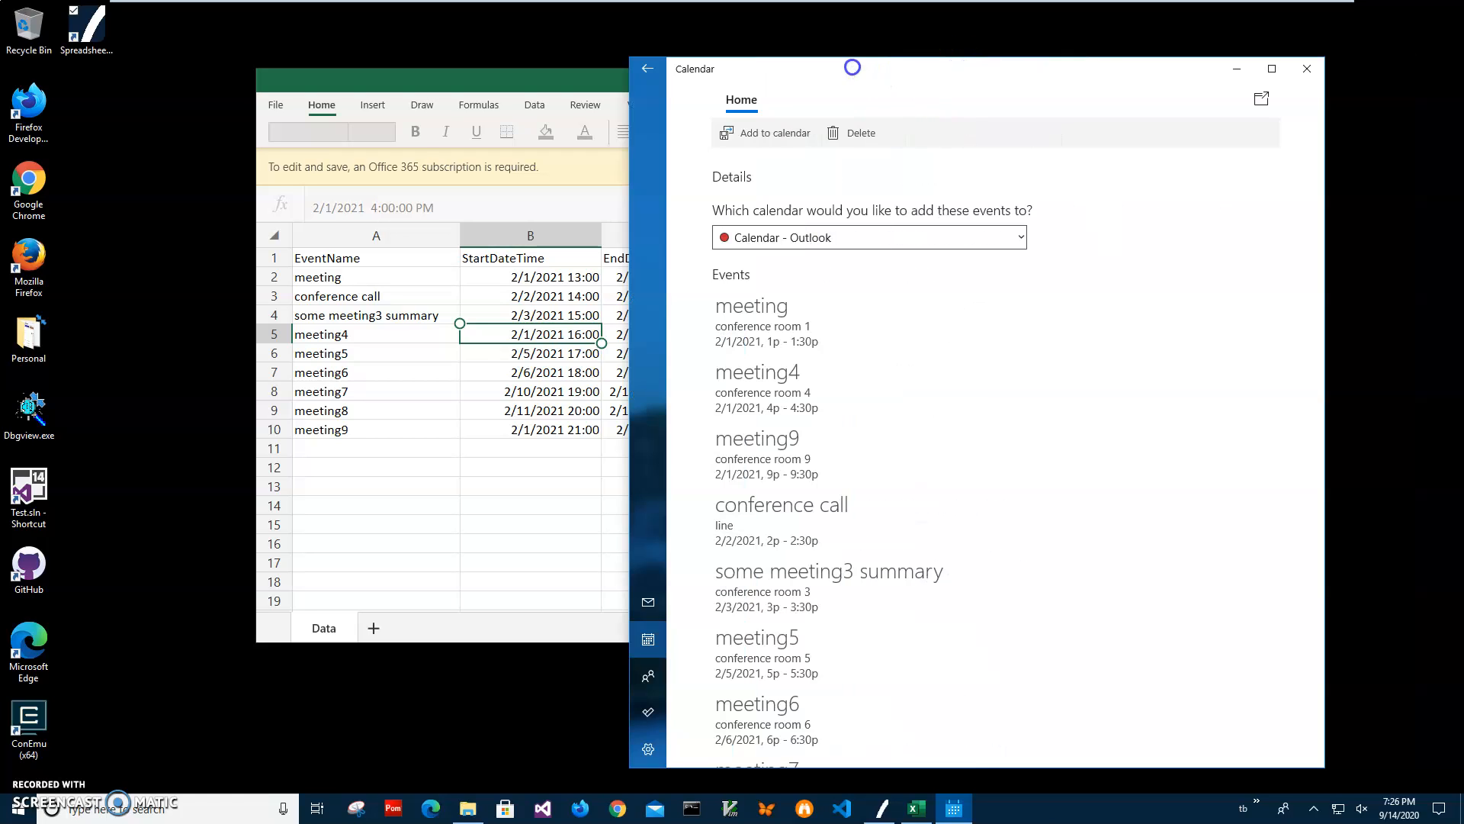
mouse_move(88, 723)
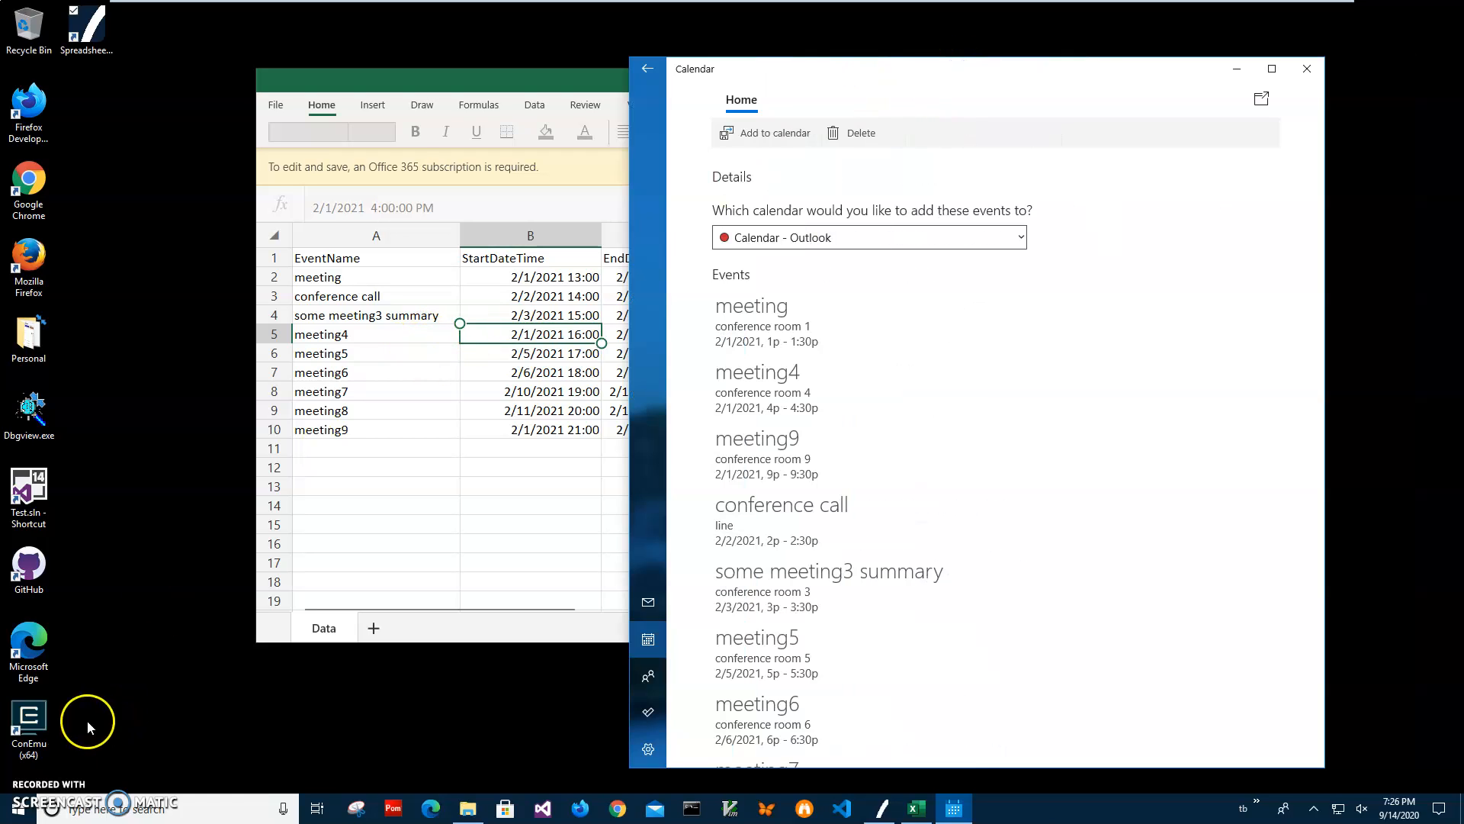